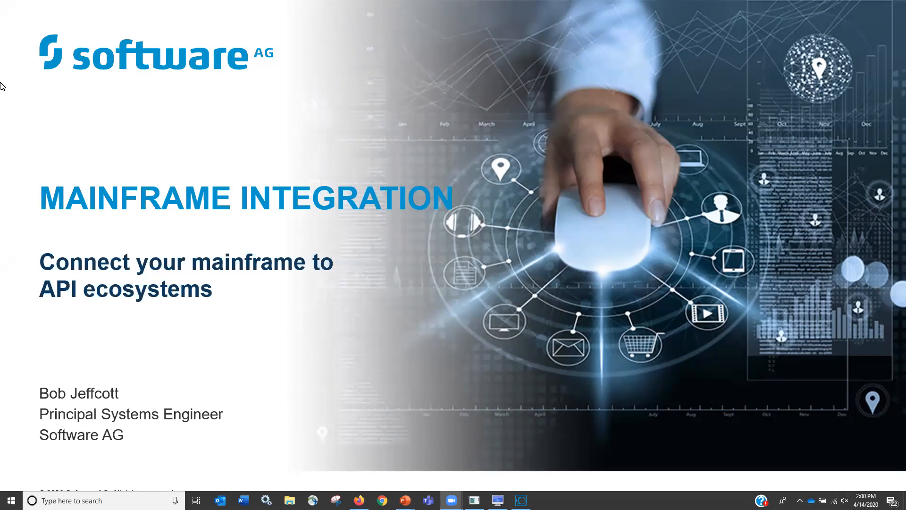
{"action": "mouse_move", "coordinate": [246, 5]}
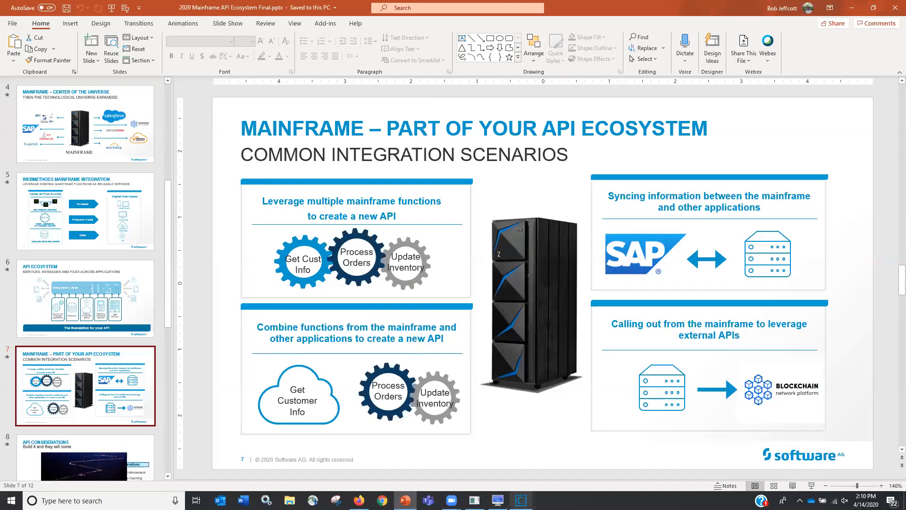
Return to Designer and bring up the EMPDETL EntireX subprogram service tab
{"action": "left_click", "coordinate": [520, 499]}
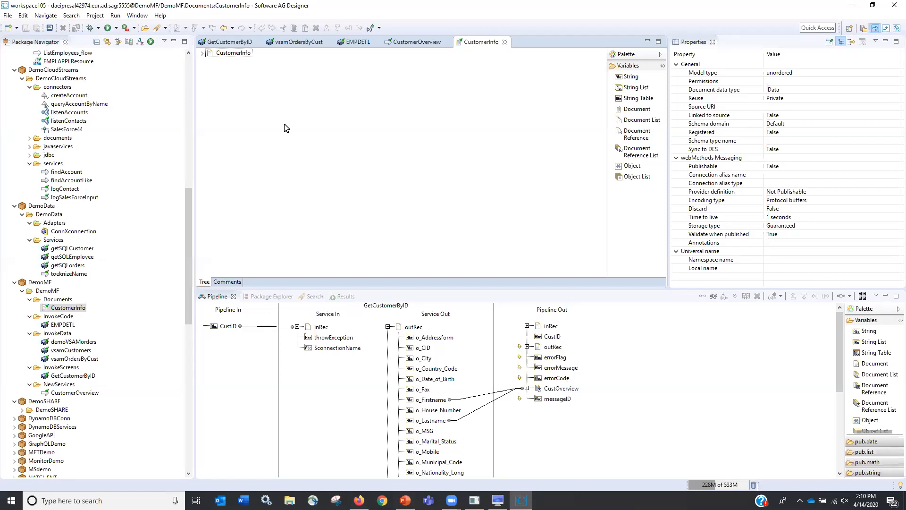
{"action": "mouse_move", "coordinate": [243, 217]}
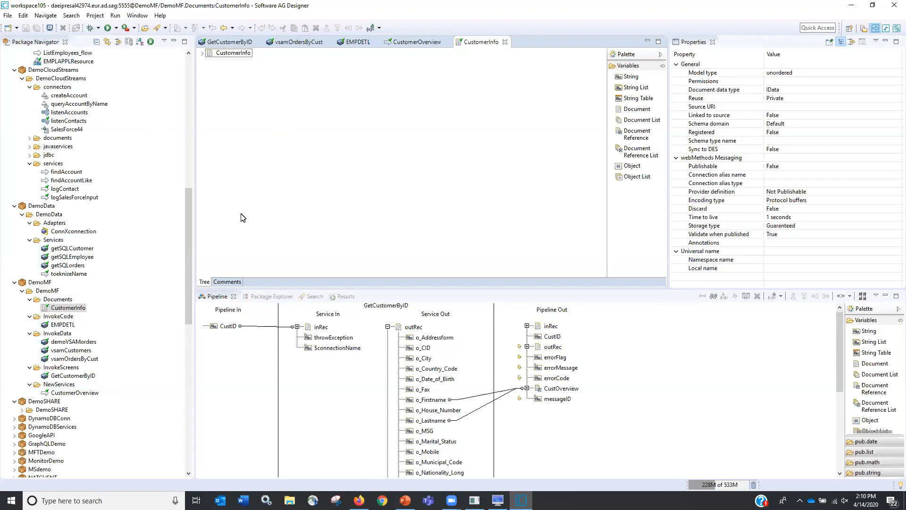
{"action": "left_click", "coordinate": [354, 41]}
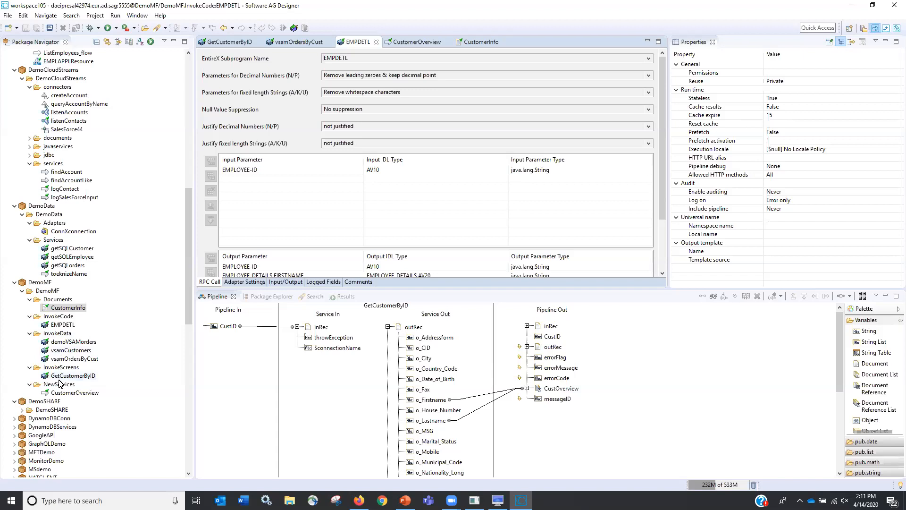
Run GetCustomerByID with customer ID BERGS and scroll through the returned customer record
{"action": "right_click", "coordinate": [74, 375]}
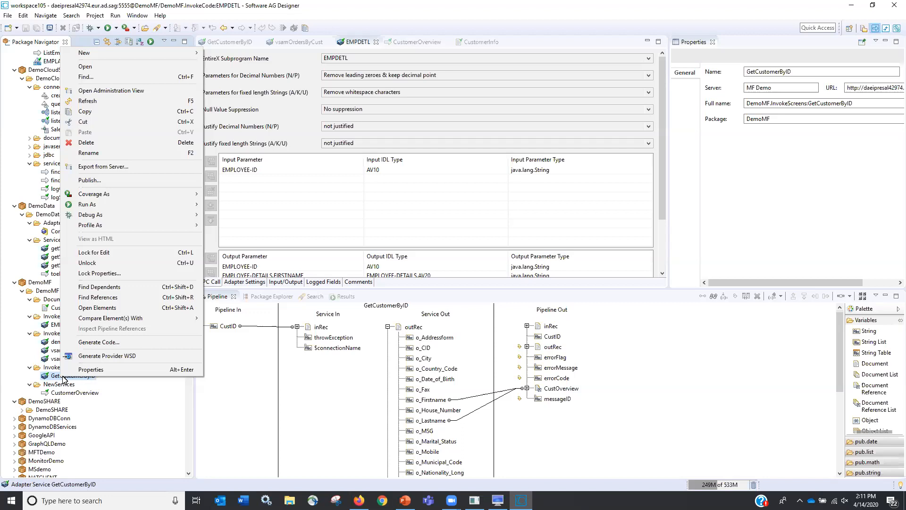
{"action": "mouse_move", "coordinate": [107, 356]}
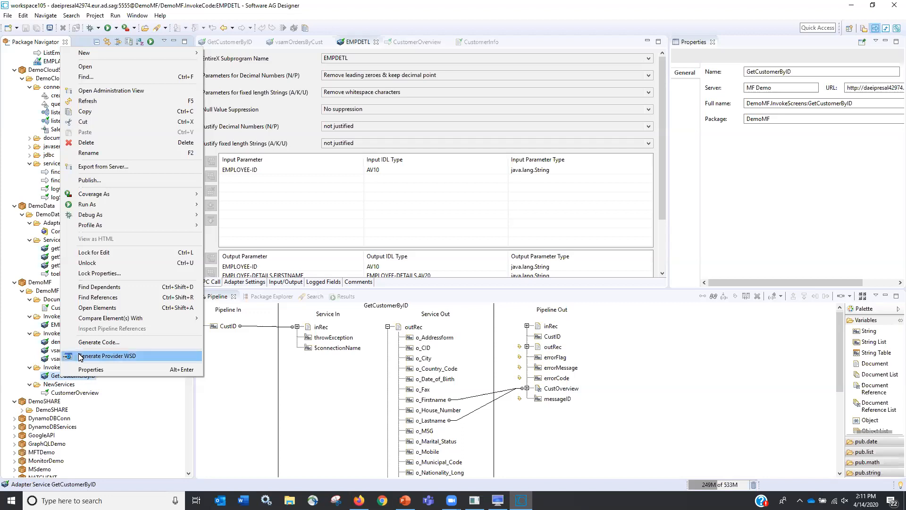
{"action": "mouse_move", "coordinate": [136, 331]}
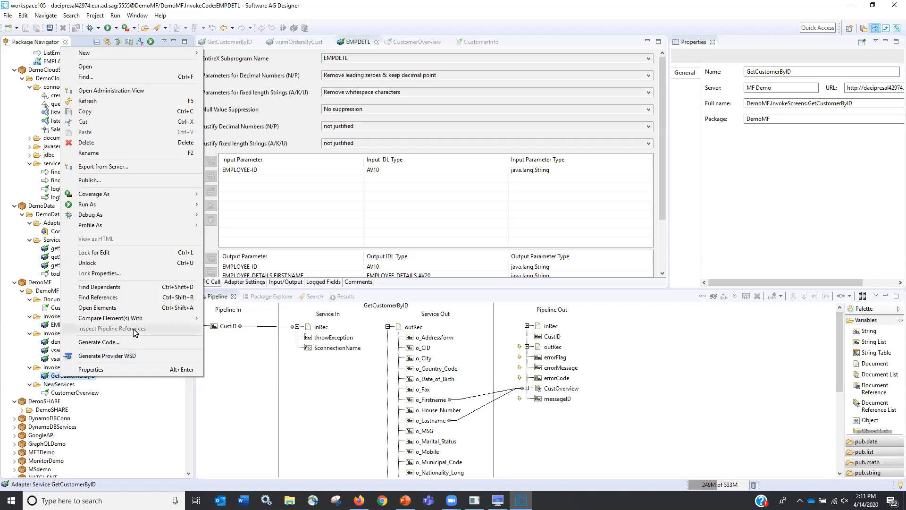
{"action": "mouse_move", "coordinate": [94, 205]}
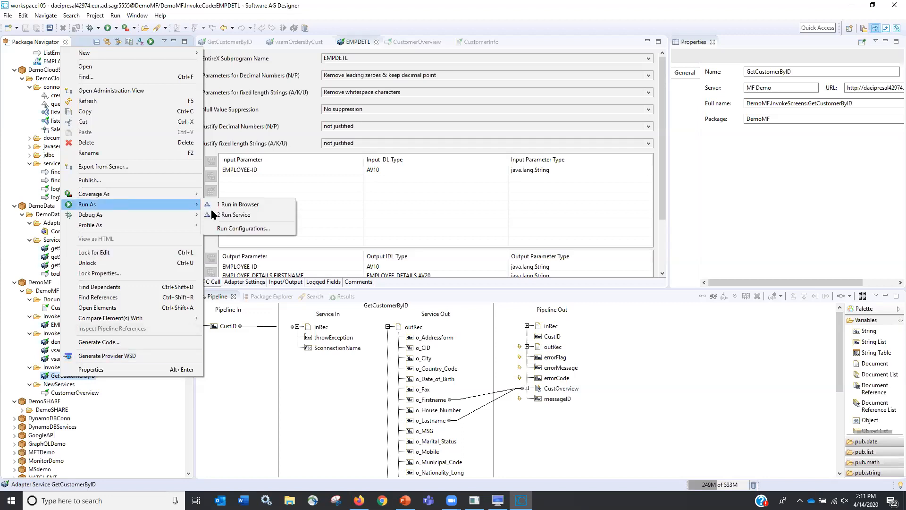
{"action": "mouse_move", "coordinate": [234, 214]}
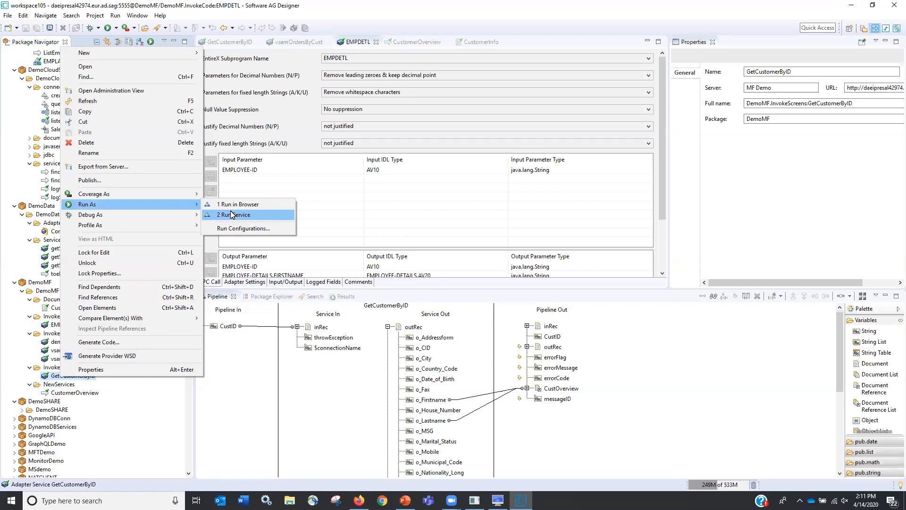
{"action": "left_click", "coordinate": [236, 215]}
{"action": "type", "text": "BERGS"}
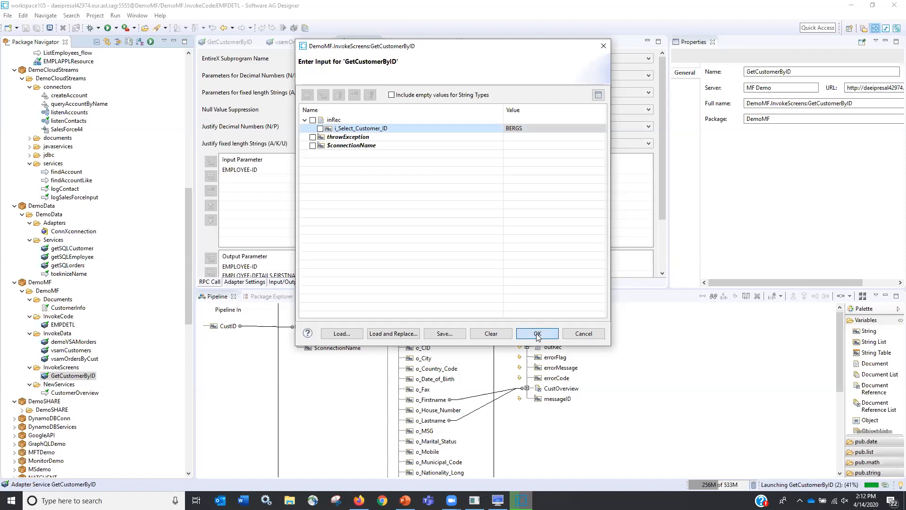
{"action": "left_click", "coordinate": [537, 334]}
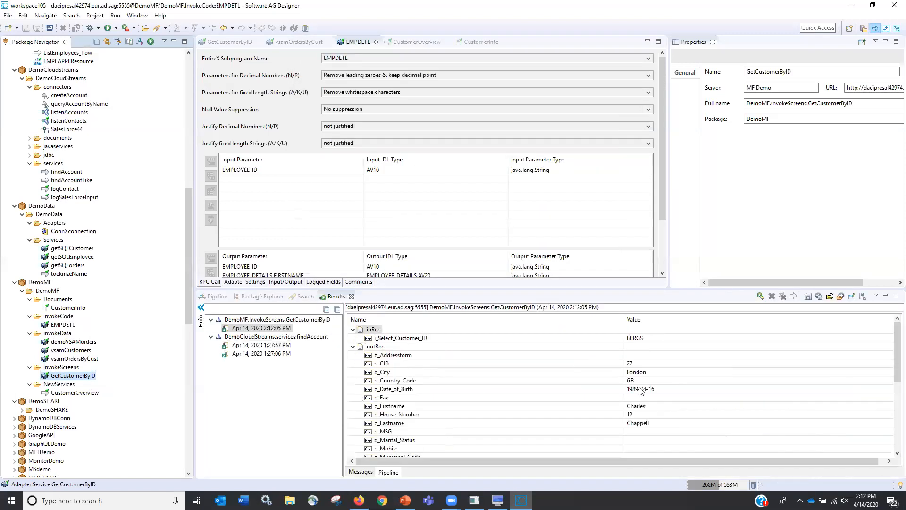
{"action": "mouse_move", "coordinate": [636, 382]}
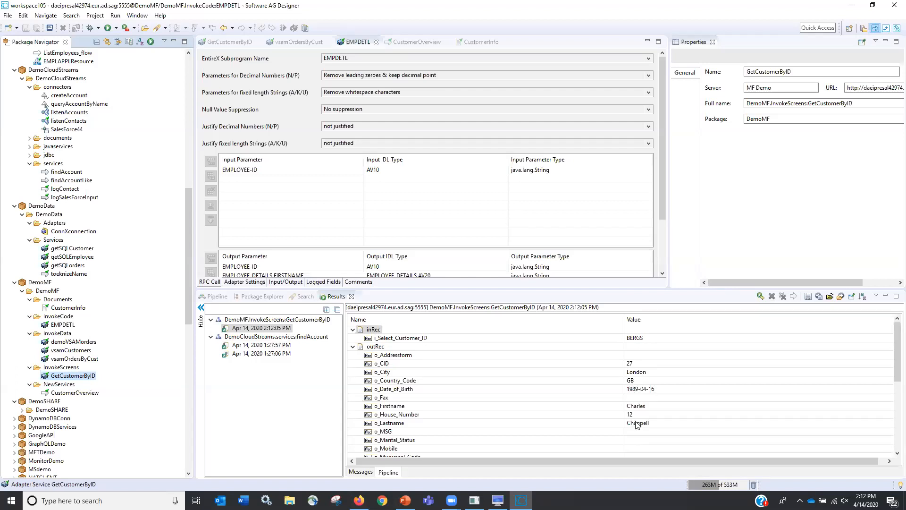
{"action": "mouse_move", "coordinate": [561, 409]}
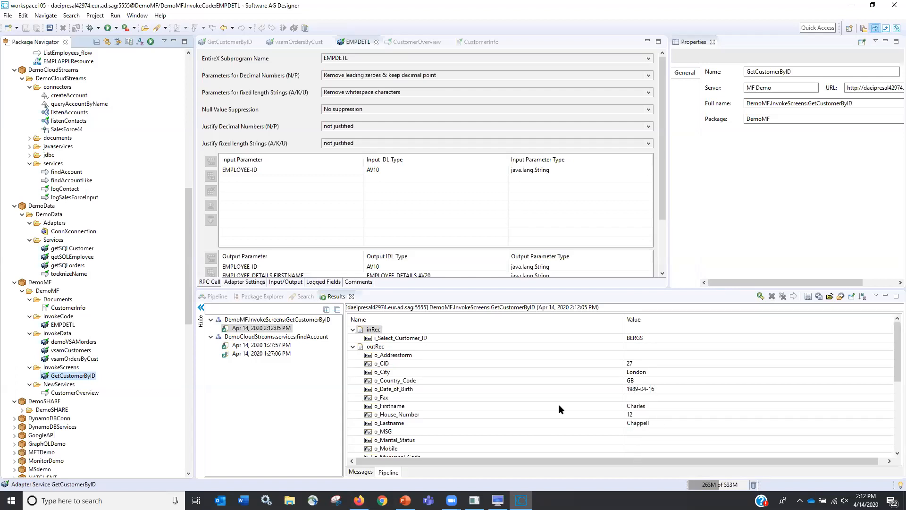
{"action": "scroll", "scroll_direction": "down", "scroll_amount": 3}
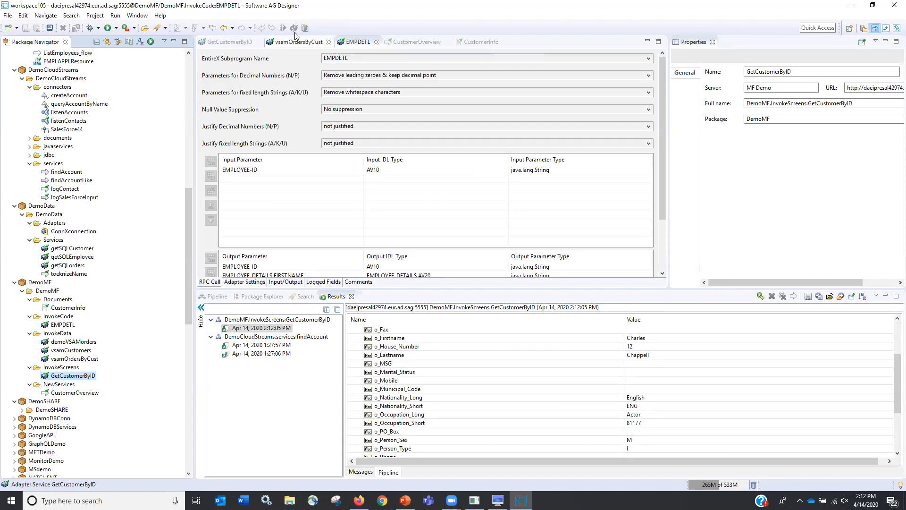
Review vsamOrdersByCust's selected columns, customer ID filter and expanded input/output fields
{"action": "left_click", "coordinate": [296, 41]}
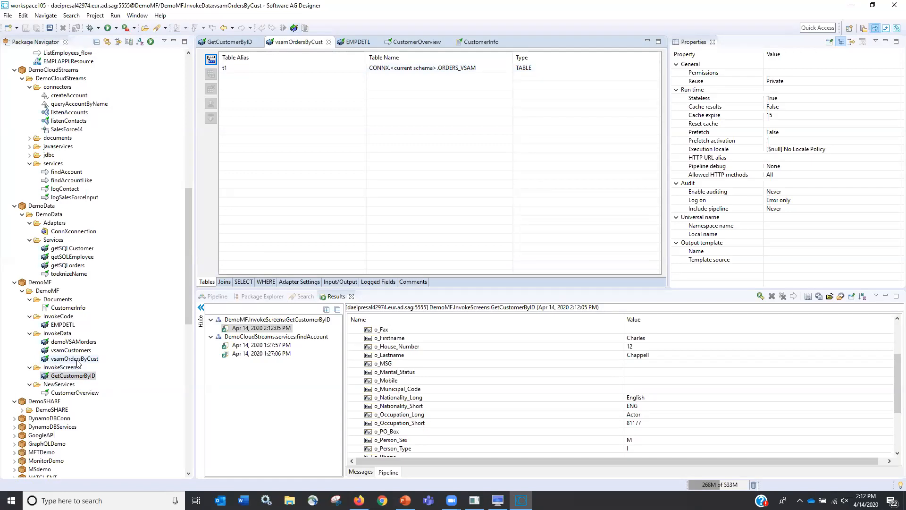
{"action": "left_click", "coordinate": [71, 358]}
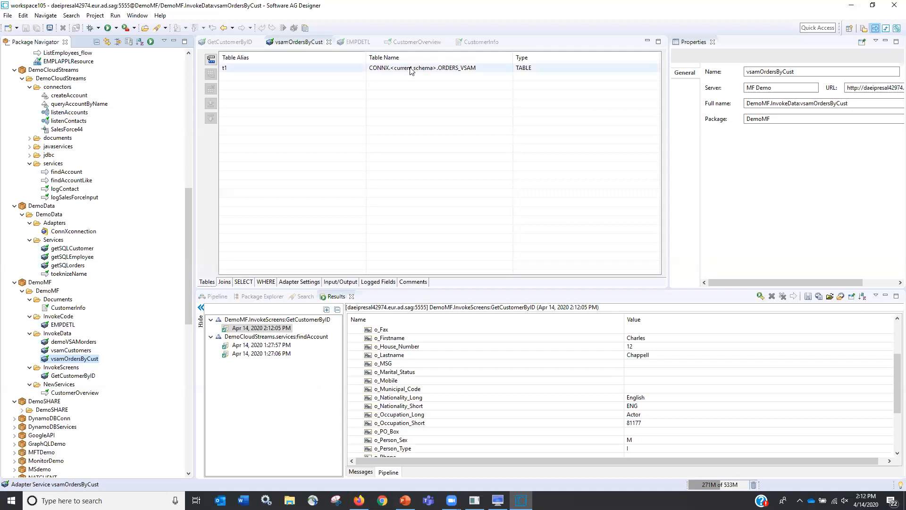
{"action": "left_click", "coordinate": [243, 281]}
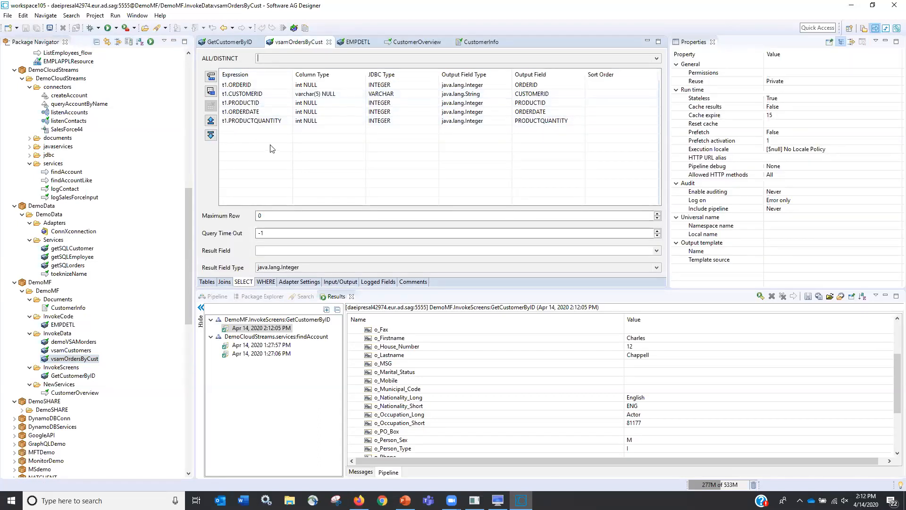
{"action": "left_click", "coordinate": [265, 282]}
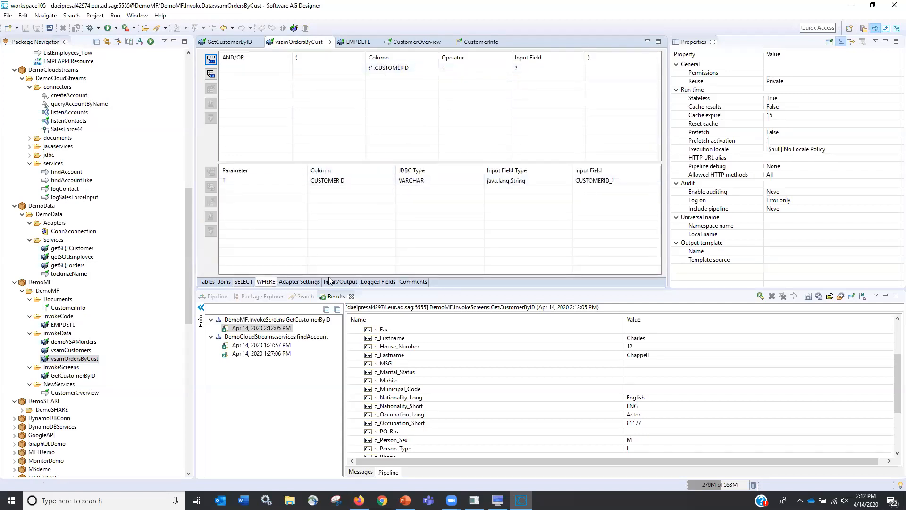
{"action": "left_click", "coordinate": [341, 281]}
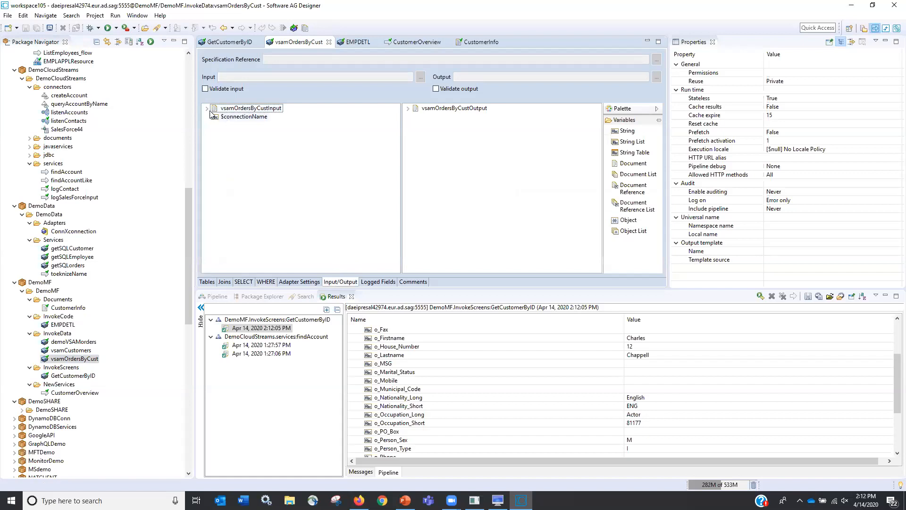
{"action": "left_click", "coordinate": [207, 108]}
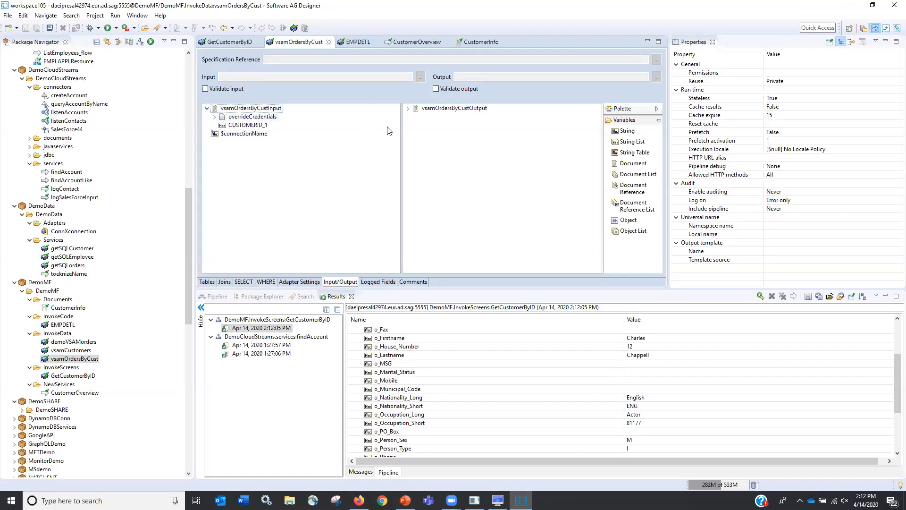
{"action": "left_click", "coordinate": [408, 108]}
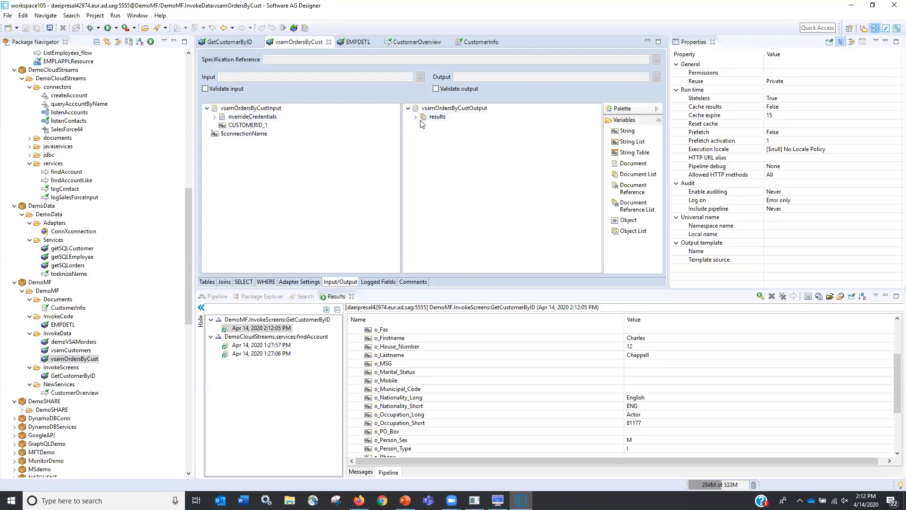
{"action": "left_click", "coordinate": [416, 117]}
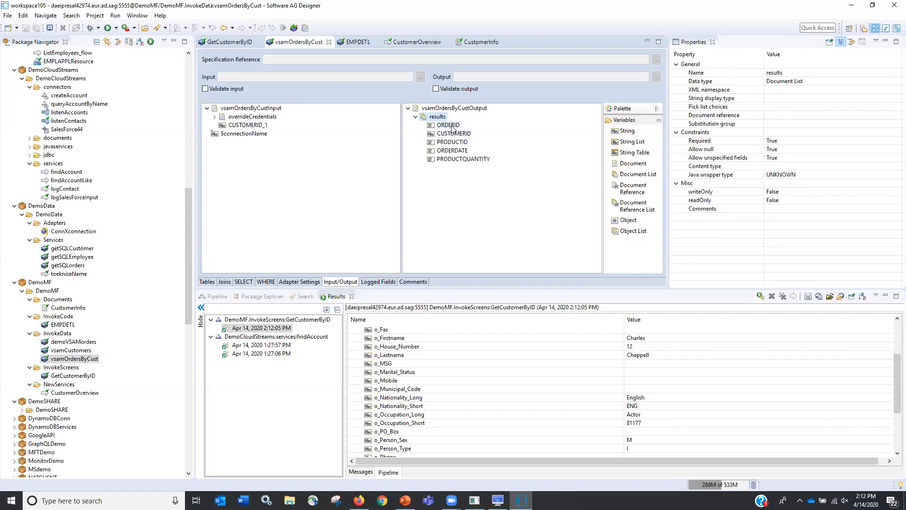
Launch vsamOrdersByCust as a service with customer ID BERGS as input
{"action": "left_click", "coordinate": [69, 358]}
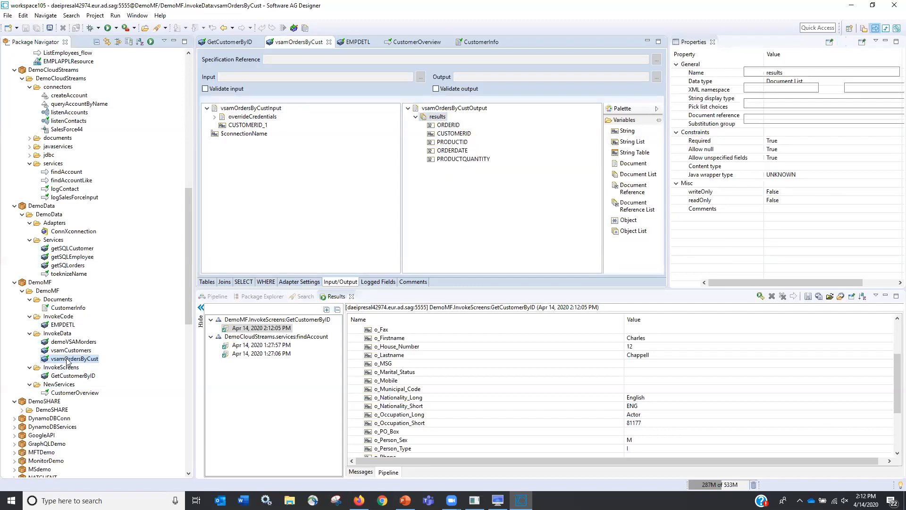
{"action": "right_click", "coordinate": [68, 359]}
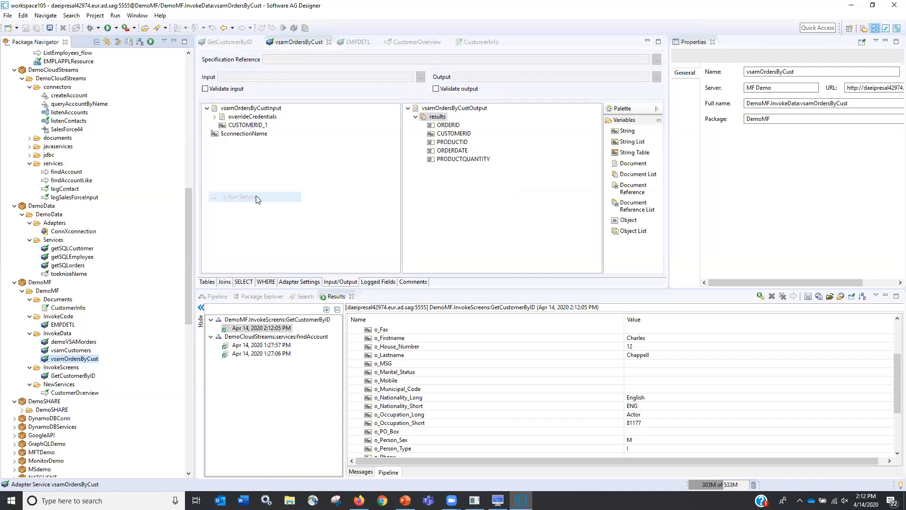
{"action": "left_click", "coordinate": [253, 197]}
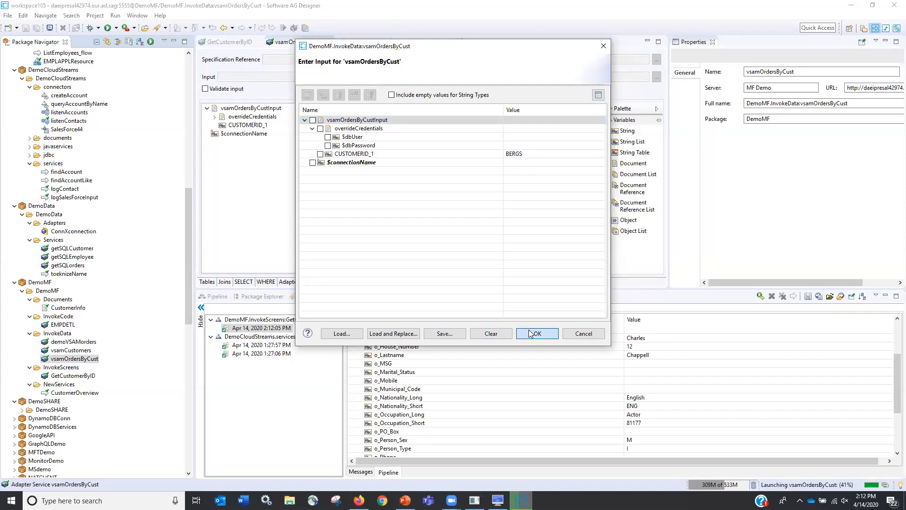
Run vsamOrdersByCust for BERGS, scroll the returned orders, and go back to EMPDETL
{"action": "left_click", "coordinate": [537, 334]}
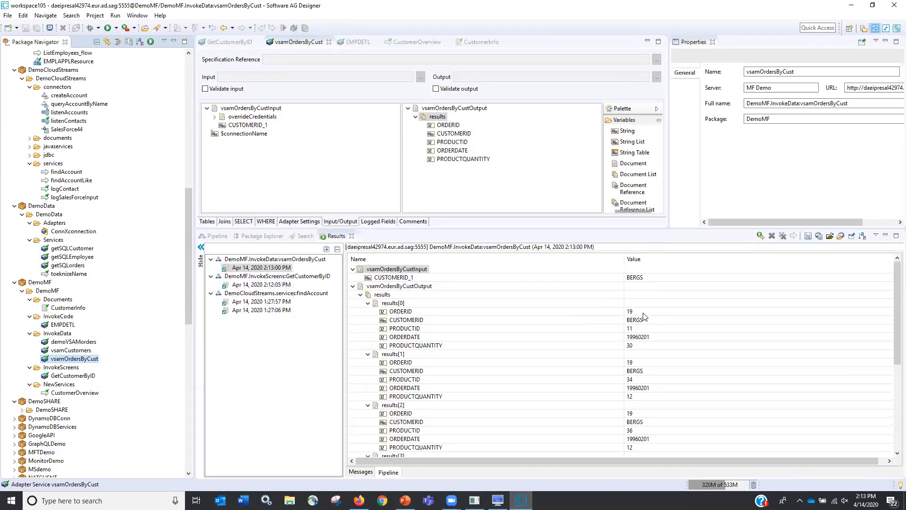
{"action": "mouse_move", "coordinate": [607, 318]}
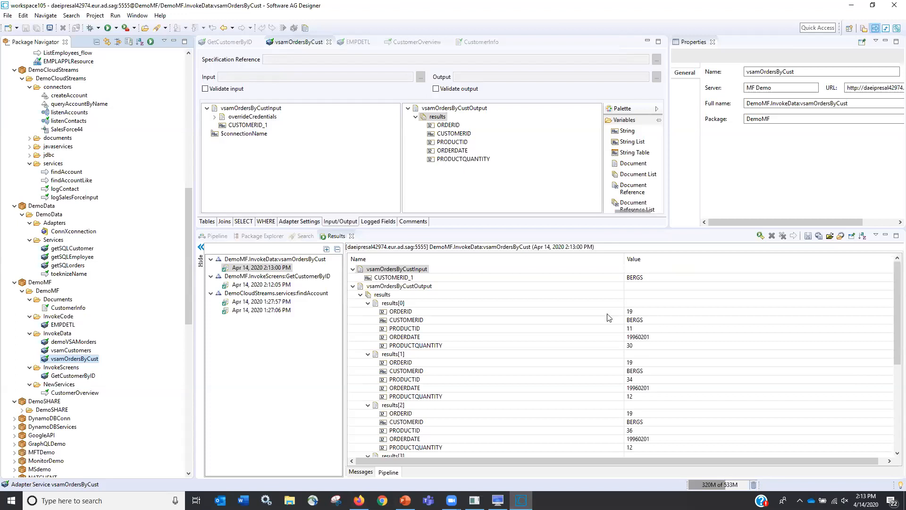
{"action": "scroll", "scroll_direction": "down", "scroll_amount": 3}
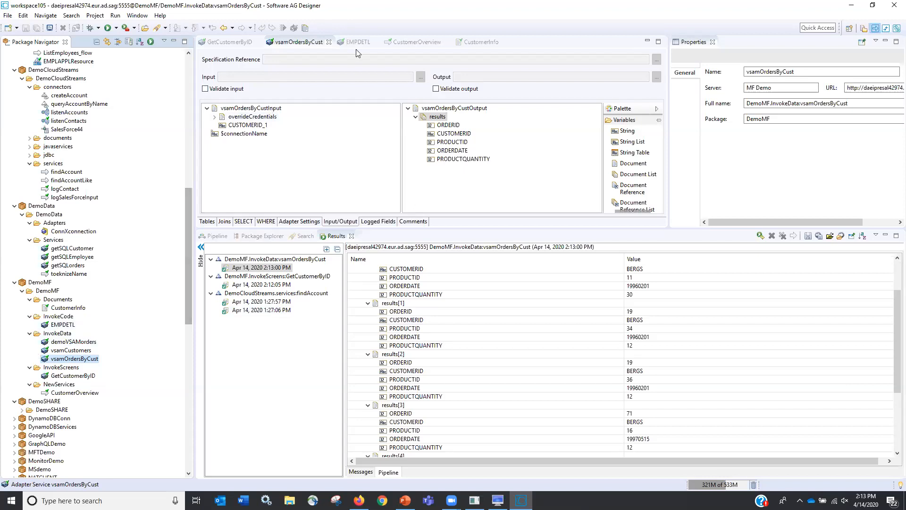
{"action": "left_click", "coordinate": [357, 42]}
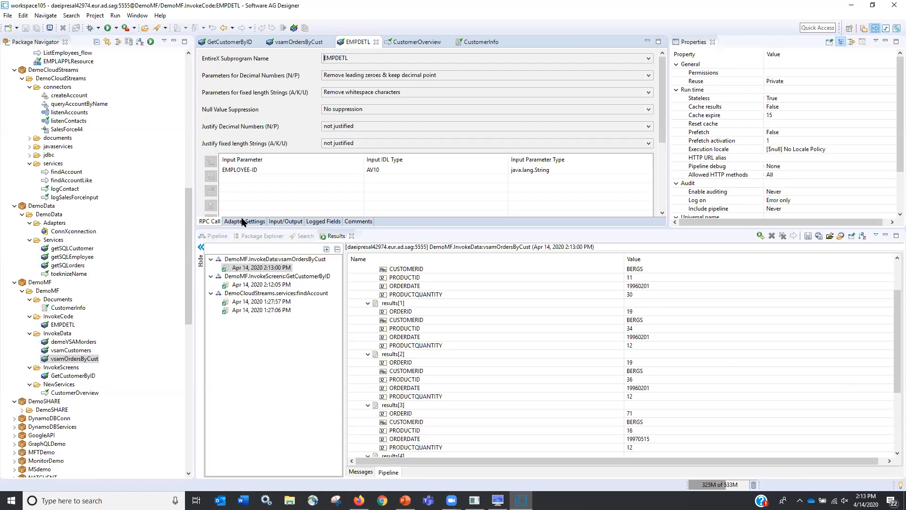
Show EMPDETL's Input/Output tab with EMPLOYEE-DETAILS and FILLER_1 expanded
{"action": "left_click", "coordinate": [244, 221]}
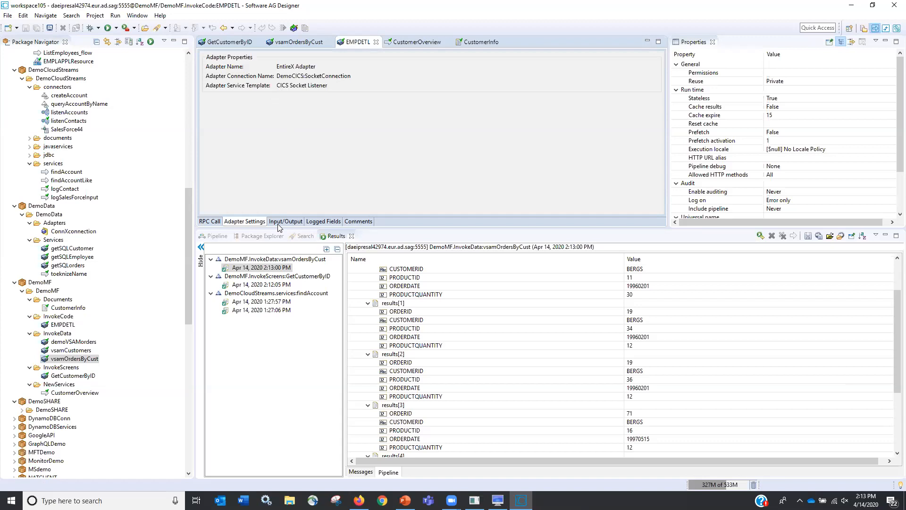
{"action": "left_click", "coordinate": [285, 221]}
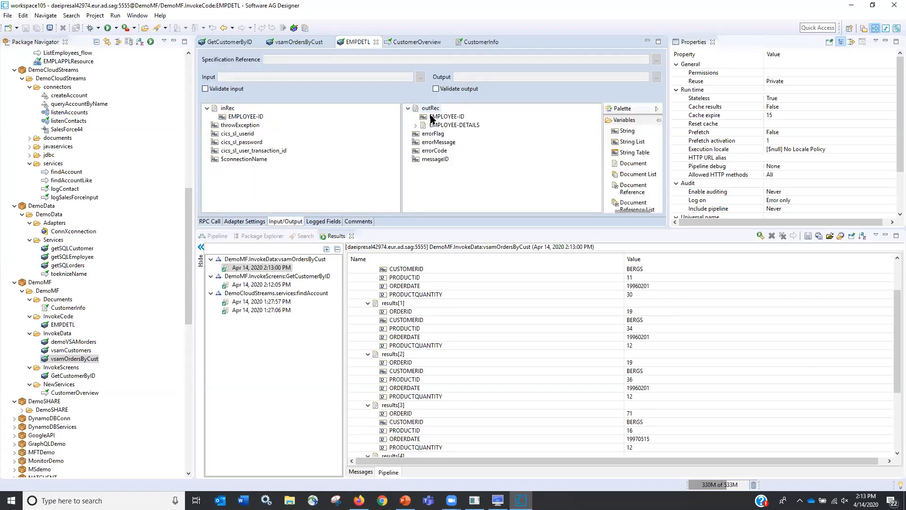
{"action": "left_click", "coordinate": [415, 125]}
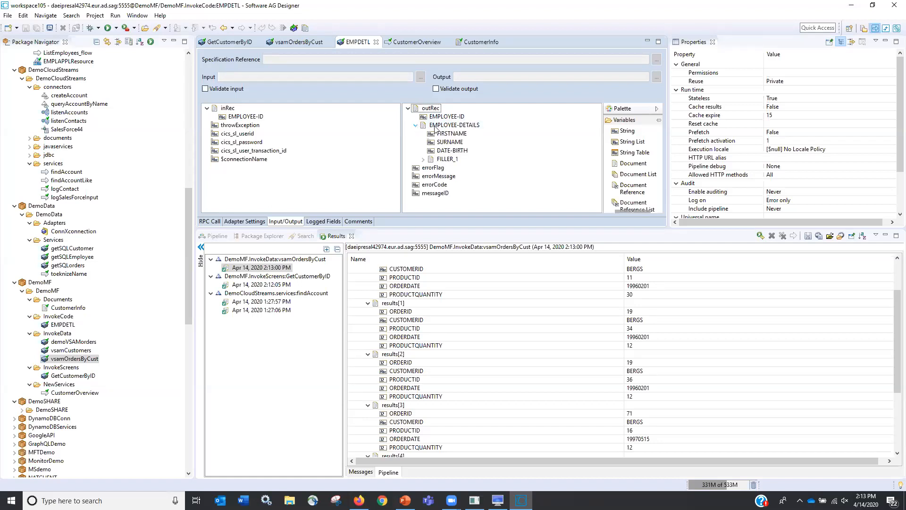
{"action": "left_click", "coordinate": [423, 159]}
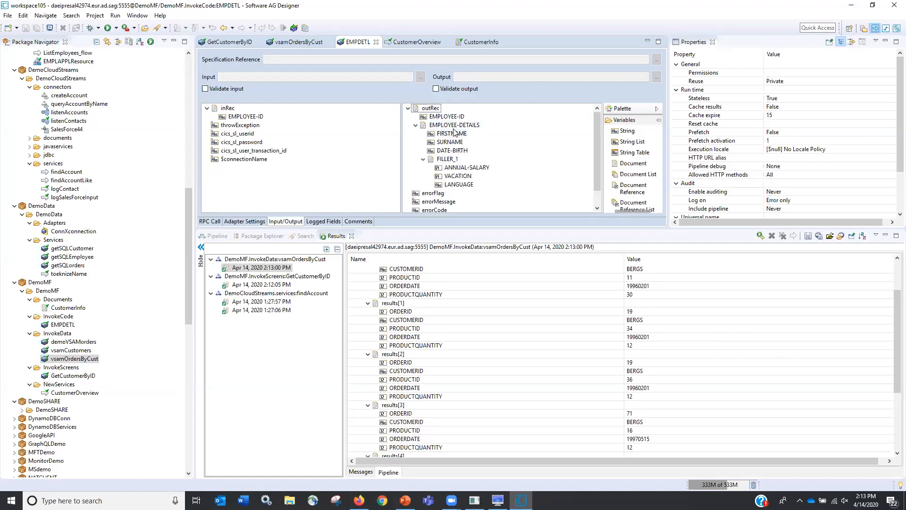
{"action": "mouse_move", "coordinate": [458, 185]}
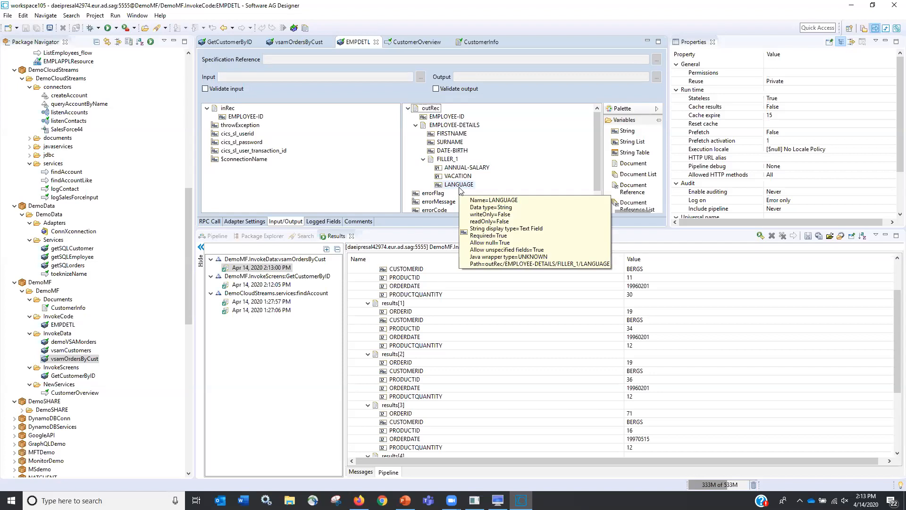
{"action": "mouse_move", "coordinate": [92, 295]}
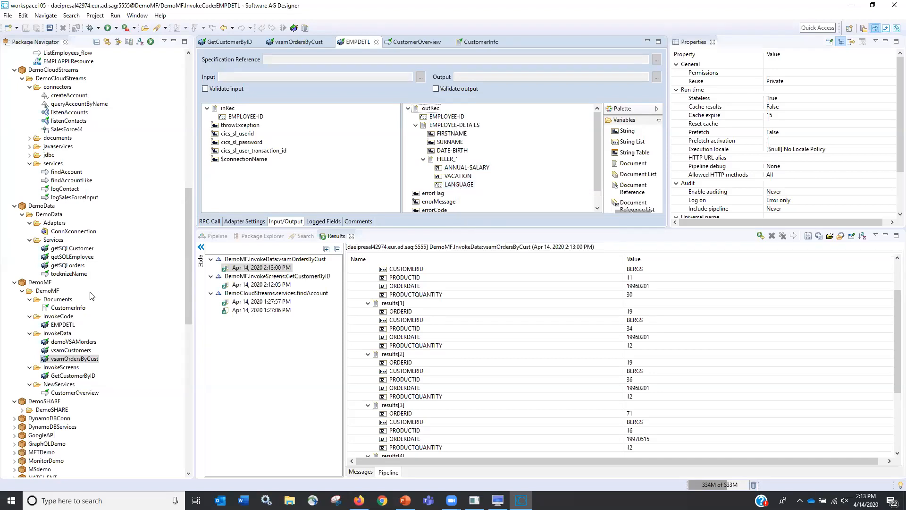
{"action": "right_click", "coordinate": [55, 324]}
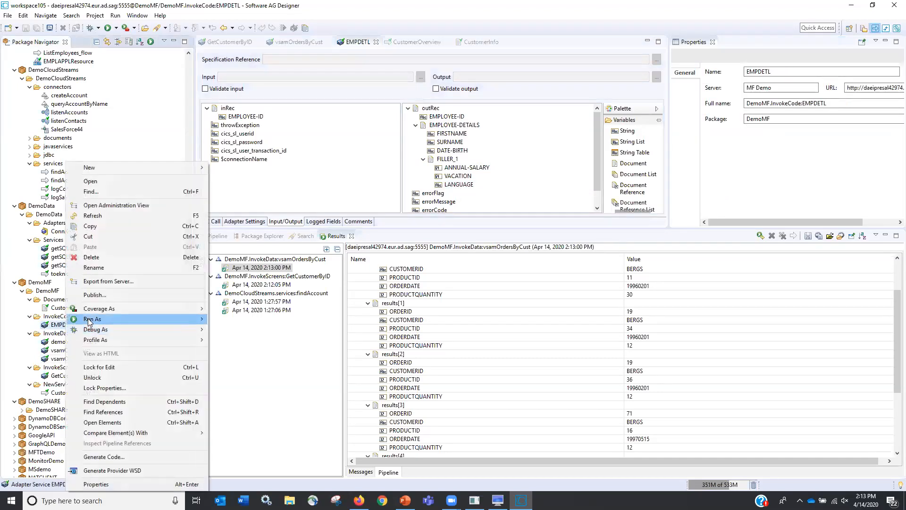
{"action": "left_click", "coordinate": [93, 319]}
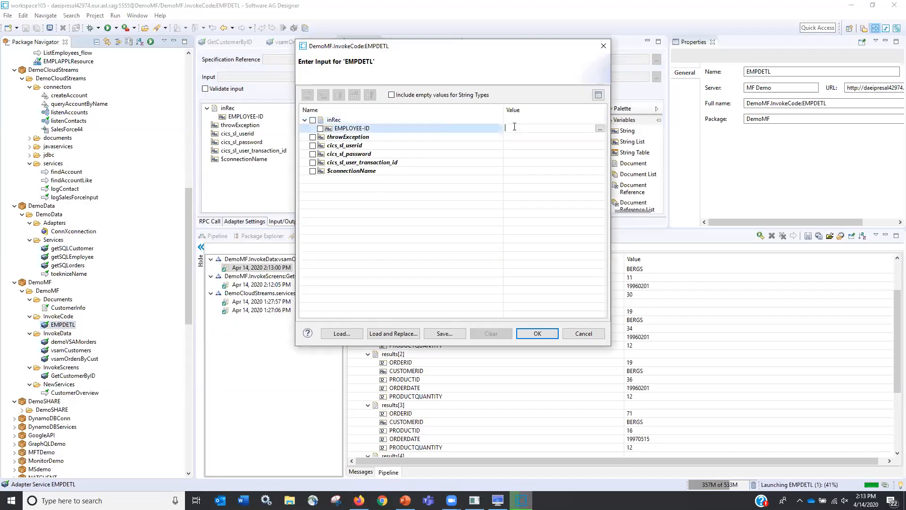
{"action": "type", "text": "1"}
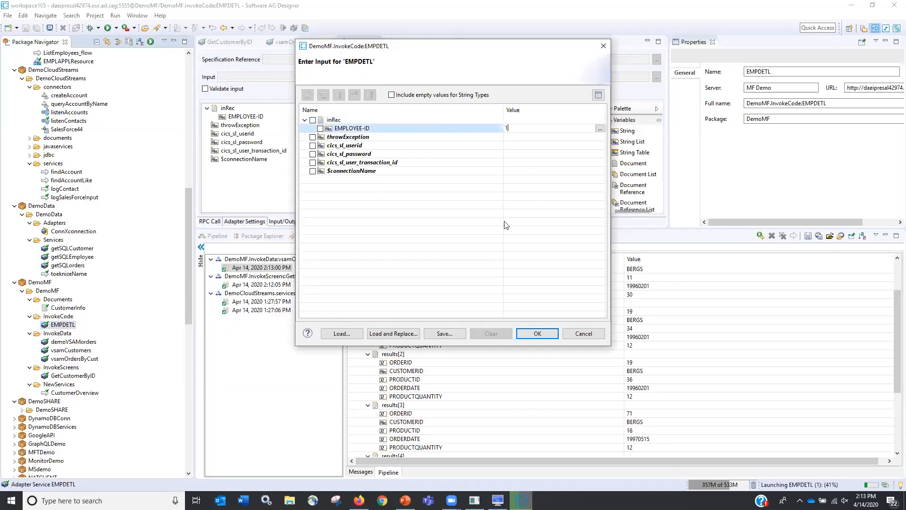
{"action": "left_click", "coordinate": [537, 333]}
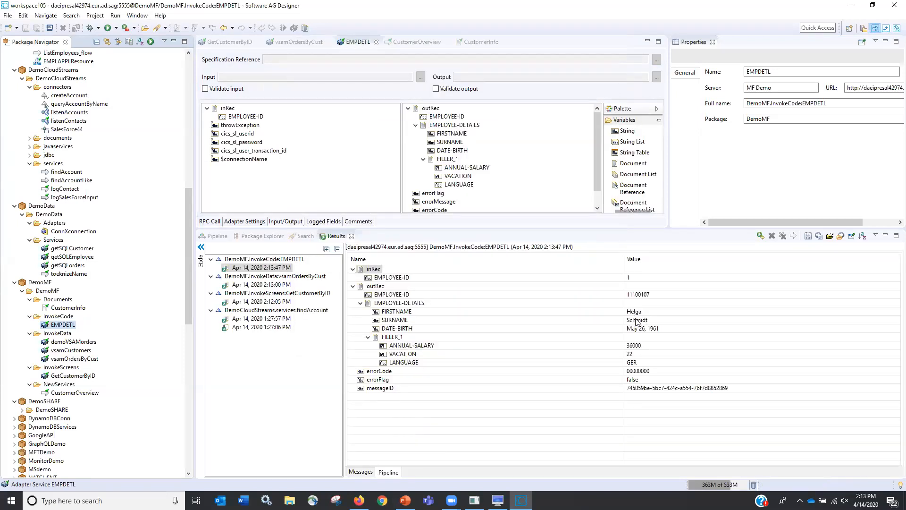
{"action": "mouse_move", "coordinate": [394, 188]}
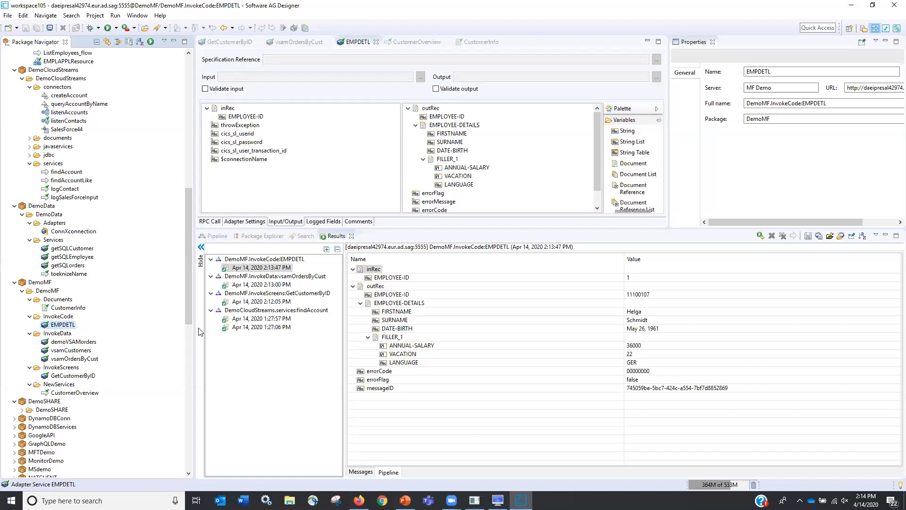
{"action": "mouse_move", "coordinate": [75, 387]}
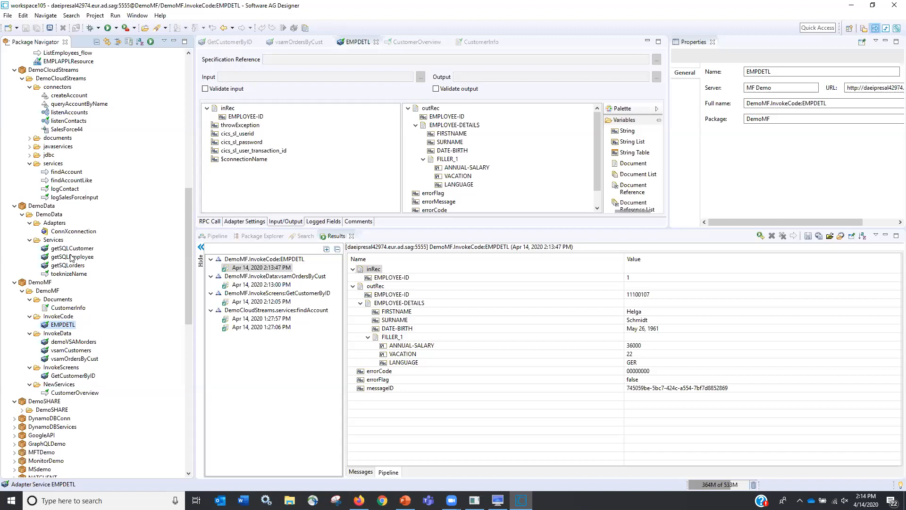
Create a document type named AllCustInfo under DemoMF's Documents folder
{"action": "right_click", "coordinate": [57, 299]}
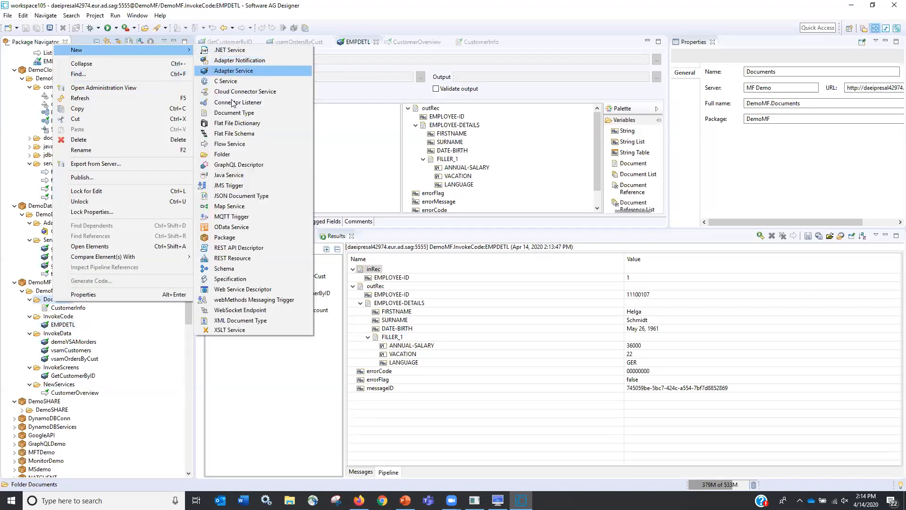
{"action": "left_click", "coordinate": [234, 113]}
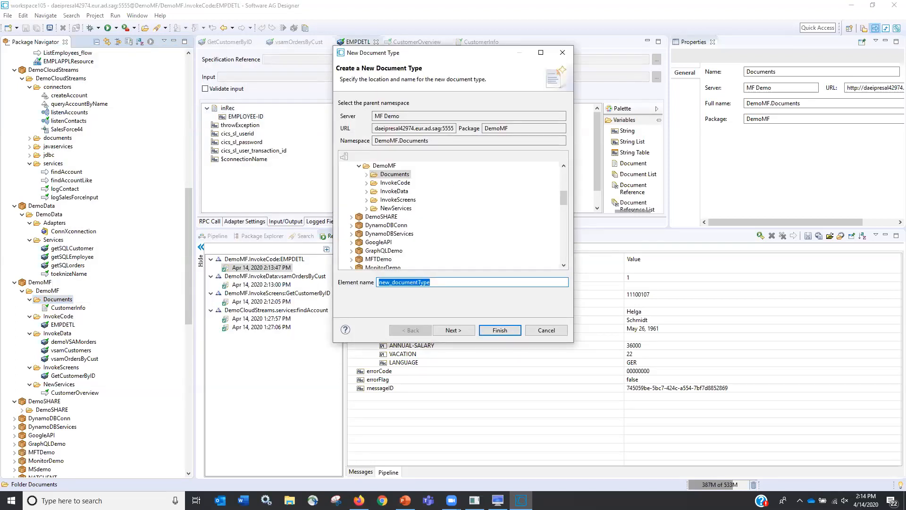
{"action": "type", "text": "AllCust"}
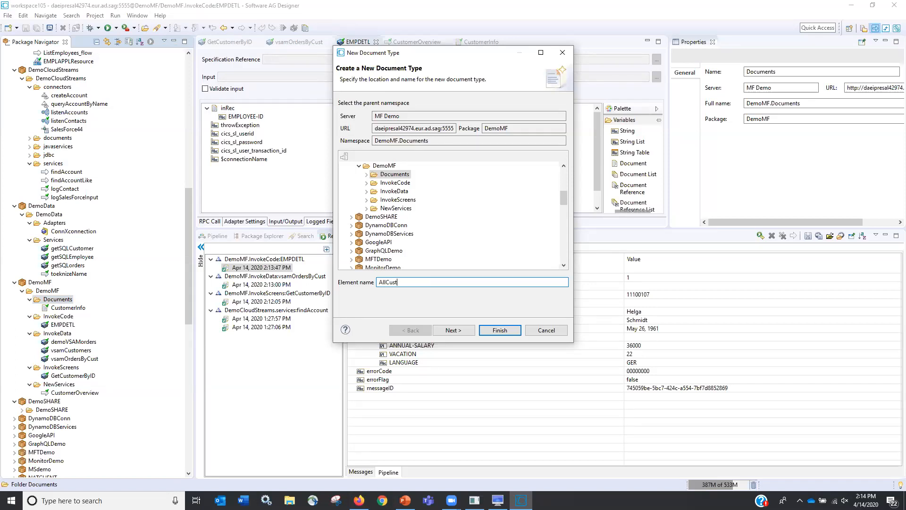
{"action": "type", "text": "Info"}
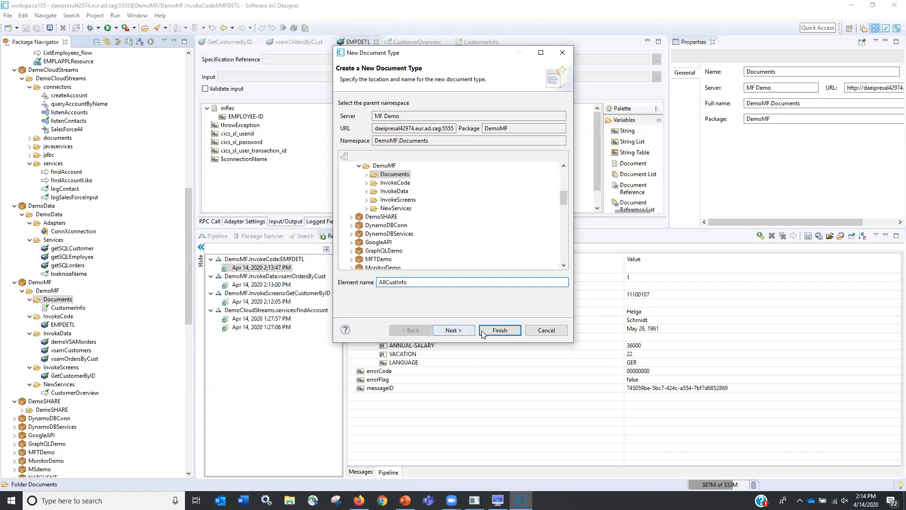
{"action": "left_click", "coordinate": [500, 330]}
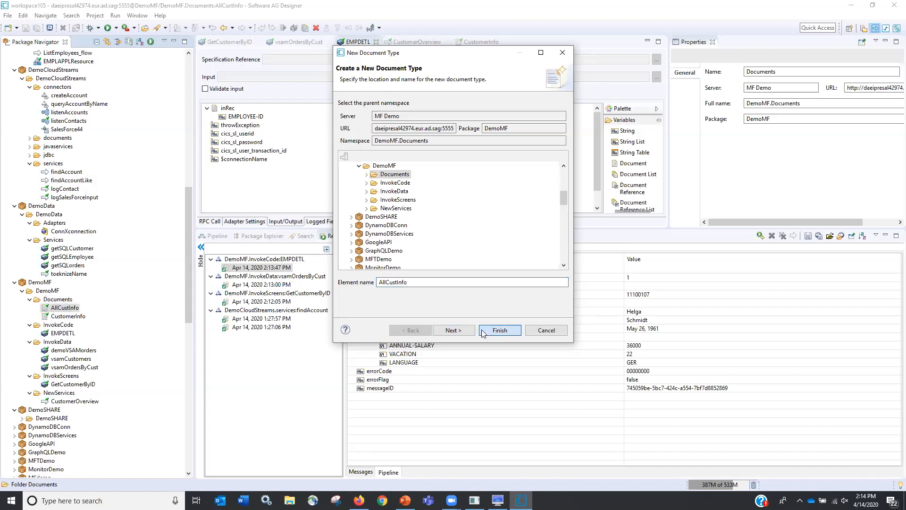
{"action": "left_click", "coordinate": [500, 330]}
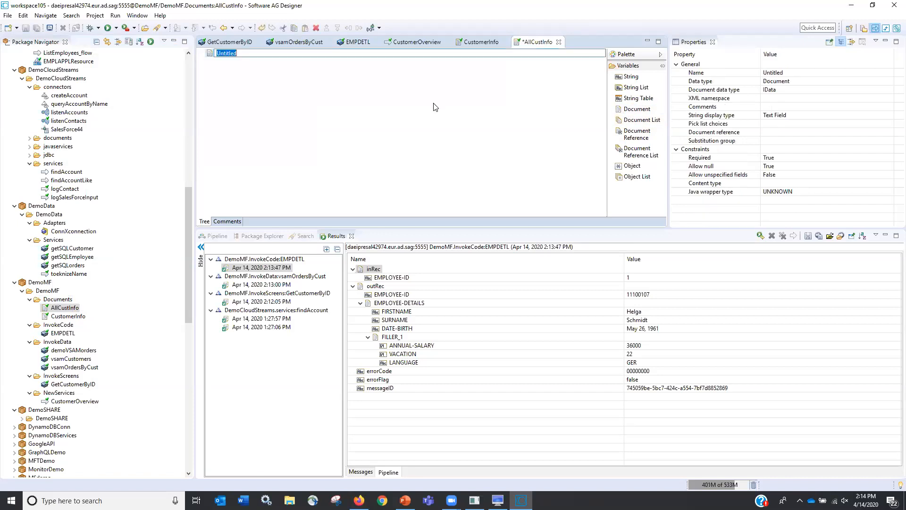
Name the root field CustInfo after checking GetCustomerByID's output fields
{"action": "type", "text": "Custom"}
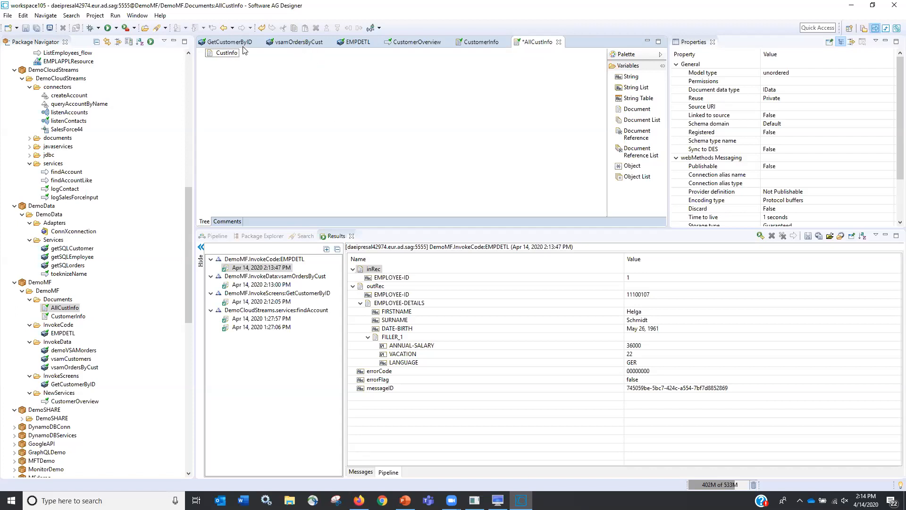
{"action": "left_click", "coordinate": [230, 41]}
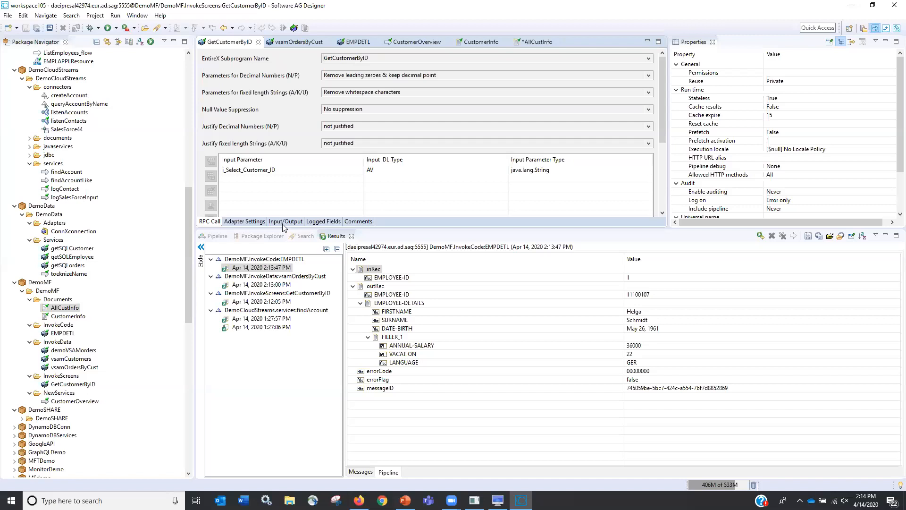
{"action": "left_click", "coordinate": [286, 221]}
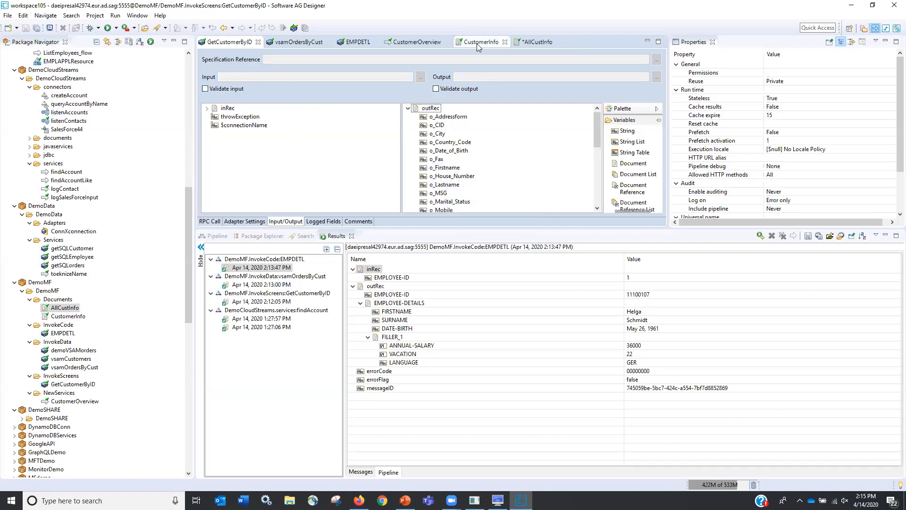
{"action": "left_click", "coordinate": [537, 42]}
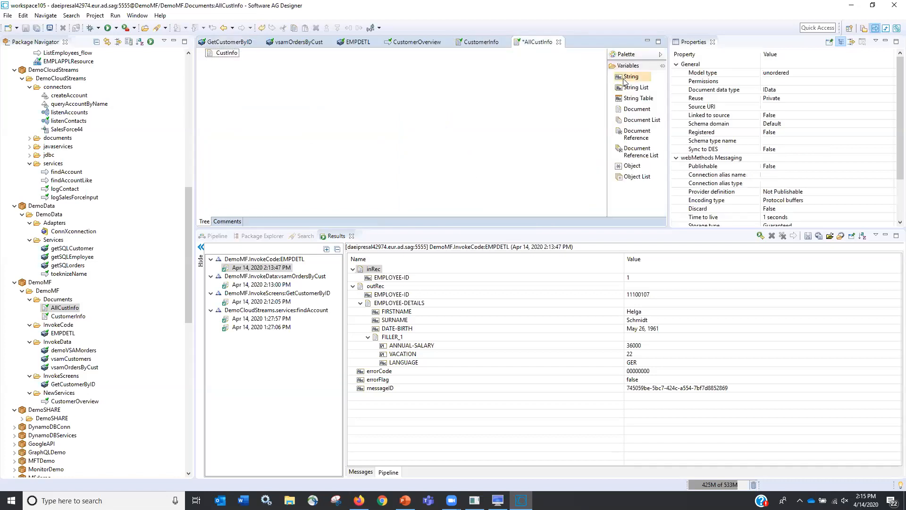
Add FirstName and LastName string fields to CustInfo
{"action": "left_click", "coordinate": [631, 77]}
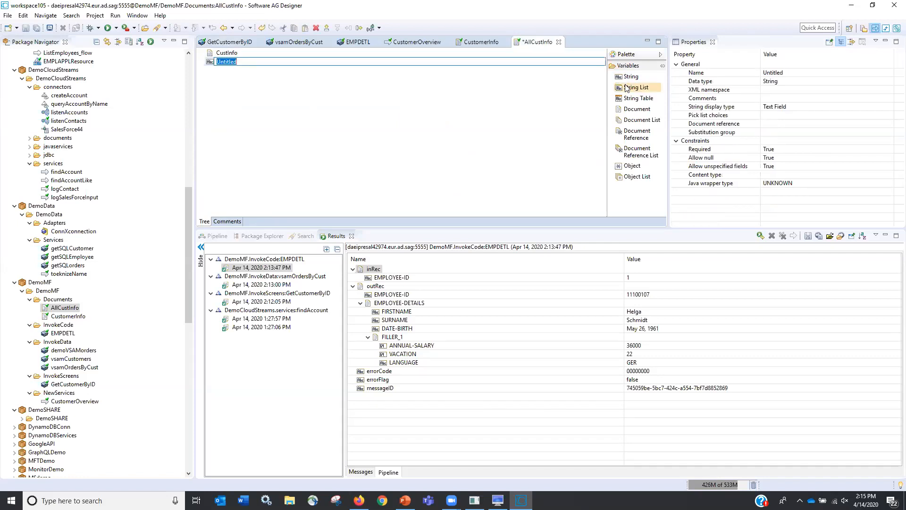
{"action": "type", "text": "Fiur"}
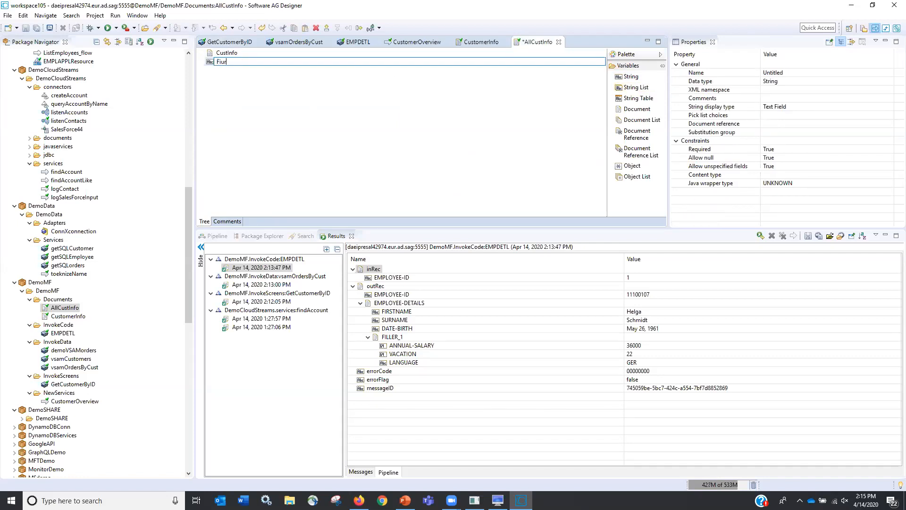
{"action": "type", "text": "FirstName"}
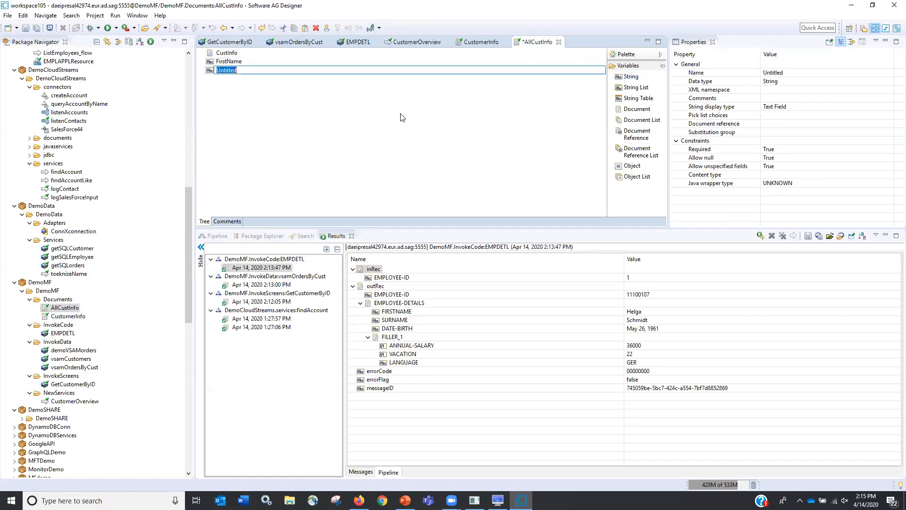
{"action": "type", "text": "LastName"}
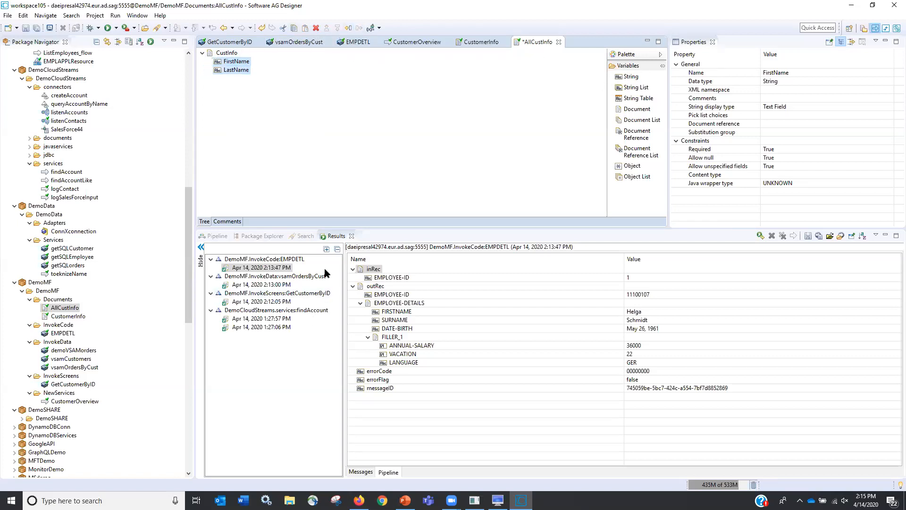
Paste vsamOrdersByCust's results list into AllCustInfo as OrderInfo and inspect its order fields
{"action": "left_click", "coordinate": [295, 41]}
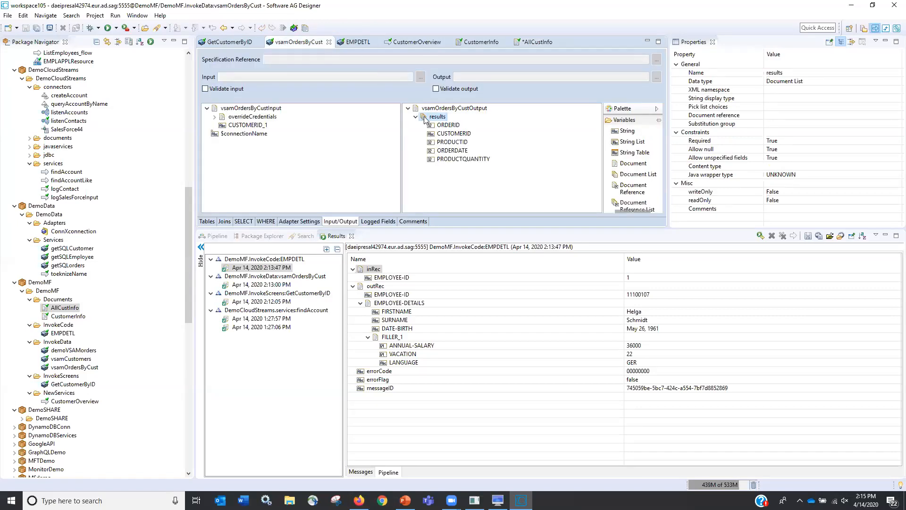
{"action": "right_click", "coordinate": [436, 117]}
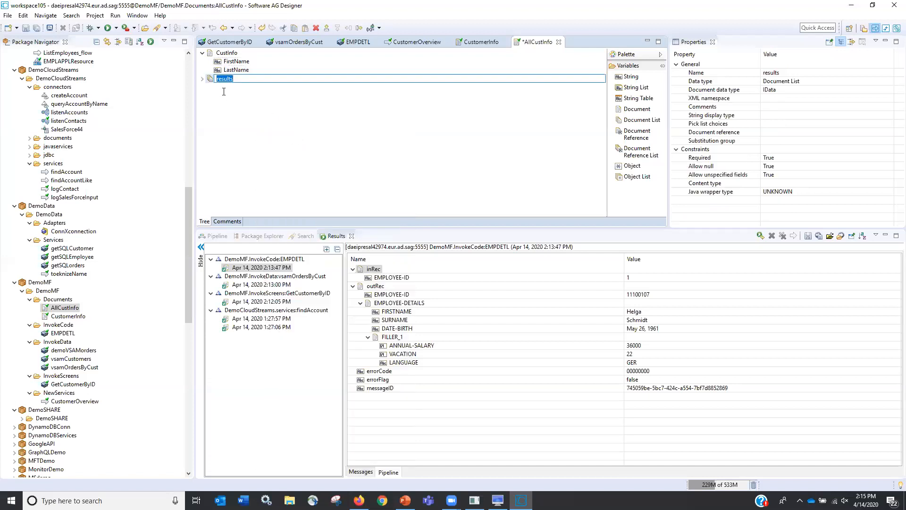
{"action": "type", "text": "OrderIn"}
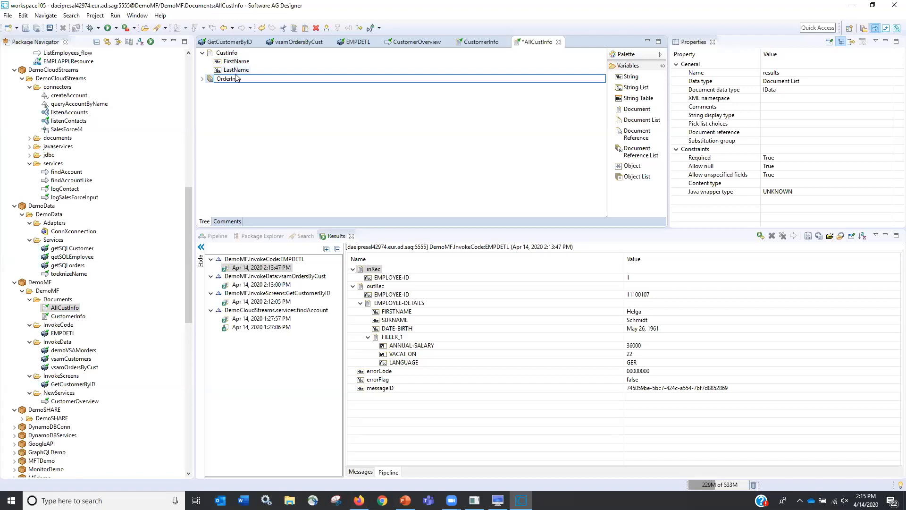
{"action": "left_click", "coordinate": [202, 78]}
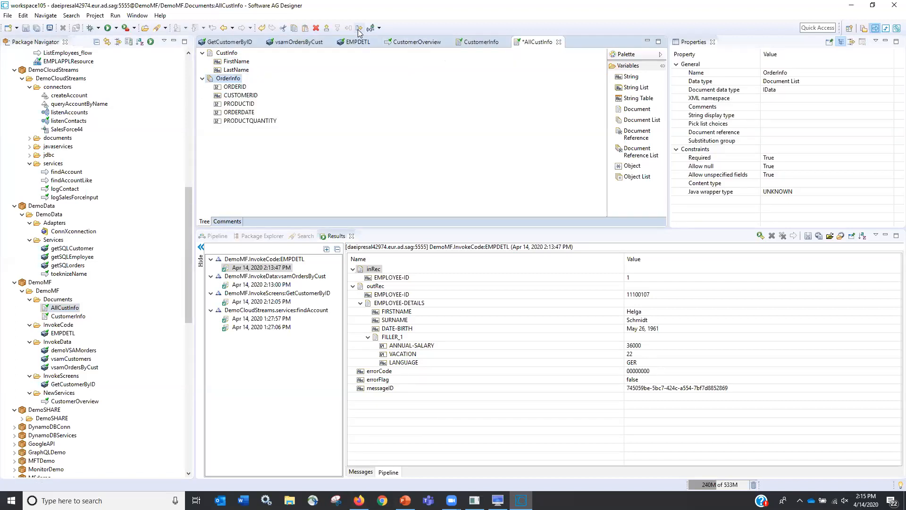
{"action": "left_click", "coordinate": [202, 79]}
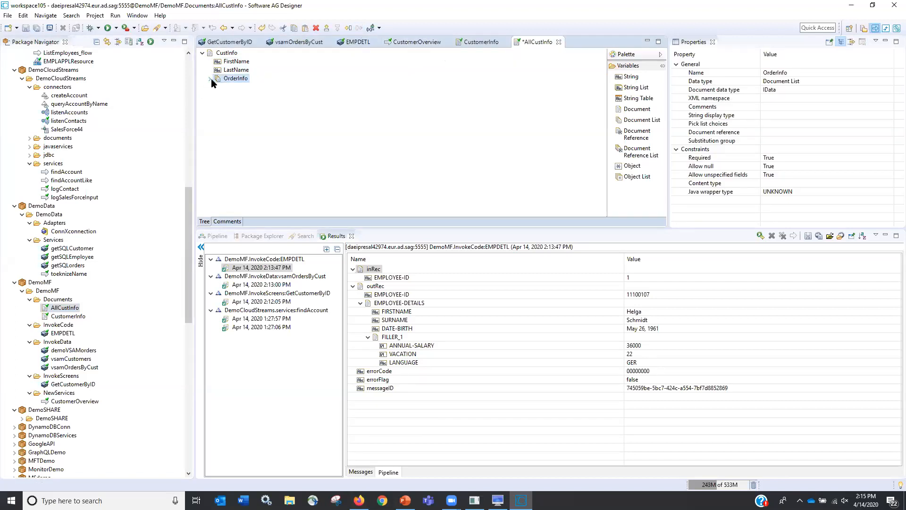
{"action": "left_click", "coordinate": [214, 78]}
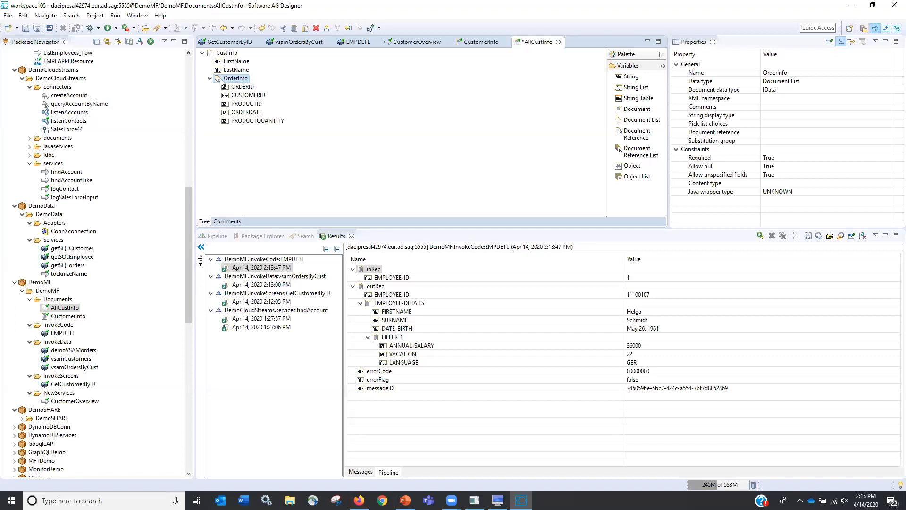
{"action": "mouse_move", "coordinate": [223, 81]}
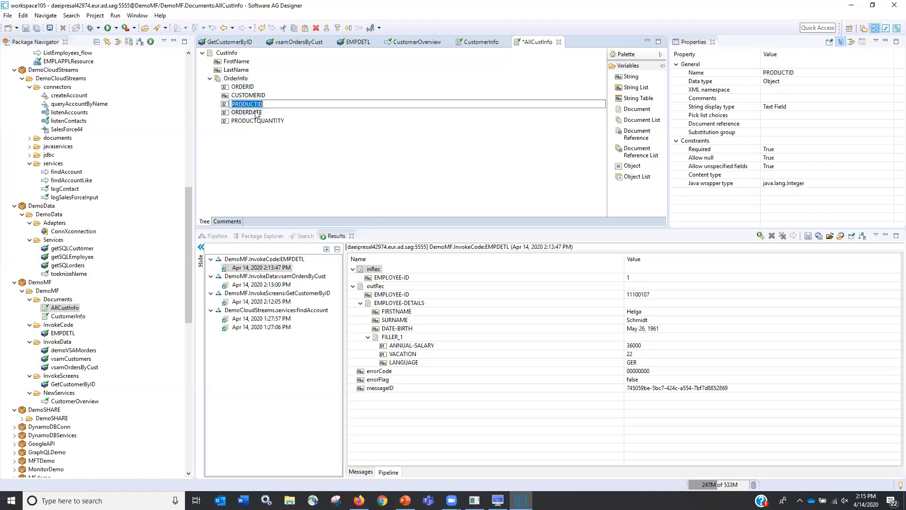
{"action": "left_click", "coordinate": [255, 120]}
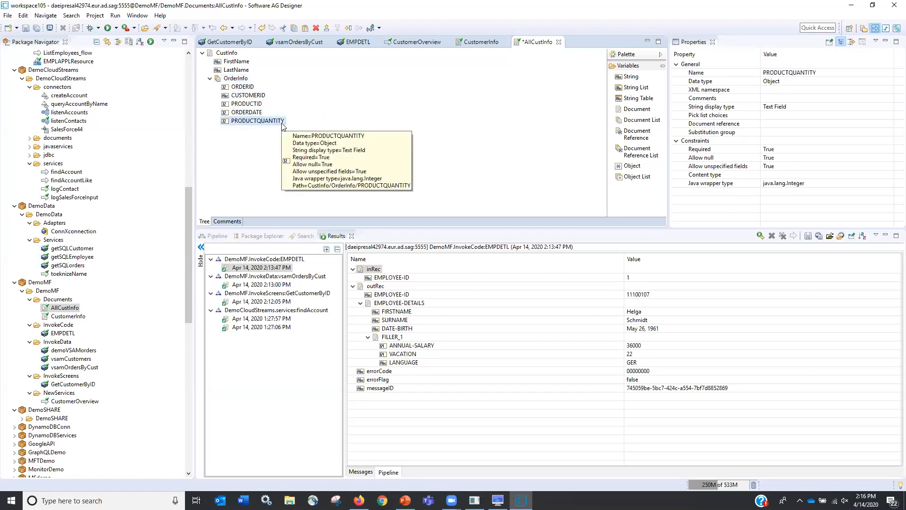
{"action": "mouse_move", "coordinate": [403, 69]}
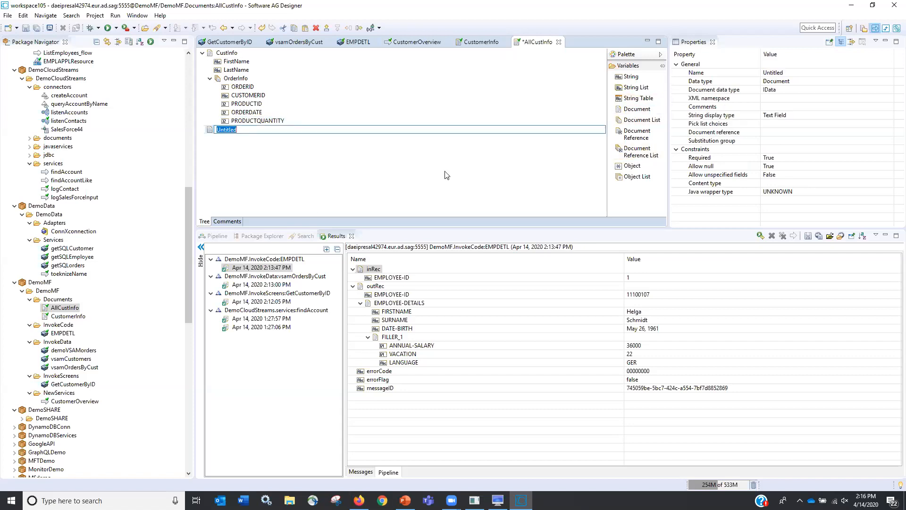
{"action": "mouse_move", "coordinate": [483, 178]}
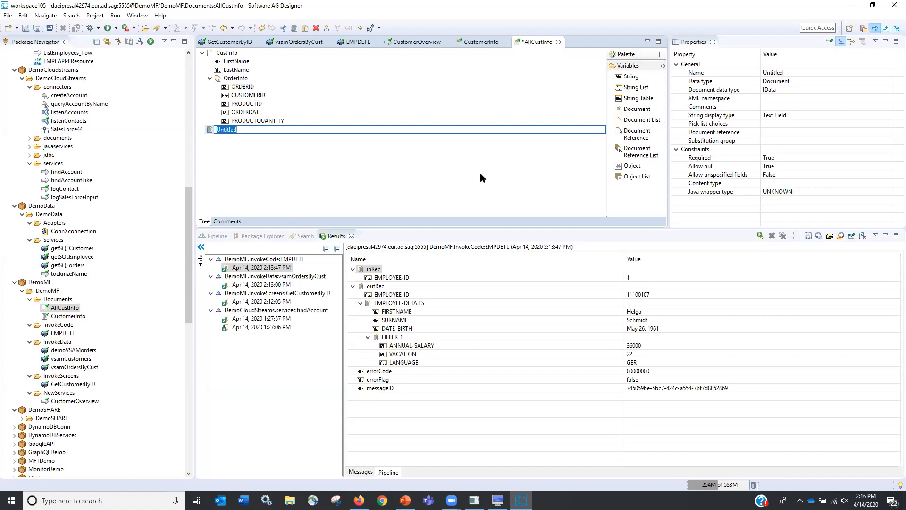
Add an AccountRep document with FirstName and LastName string fields nested beneath it
{"action": "type", "text": "AccountR"}
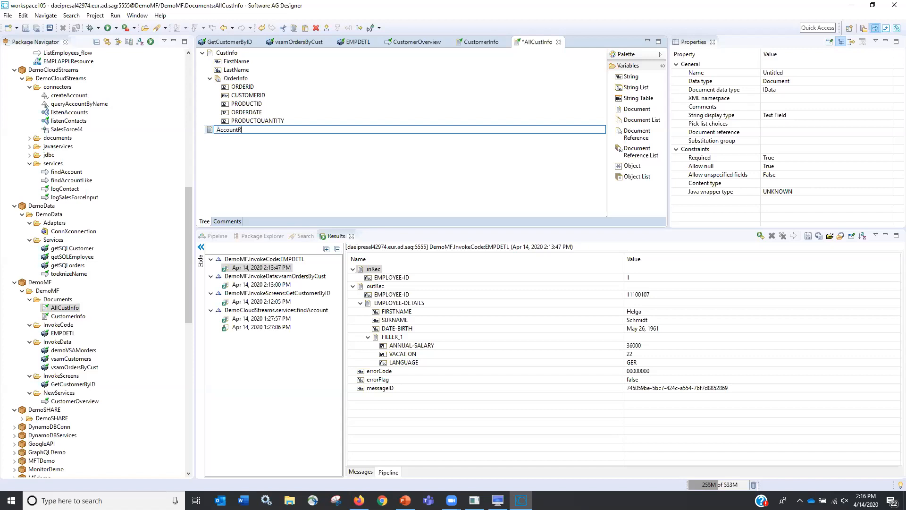
{"action": "type", "text": "ep"}
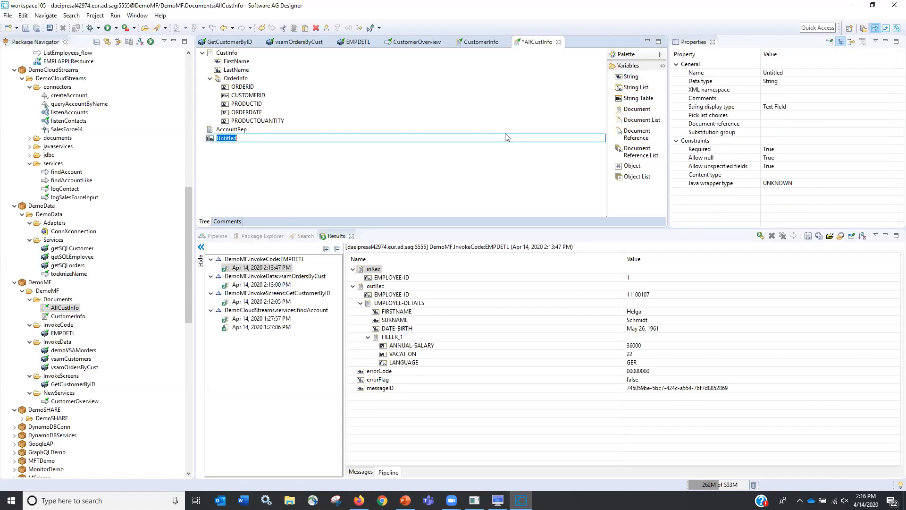
{"action": "type", "text": "FirstN"}
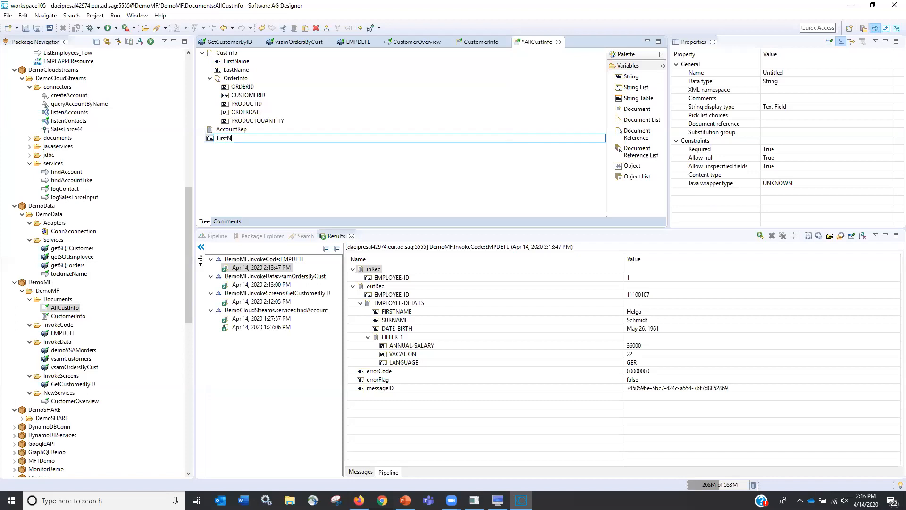
{"action": "type", "text": "ame"}
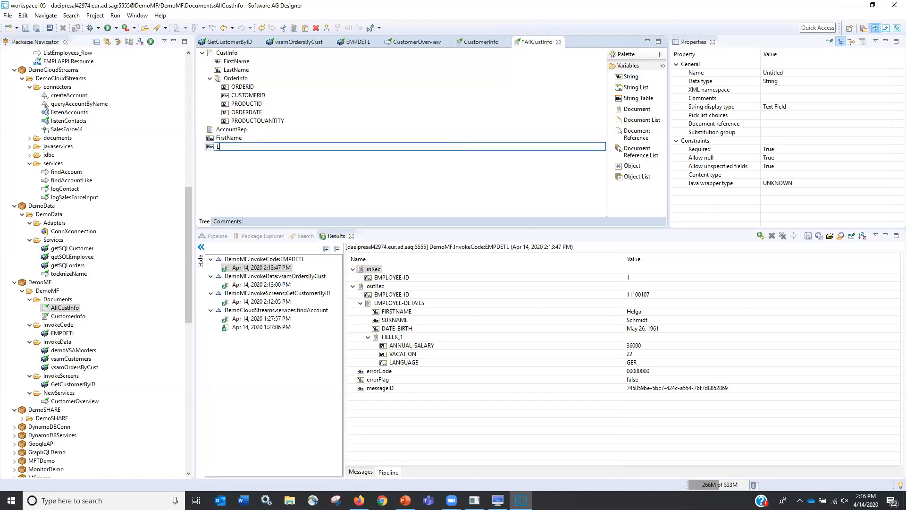
{"action": "type", "text": "LastName"}
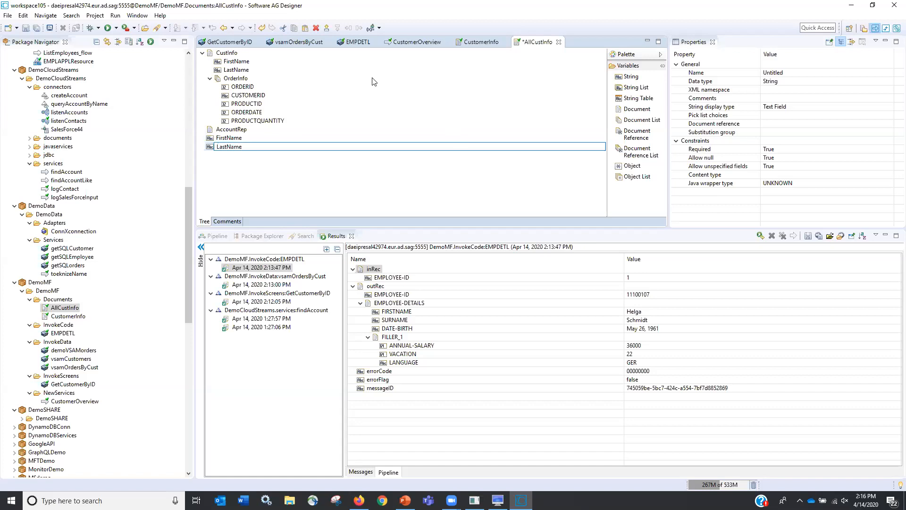
{"action": "left_click", "coordinate": [228, 146]}
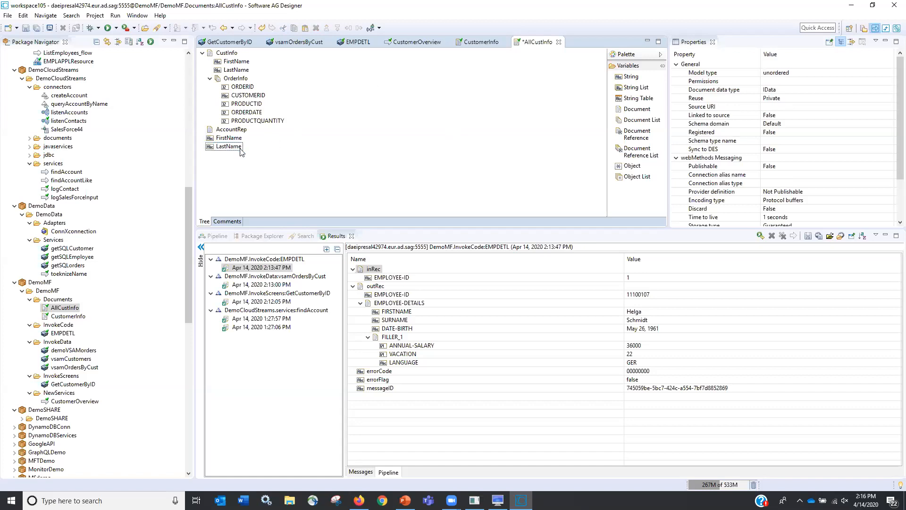
{"action": "left_click", "coordinate": [226, 146]}
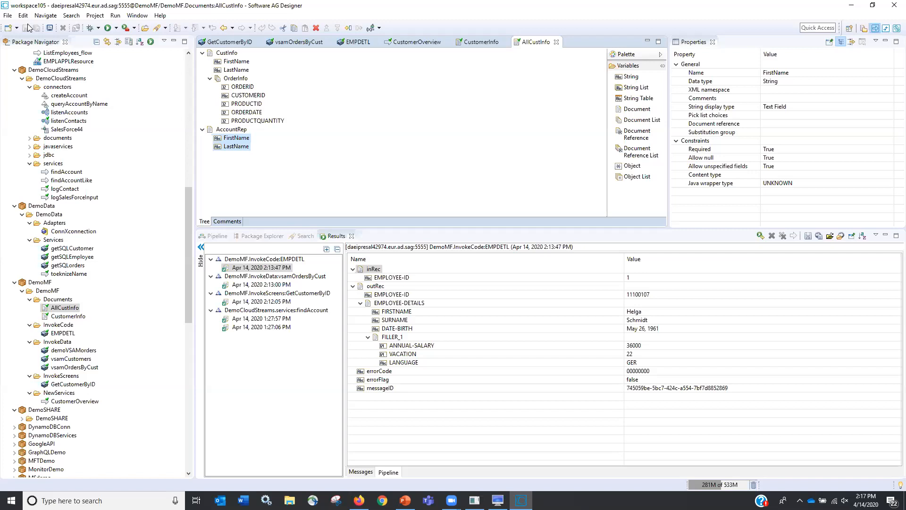
{"action": "left_click", "coordinate": [210, 78]}
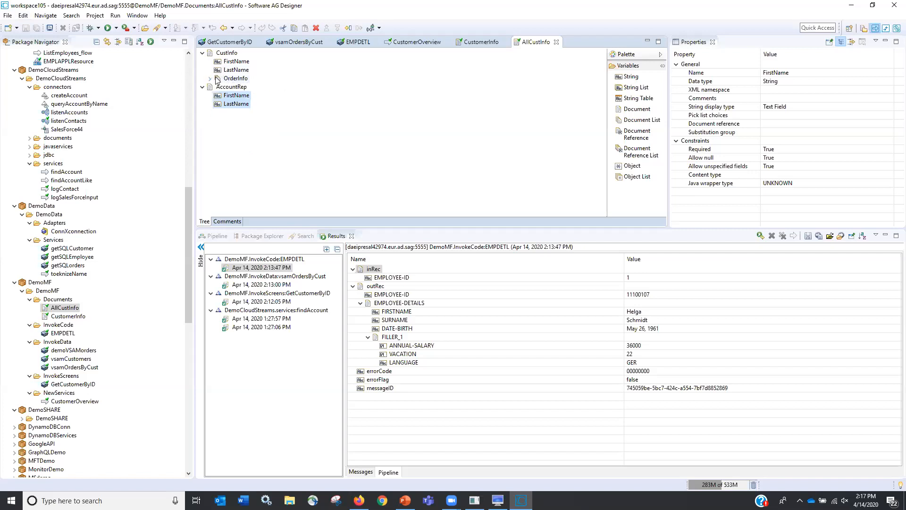
{"action": "left_click", "coordinate": [232, 87]}
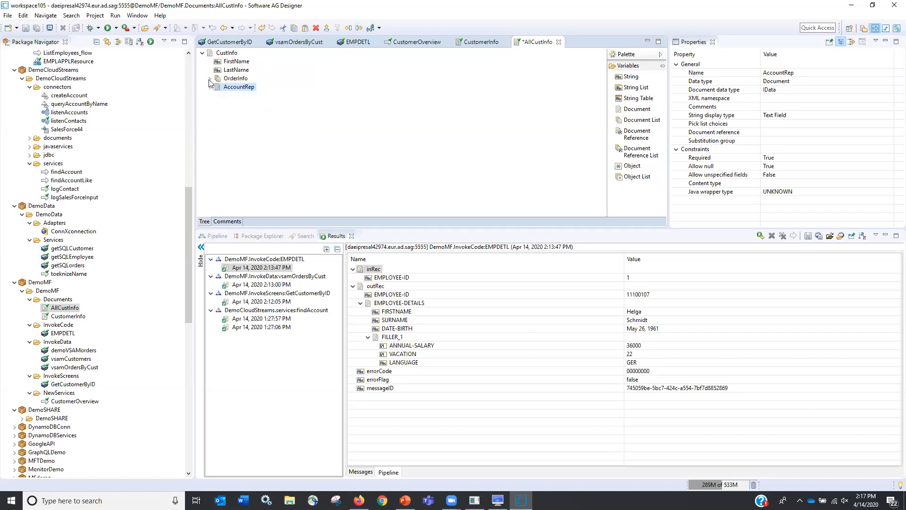
{"action": "left_click", "coordinate": [211, 78]}
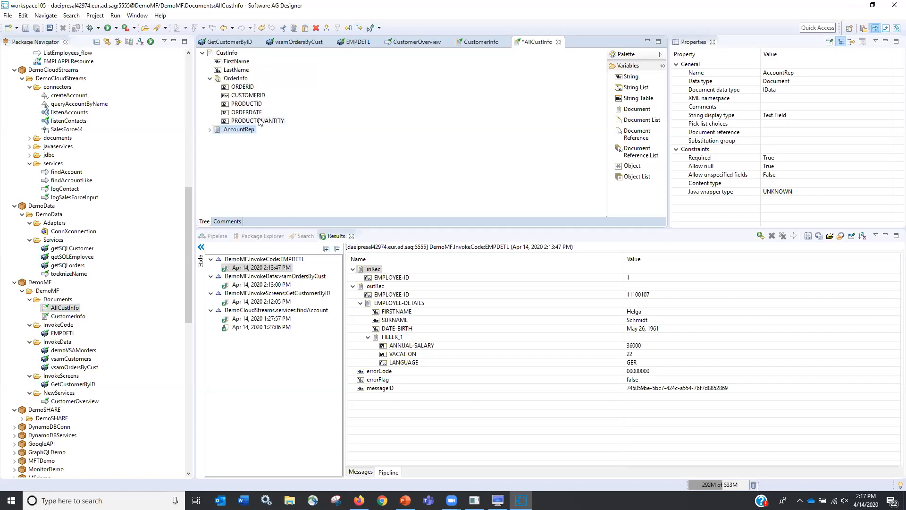
{"action": "mouse_move", "coordinate": [260, 121]}
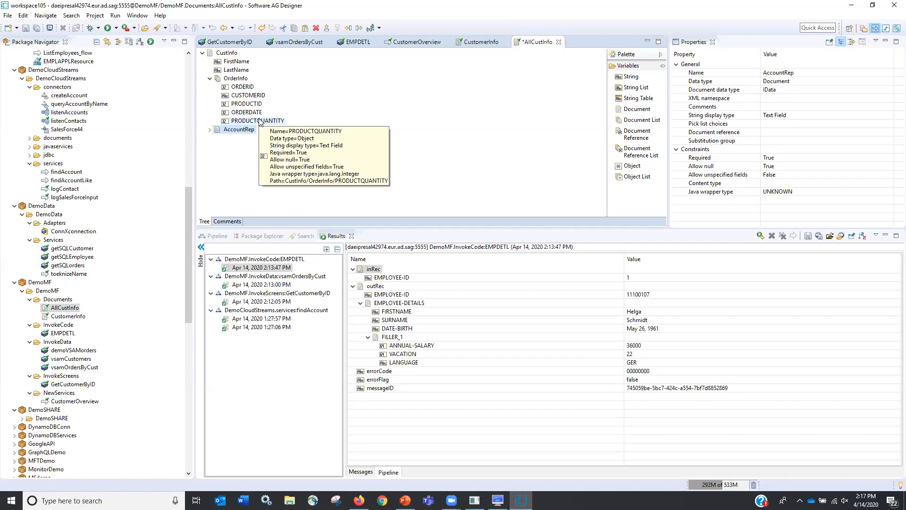
{"action": "mouse_move", "coordinate": [378, 163]}
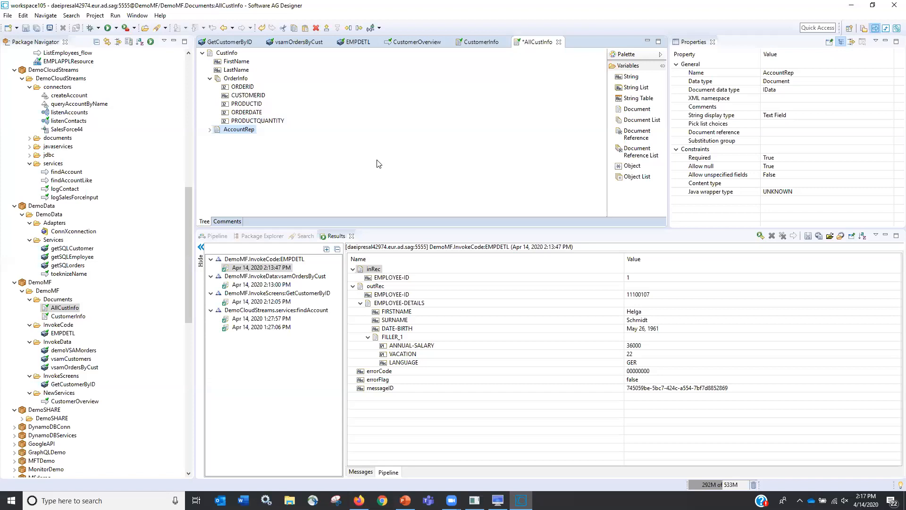
{"action": "mouse_move", "coordinate": [278, 165]}
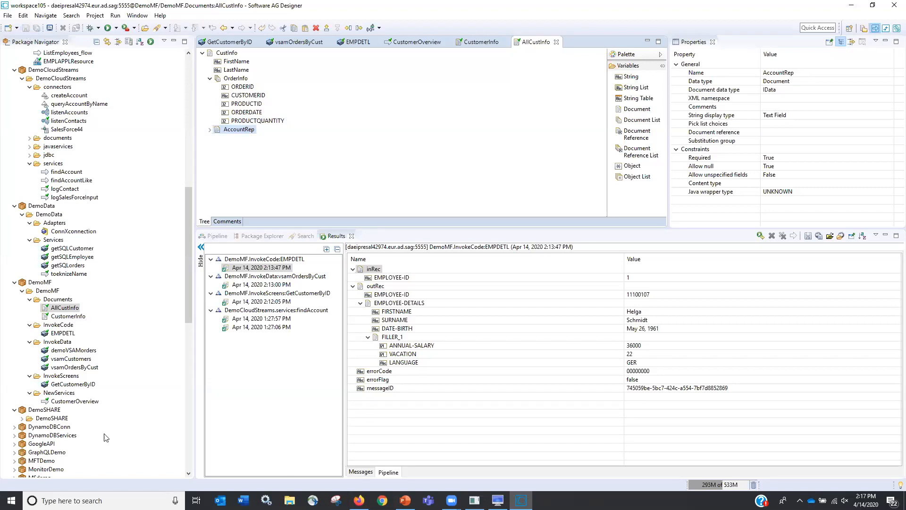
{"action": "mouse_move", "coordinate": [53, 396]}
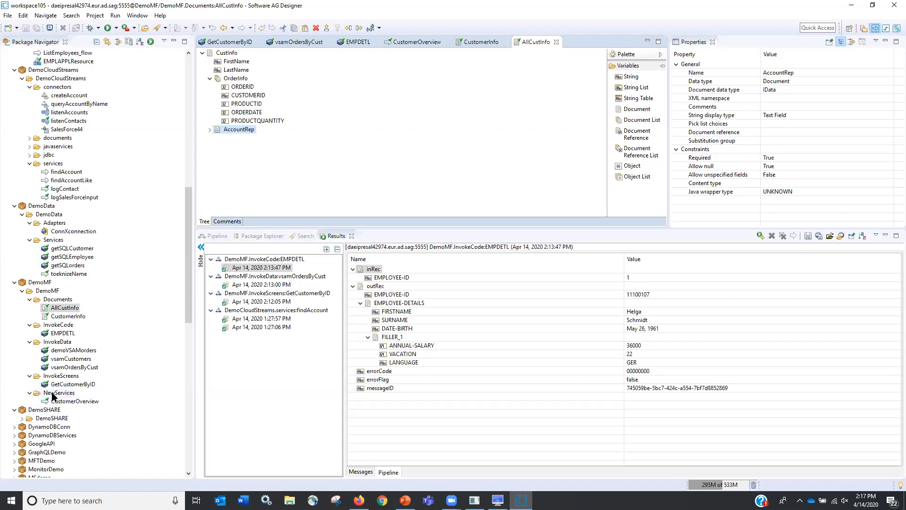
Add a new flow service named GetCustInfo under DemoMF's NewServices folder
{"action": "right_click", "coordinate": [58, 393]}
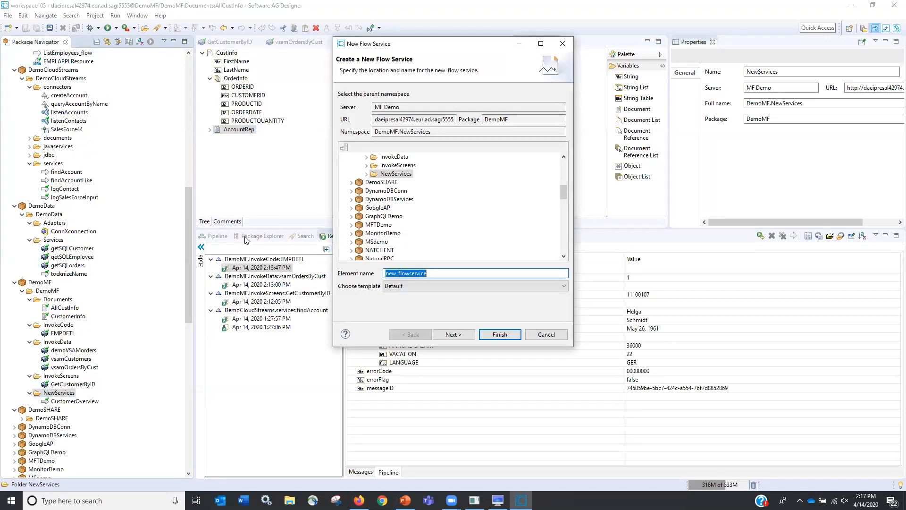
{"action": "type", "text": "gET"}
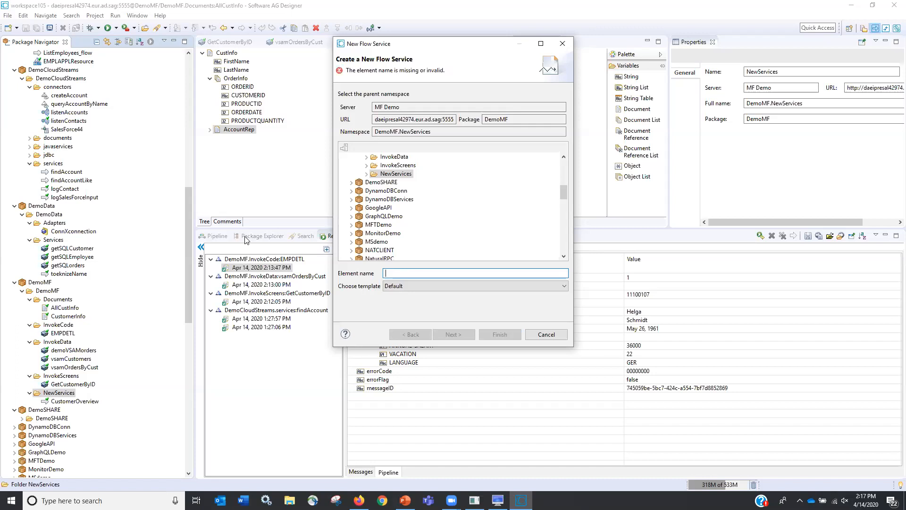
{"action": "type", "text": "GetCustInfo"}
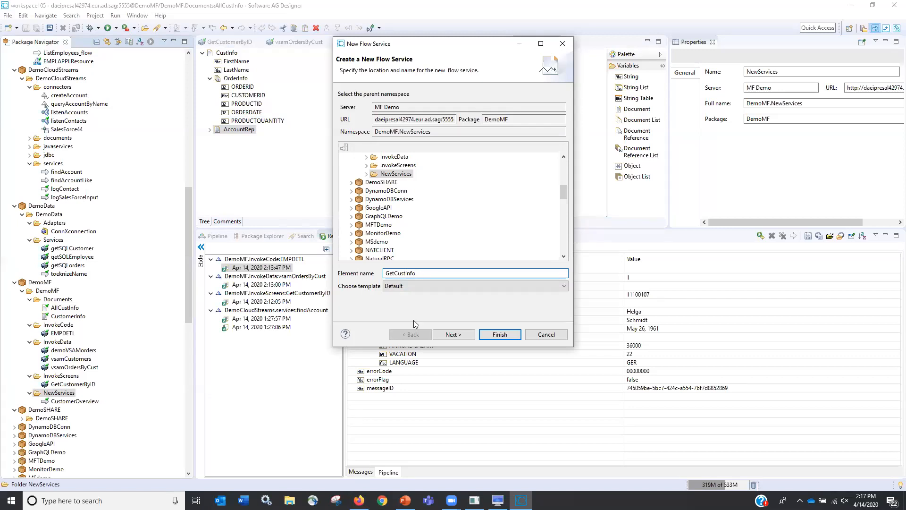
{"action": "left_click", "coordinate": [500, 334]}
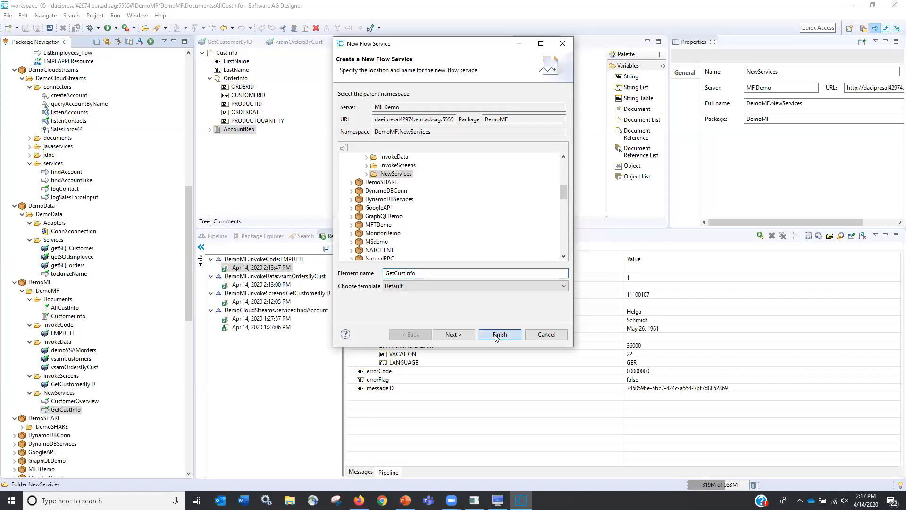
{"action": "left_click", "coordinate": [500, 334]}
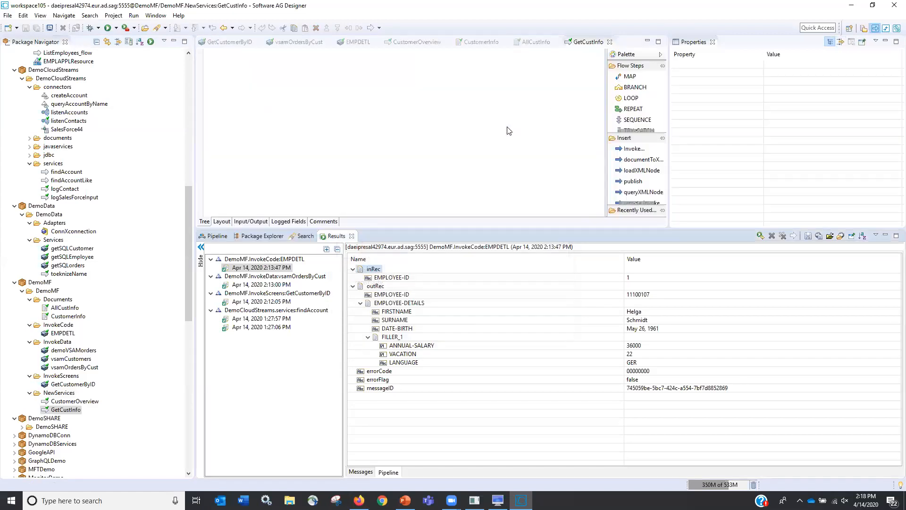
{"action": "mouse_move", "coordinate": [630, 76]}
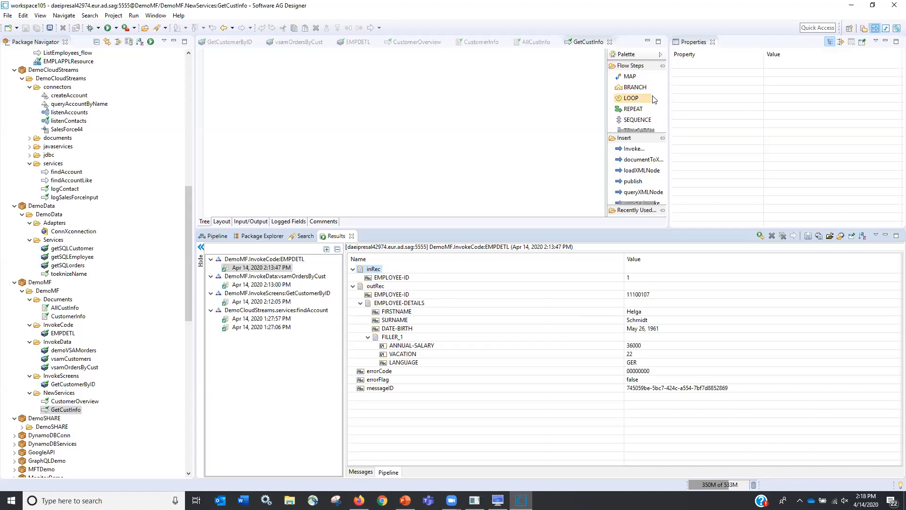
{"action": "mouse_move", "coordinate": [646, 87]}
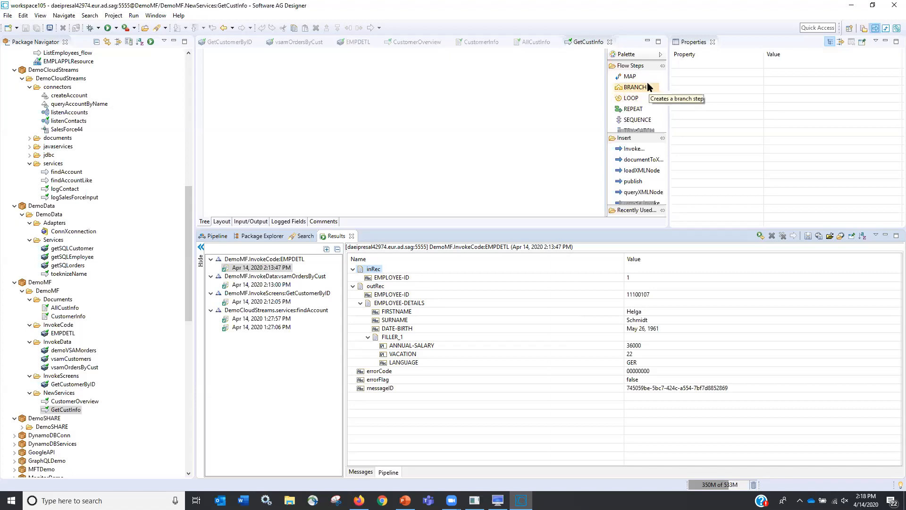
{"action": "mouse_move", "coordinate": [637, 98]}
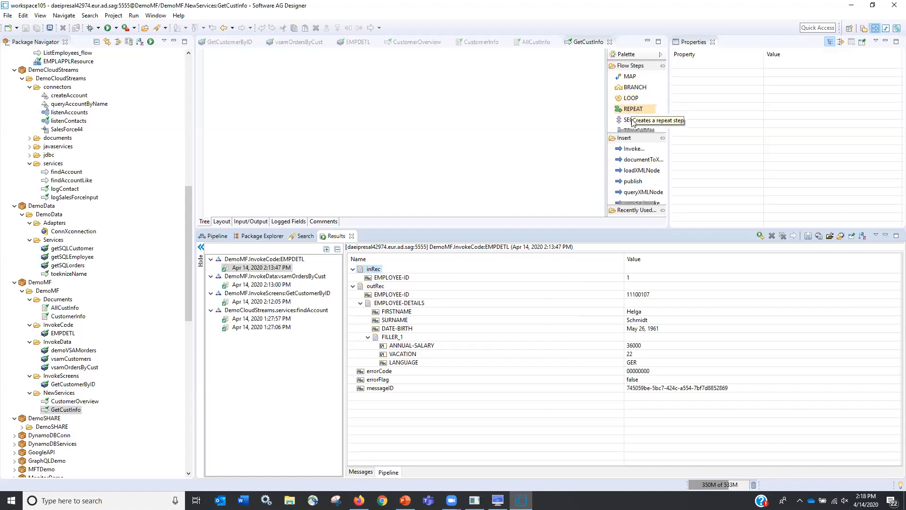
{"action": "mouse_move", "coordinate": [660, 127]}
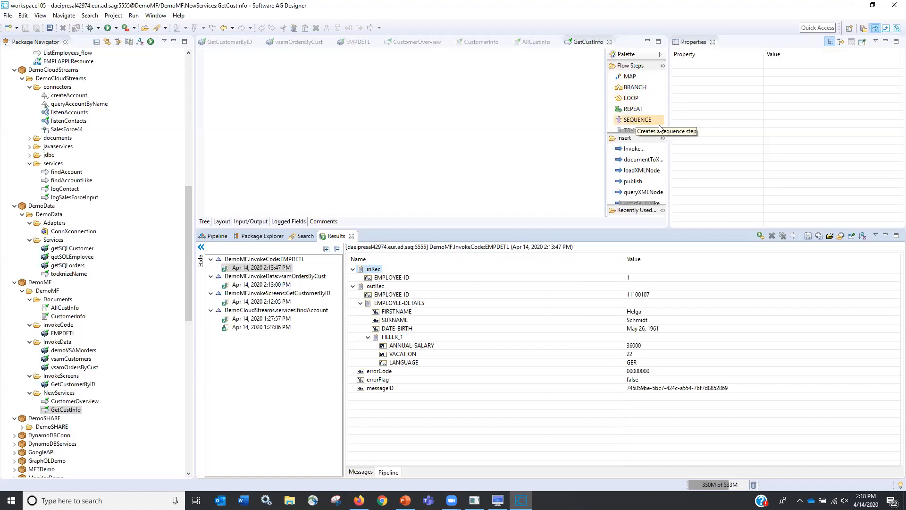
{"action": "mouse_move", "coordinate": [638, 134]}
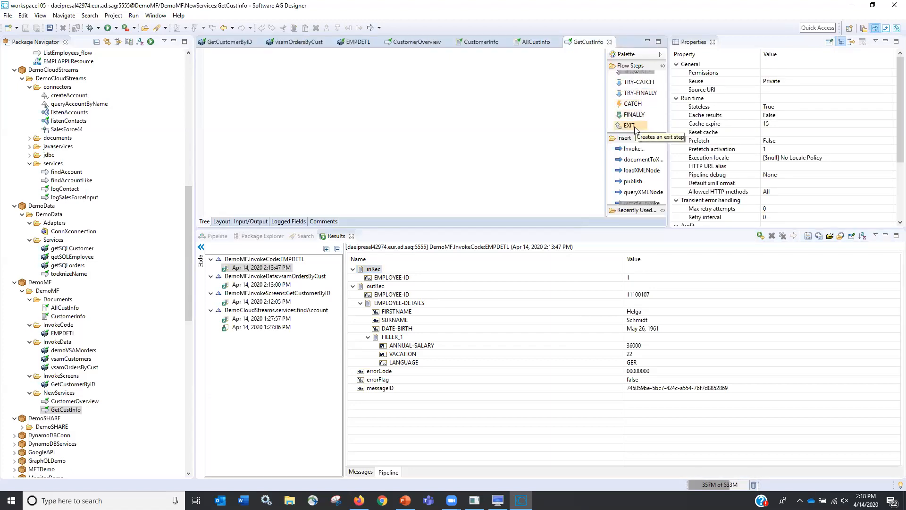
{"action": "mouse_move", "coordinate": [560, 144]}
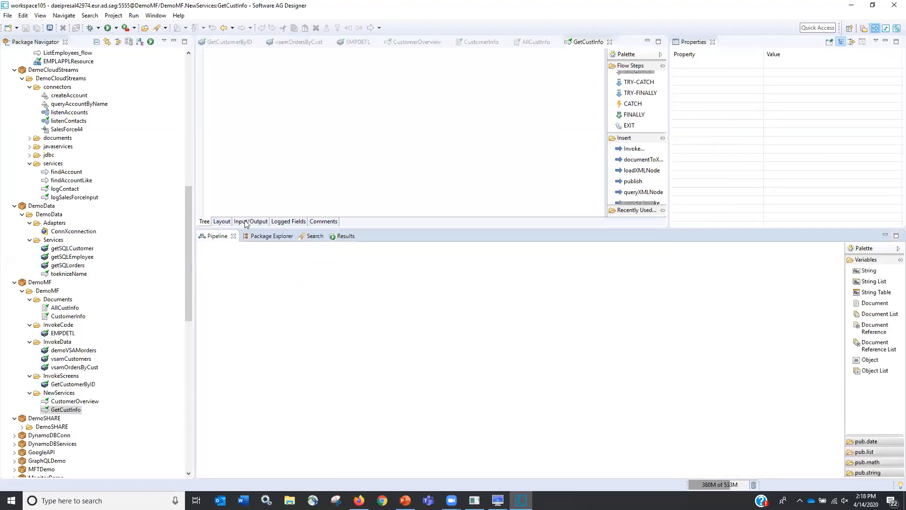
Add a String input named CustID to GetCustInfo
{"action": "left_click", "coordinate": [250, 220]}
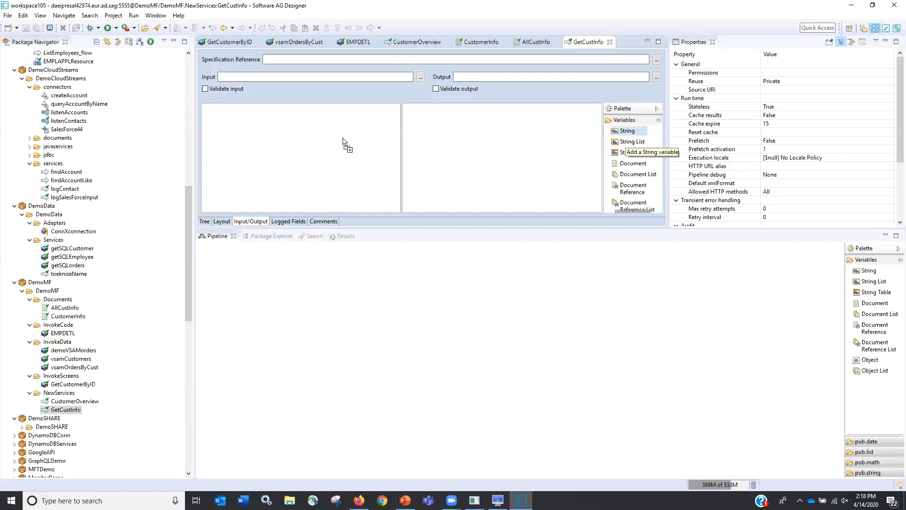
{"action": "type", "text": "Cust"}
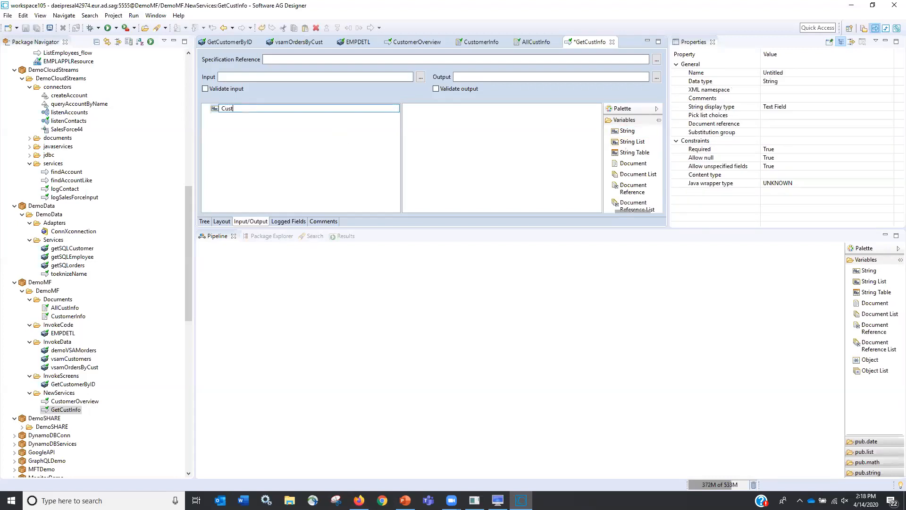
{"action": "type", "text": "ID"}
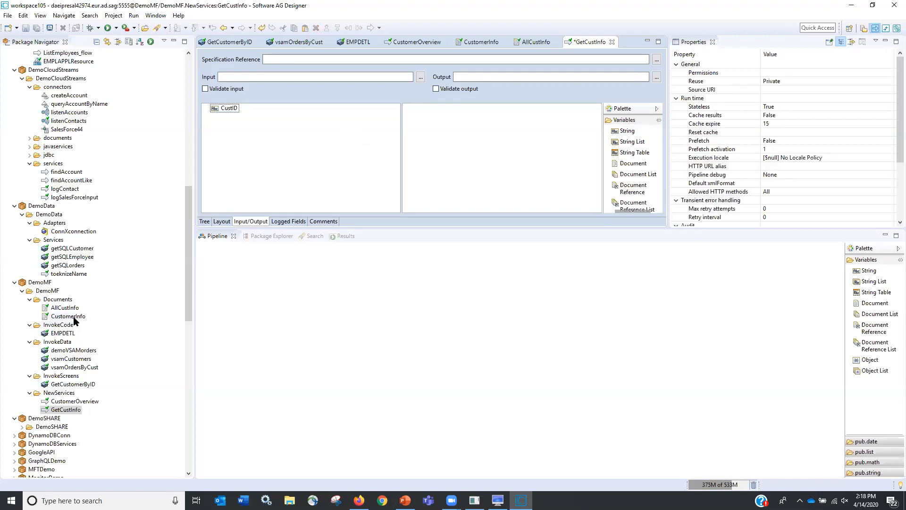
Add an AllCustInfo document output named CustData, then return to the Tree view
{"action": "left_click", "coordinate": [63, 307]}
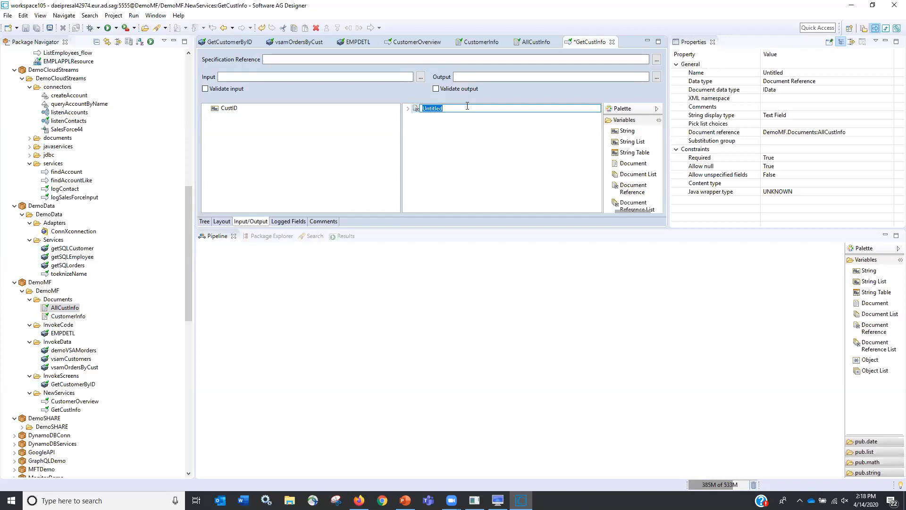
{"action": "type", "text": "CustData"}
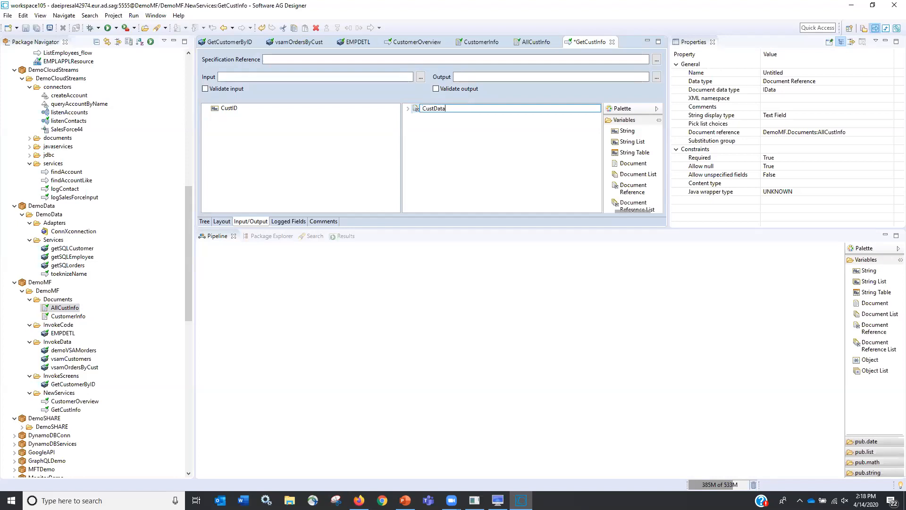
{"action": "left_click", "coordinate": [408, 108]}
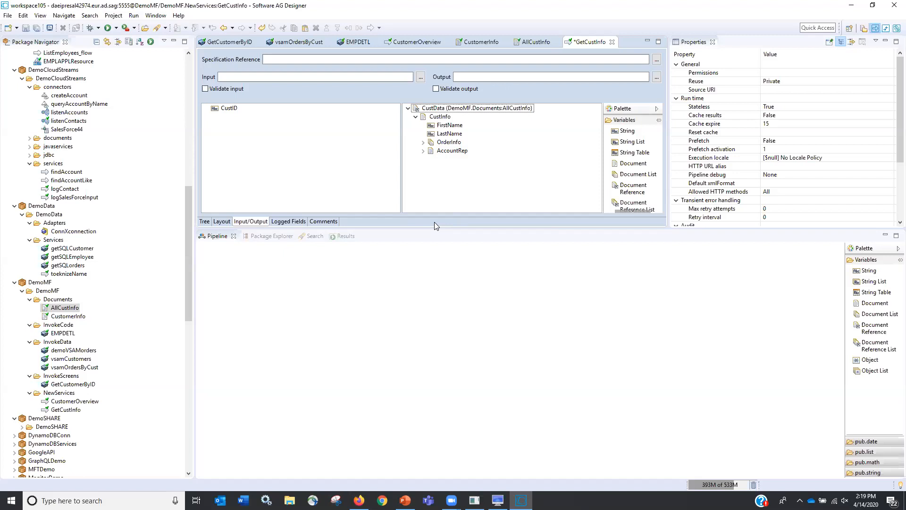
{"action": "left_click", "coordinate": [204, 221]}
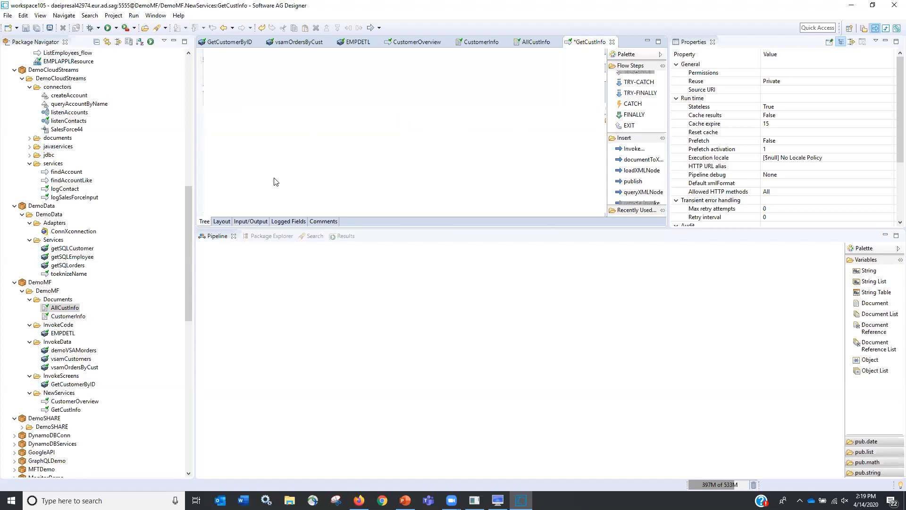
{"action": "mouse_move", "coordinate": [159, 341]}
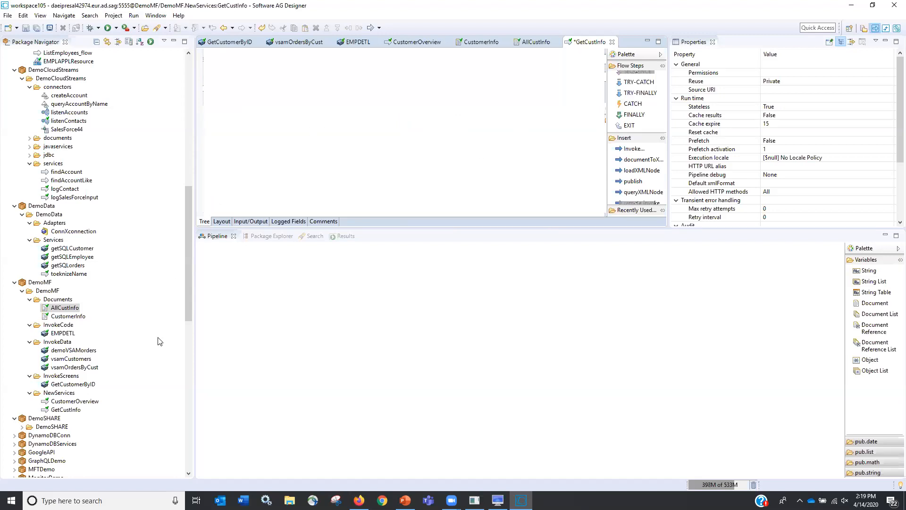
Insert a DemoMF.InvokeScreens:GetCustomerByID invoke step and reveal its inRec customer ID field
{"action": "left_click", "coordinate": [72, 384]}
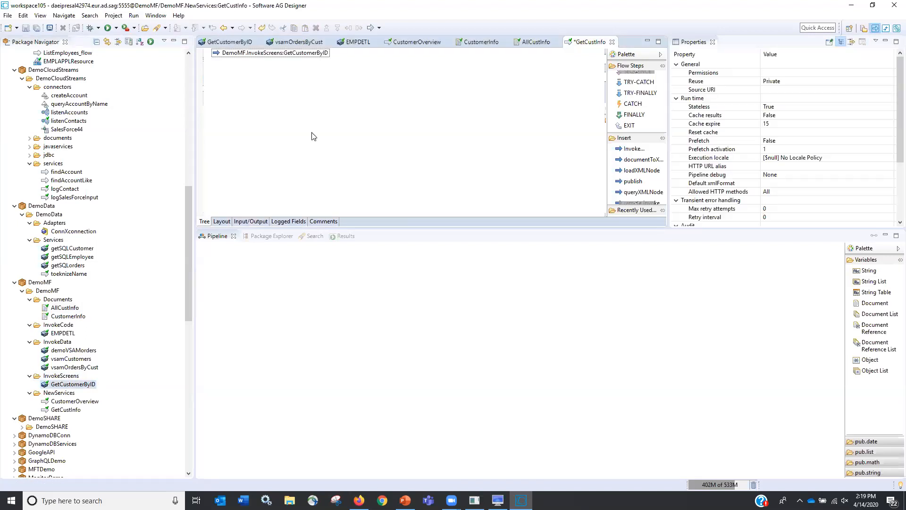
{"action": "left_click", "coordinate": [272, 53]}
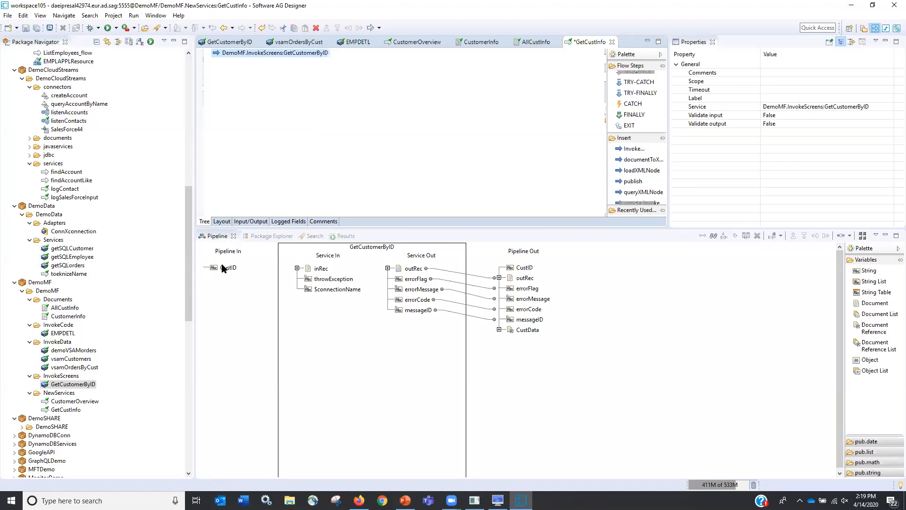
{"action": "mouse_move", "coordinate": [224, 268]}
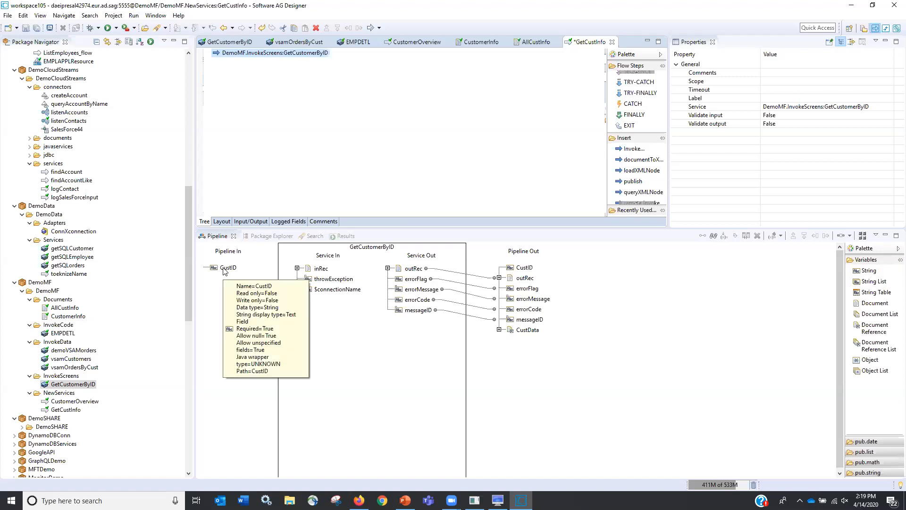
{"action": "left_click", "coordinate": [298, 267]}
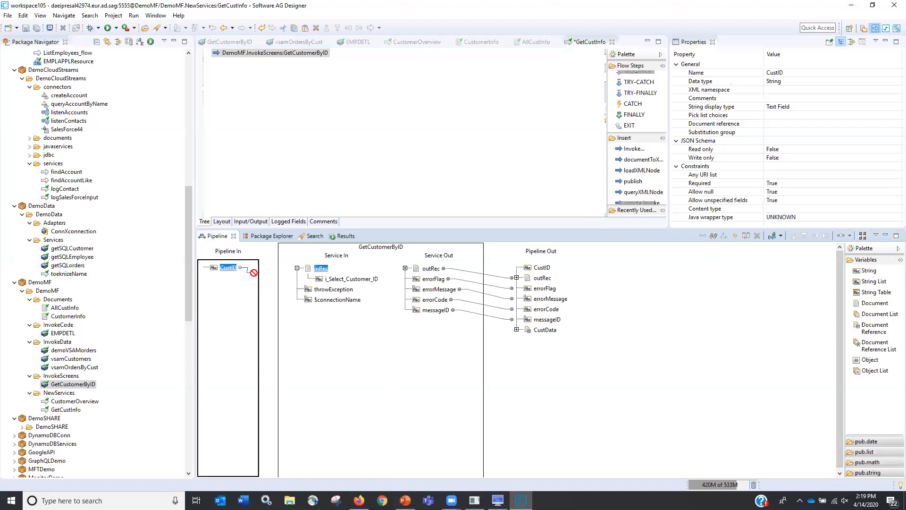
Link CustID to i_Select_Customer_ID, and o_Firstname/o_Lastname to CustInfo FirstName/LastName
{"action": "left_click_drag", "start_coordinate": [231, 267], "coordinate": [344, 278]}
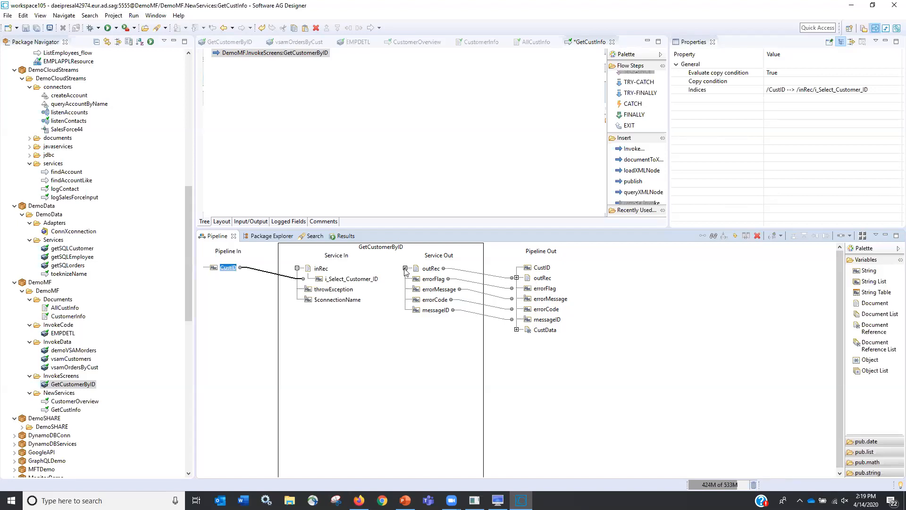
{"action": "left_click", "coordinate": [405, 268]}
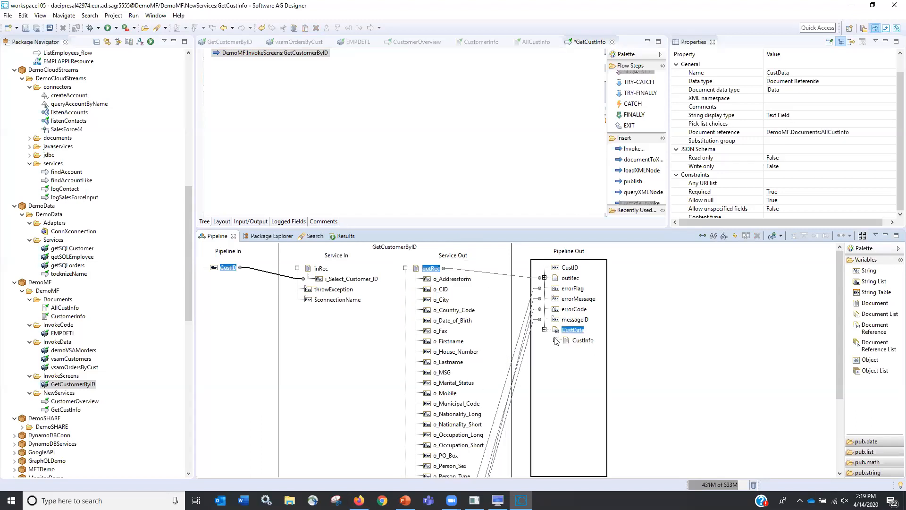
{"action": "left_click", "coordinate": [556, 340]}
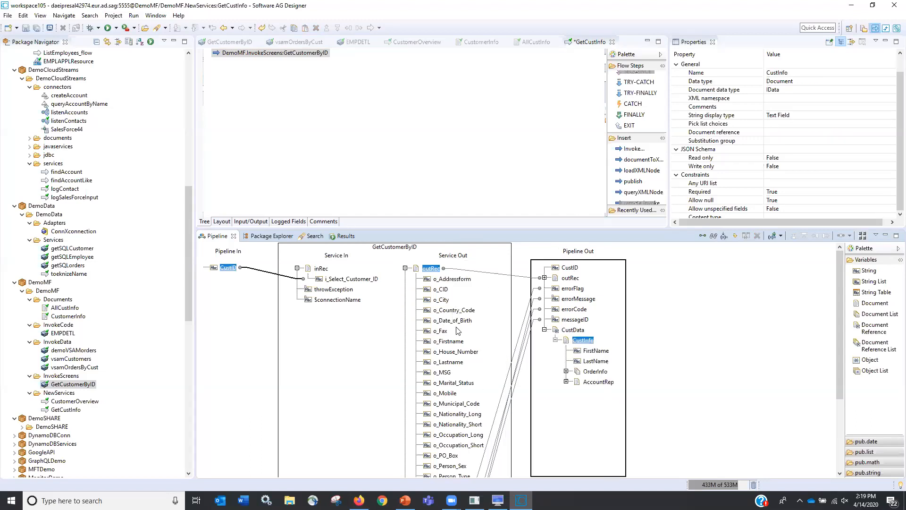
{"action": "scroll", "scroll_direction": "down", "scroll_amount": 3}
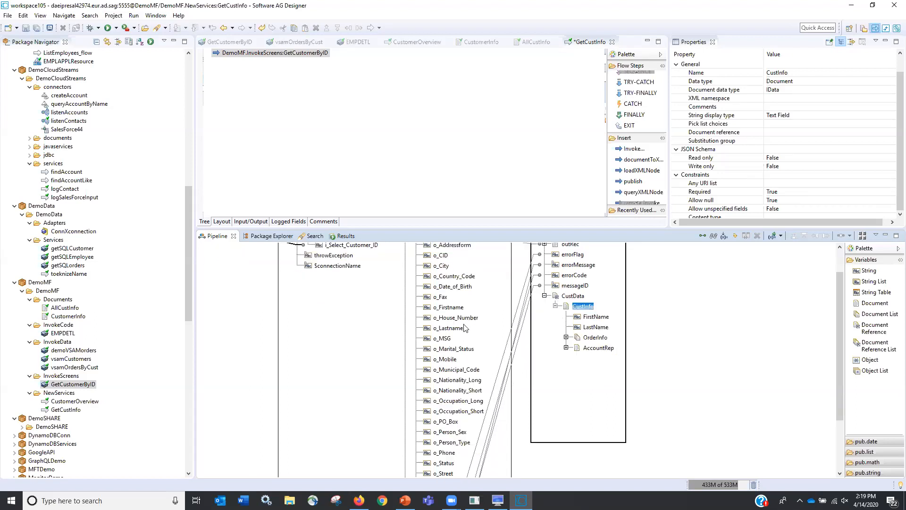
{"action": "left_click", "coordinate": [448, 307]}
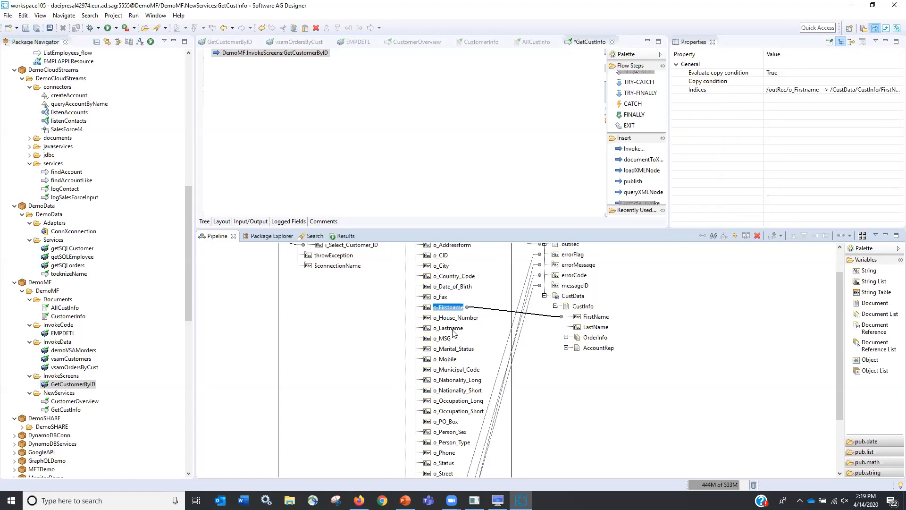
{"action": "left_click", "coordinate": [448, 328]}
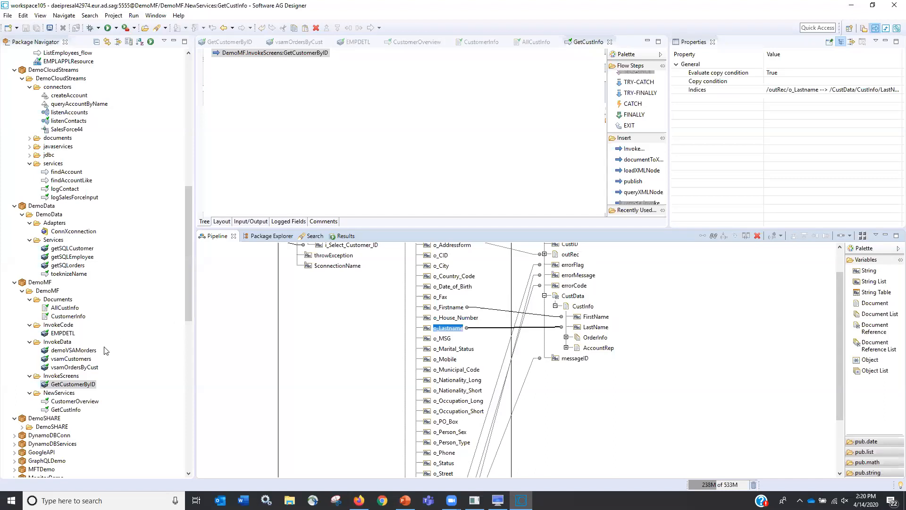
Save GetCustInfo and select vsamOrdersByCust under InvokeData
{"action": "left_click", "coordinate": [73, 367]}
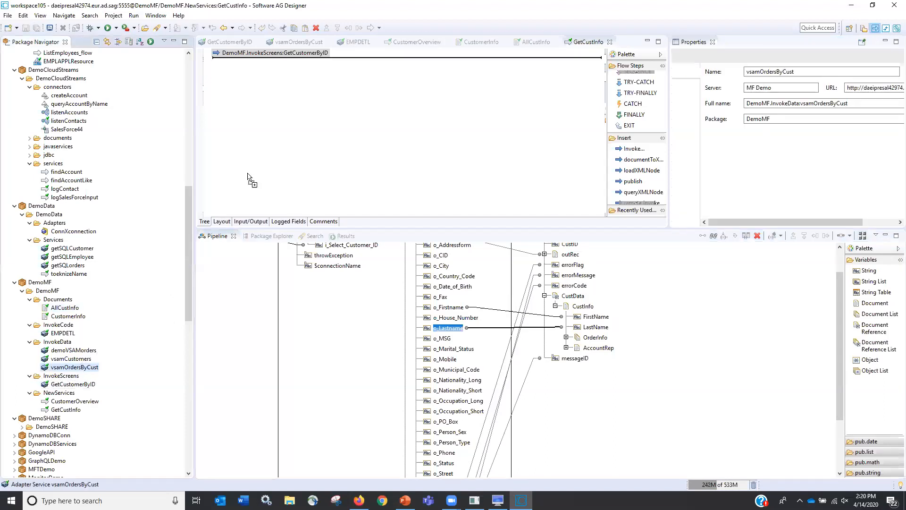
{"action": "mouse_move", "coordinate": [262, 156]}
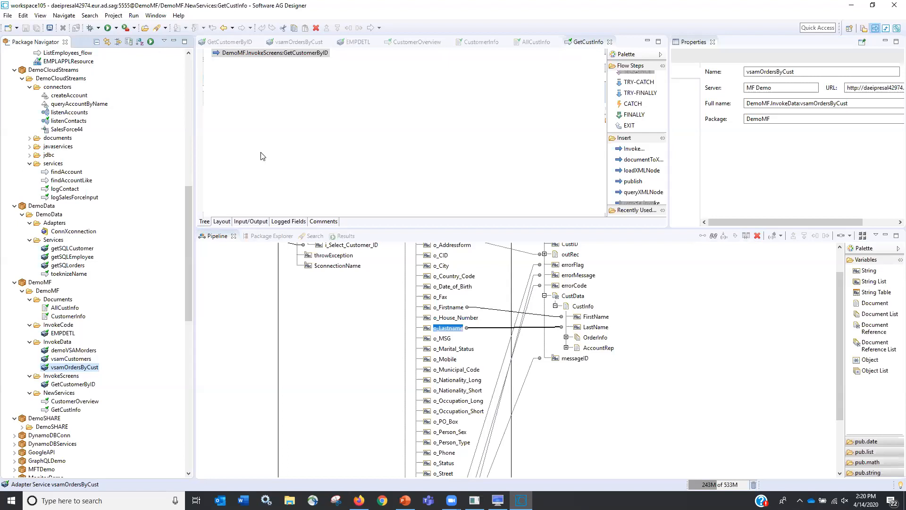
Add a vsamOrdersByCust invoke step and map CustID into its CUSTOMERID_1 input
{"action": "left_click", "coordinate": [274, 62]}
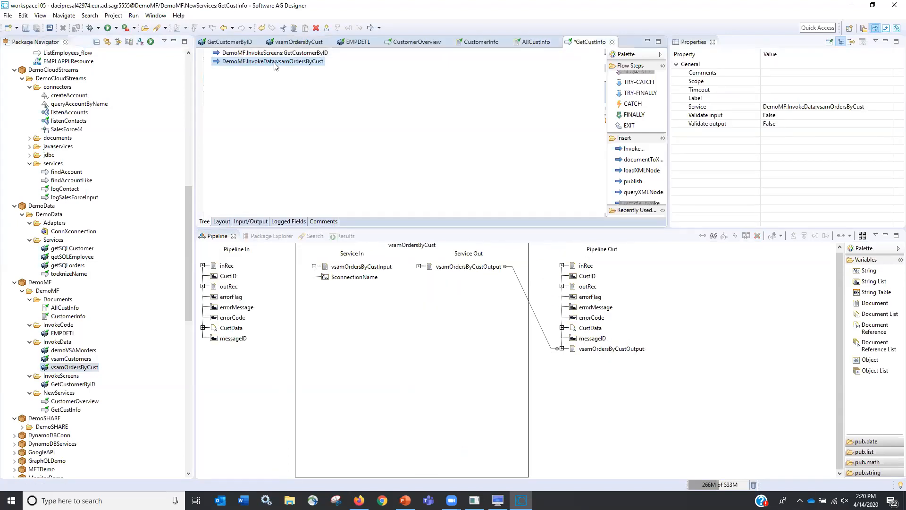
{"action": "mouse_move", "coordinate": [273, 66]}
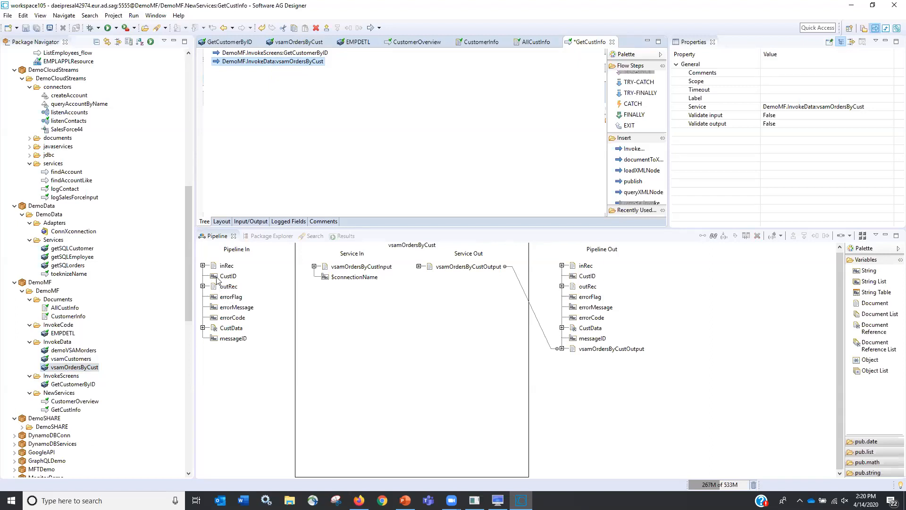
{"action": "left_click", "coordinate": [313, 266]}
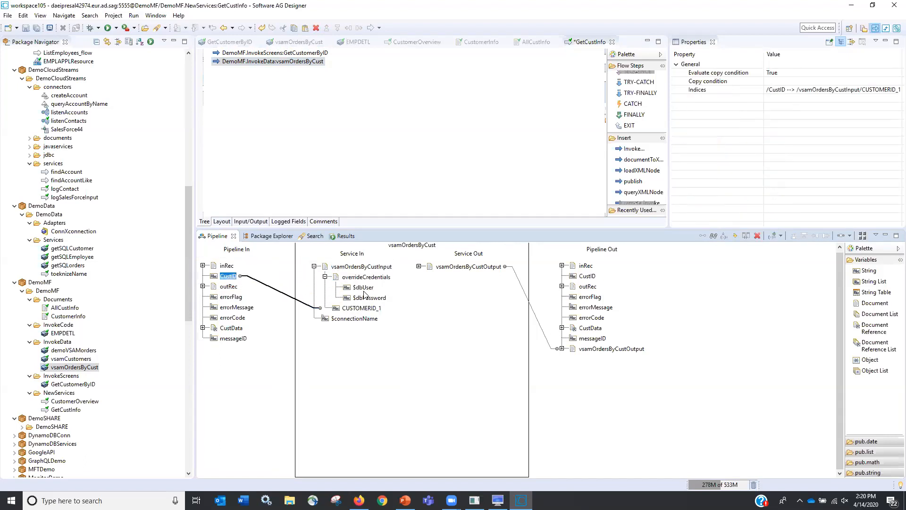
{"action": "mouse_move", "coordinate": [363, 287]}
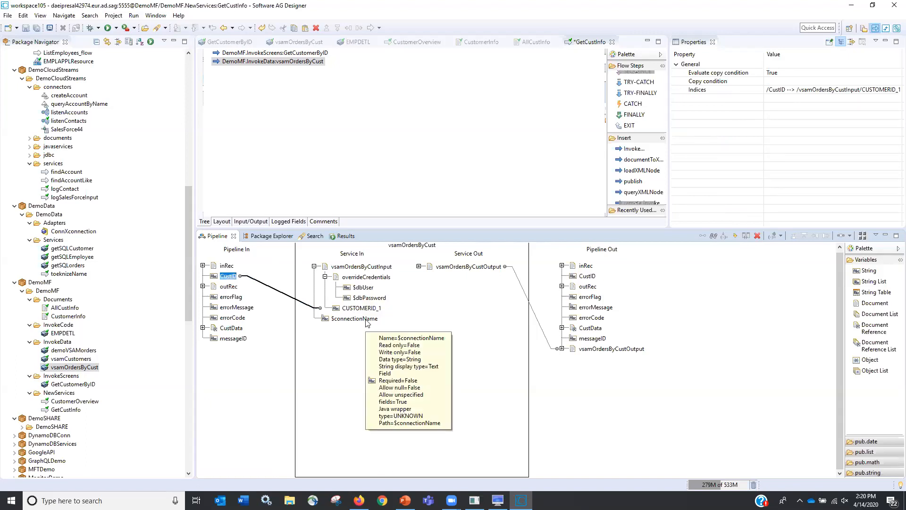
{"action": "mouse_move", "coordinate": [473, 340]}
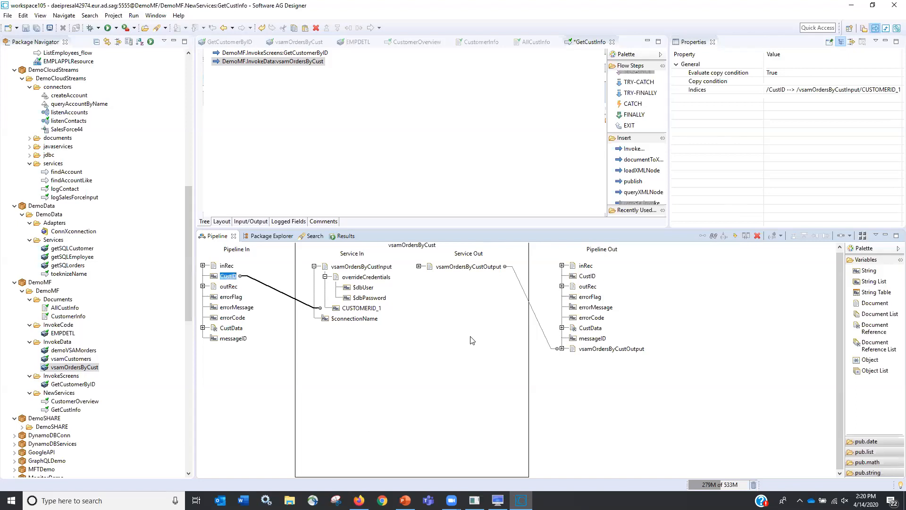
{"action": "mouse_move", "coordinate": [461, 341]}
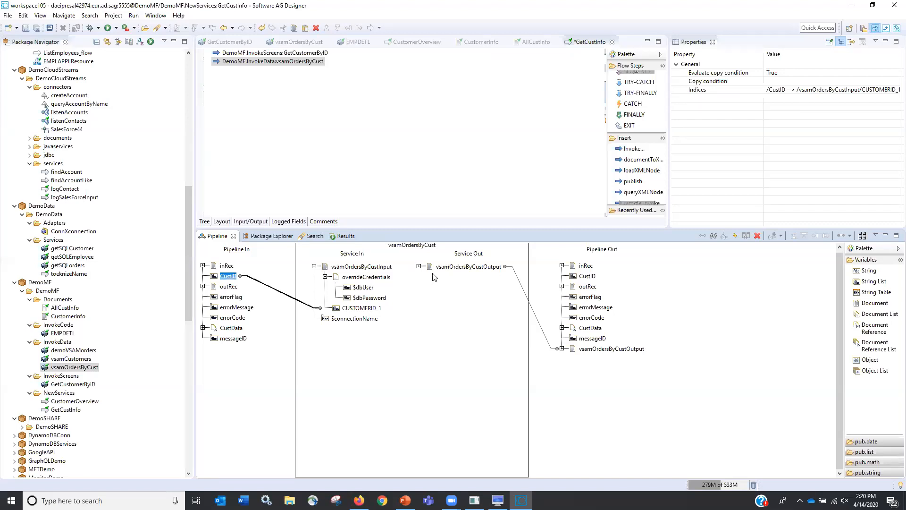
Expand vsamOrdersByCustOutput results and CustData, mapping results into CustInfo/OrderInfo
{"action": "left_click", "coordinate": [469, 266]}
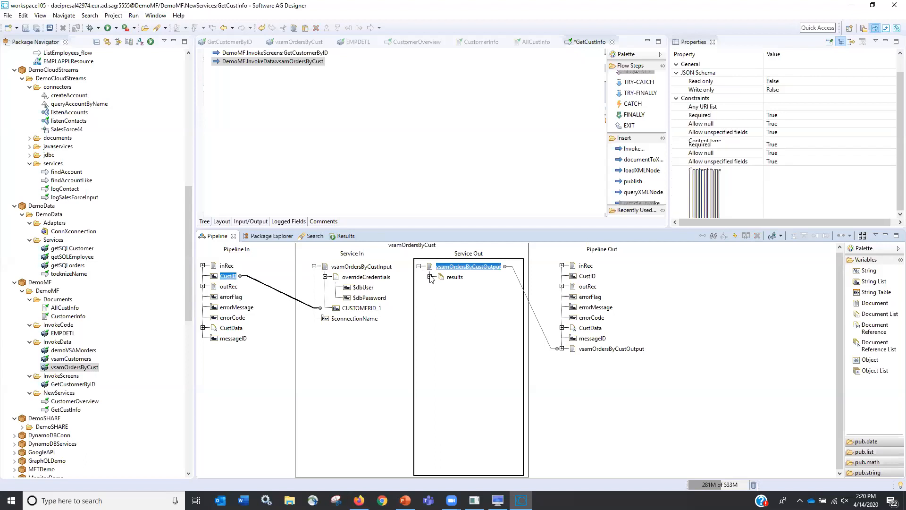
{"action": "left_click", "coordinate": [430, 277]}
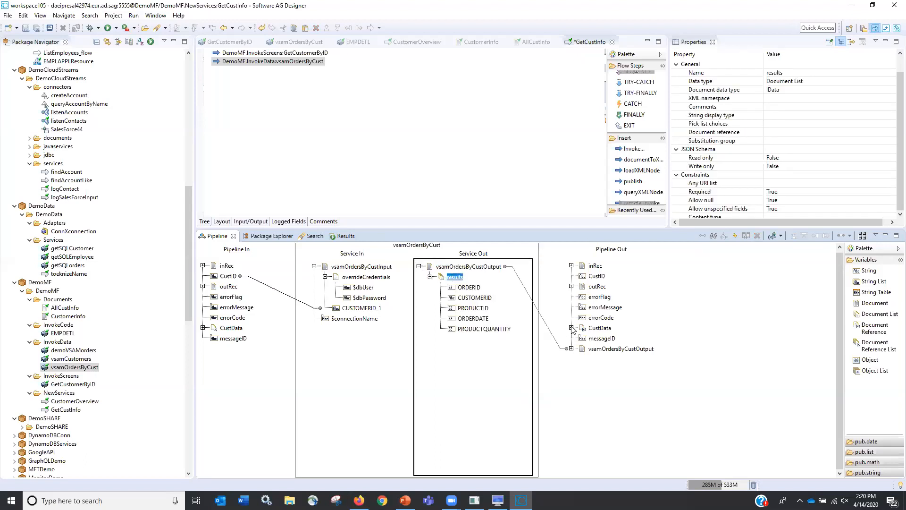
{"action": "left_click", "coordinate": [571, 327]}
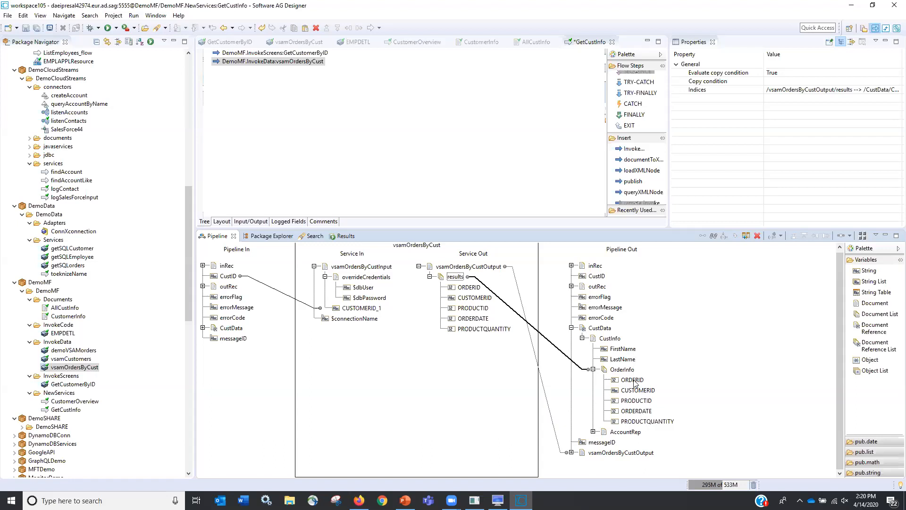
{"action": "mouse_move", "coordinate": [632, 380]}
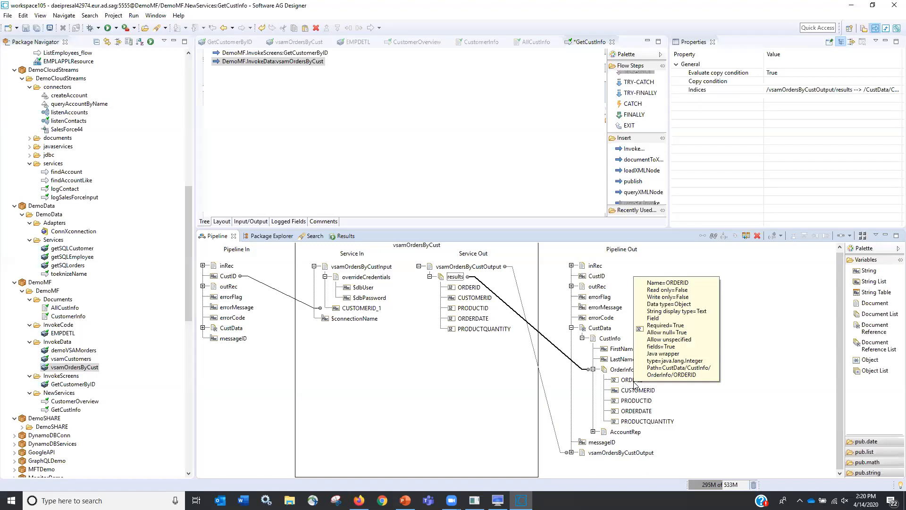
{"action": "mouse_move", "coordinate": [633, 379]}
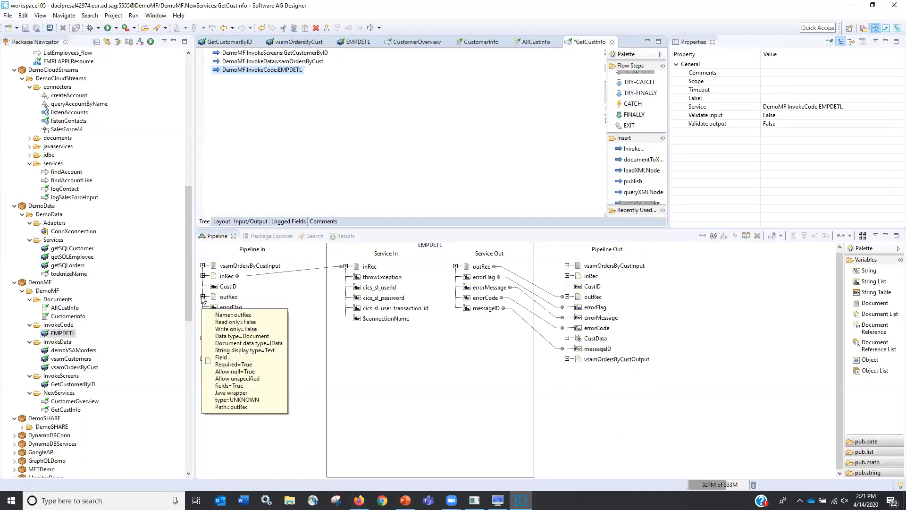
{"action": "mouse_move", "coordinate": [228, 376]}
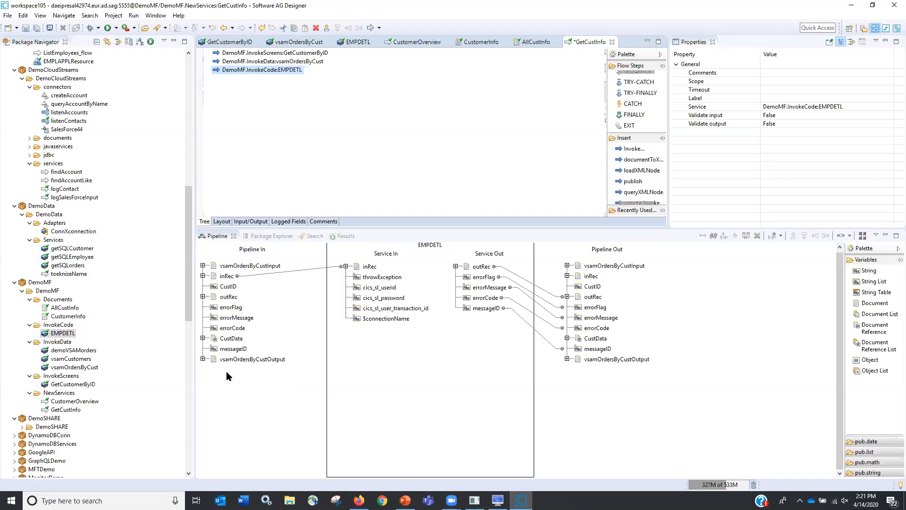
{"action": "mouse_move", "coordinate": [231, 307]}
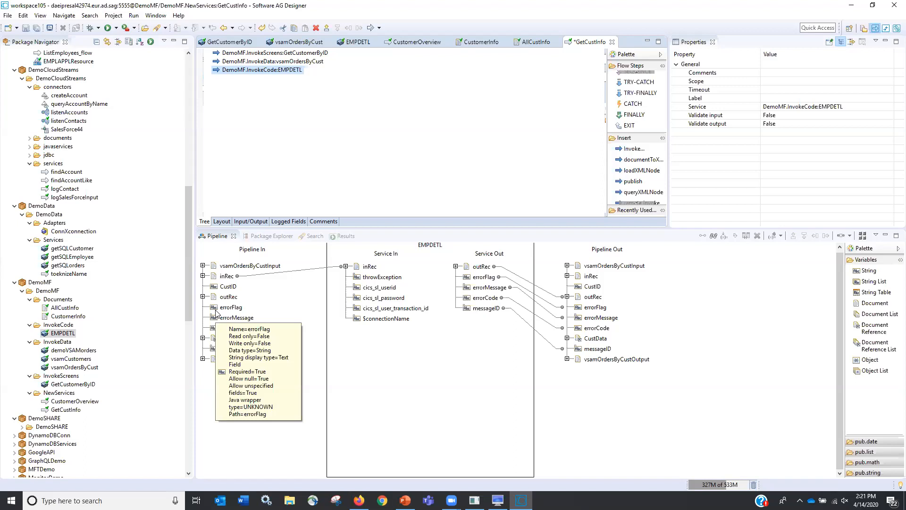
Add a DemoMF.InvokeCode:EMPDETL invoke and map outRec's o_Person_Type to EMPLOYEE-ID
{"action": "left_click", "coordinate": [202, 297]}
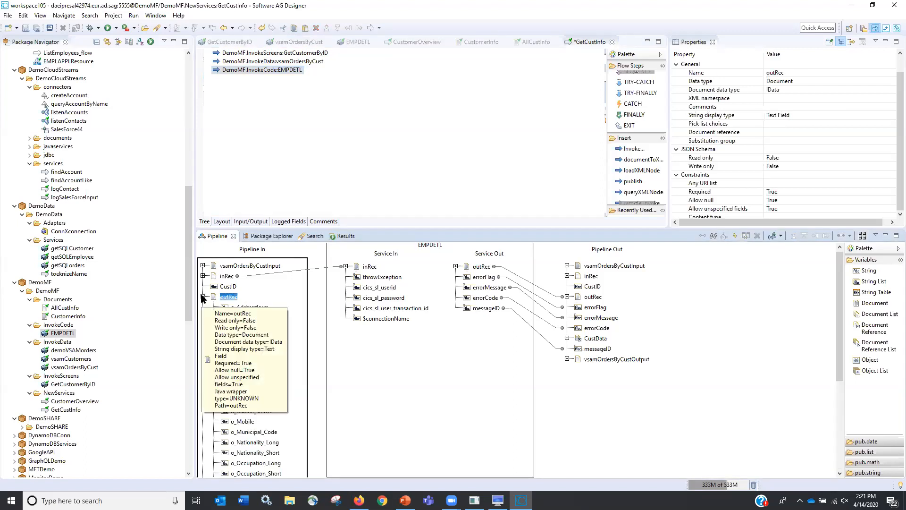
{"action": "left_click", "coordinate": [202, 296]}
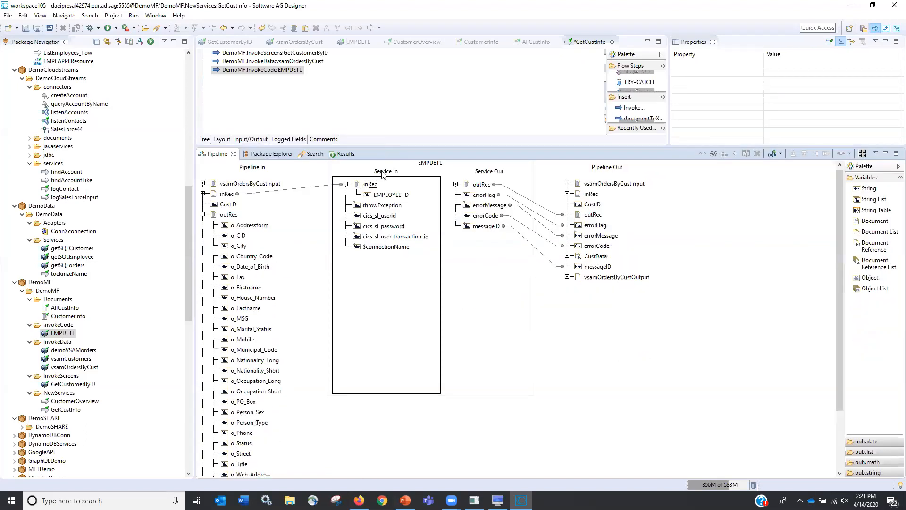
{"action": "mouse_move", "coordinate": [268, 374]}
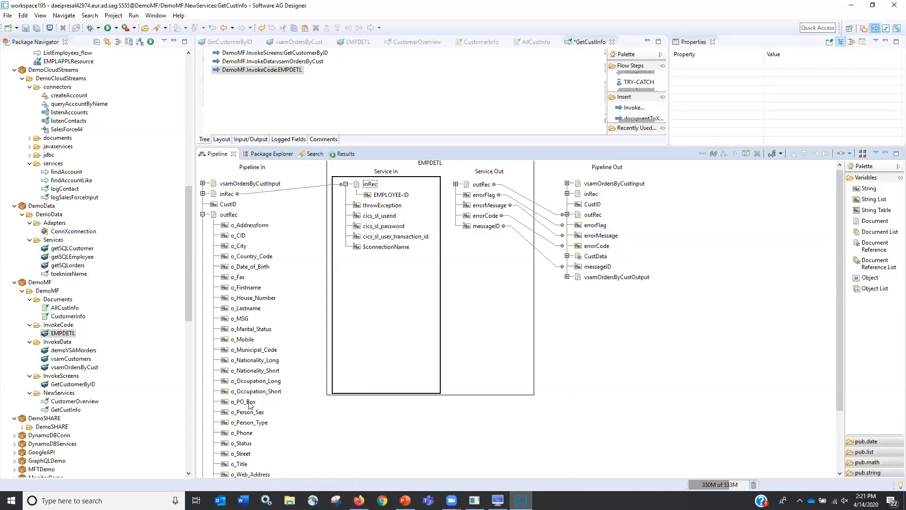
{"action": "mouse_move", "coordinate": [258, 425]}
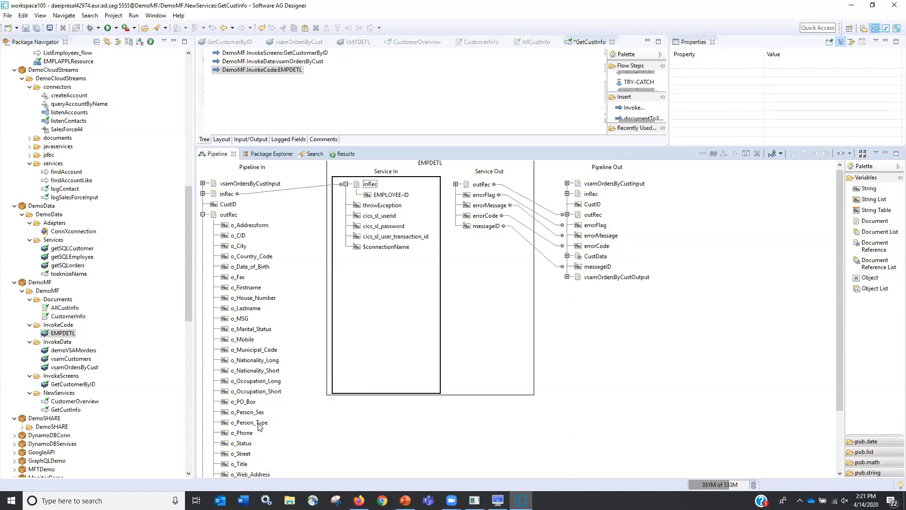
{"action": "left_click", "coordinate": [249, 422]}
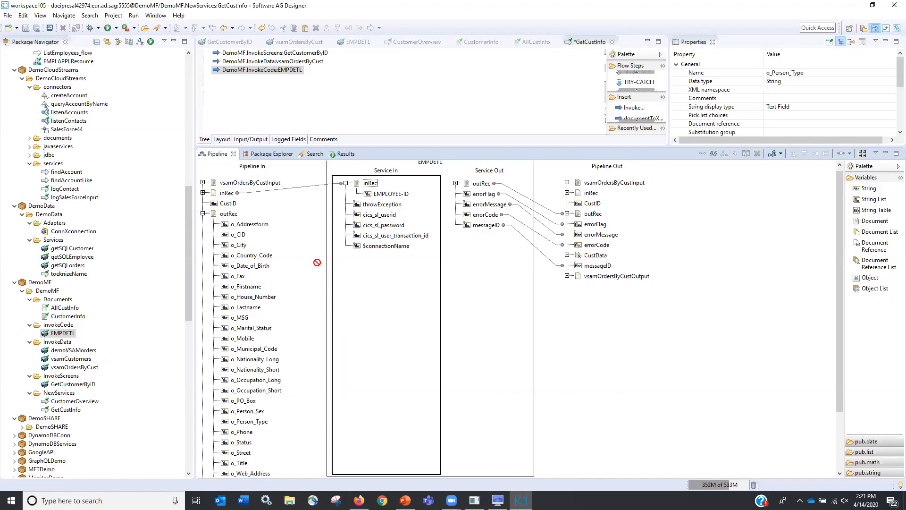
{"action": "left_click_drag", "start_coordinate": [248, 422], "coordinate": [387, 194]}
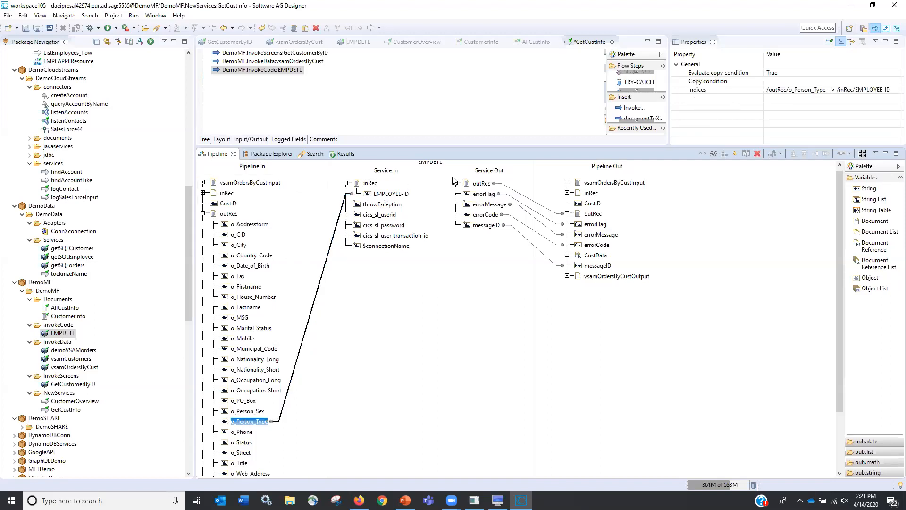
Link EMPLOYEE-DETAILS FIRSTNAME and SURNAME to CustData's AccountRep FirstName and LastName
{"action": "left_click", "coordinate": [482, 183]}
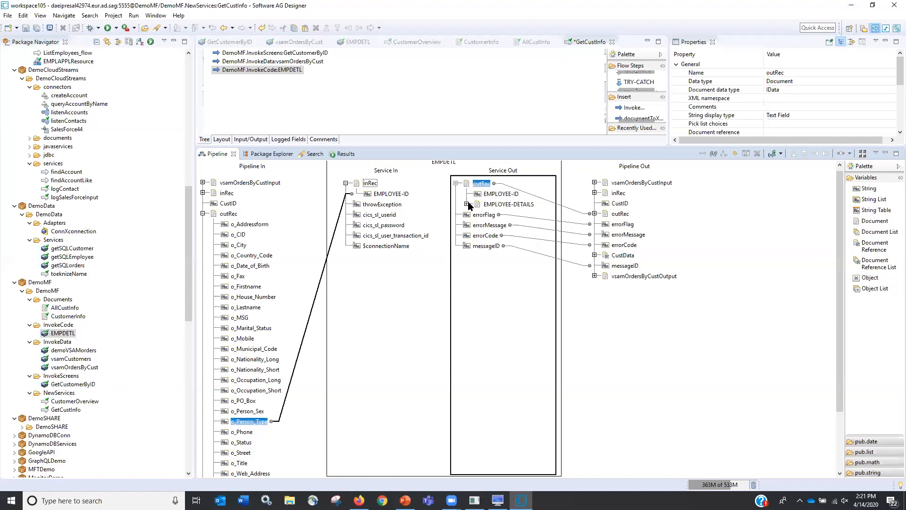
{"action": "left_click", "coordinate": [469, 203]}
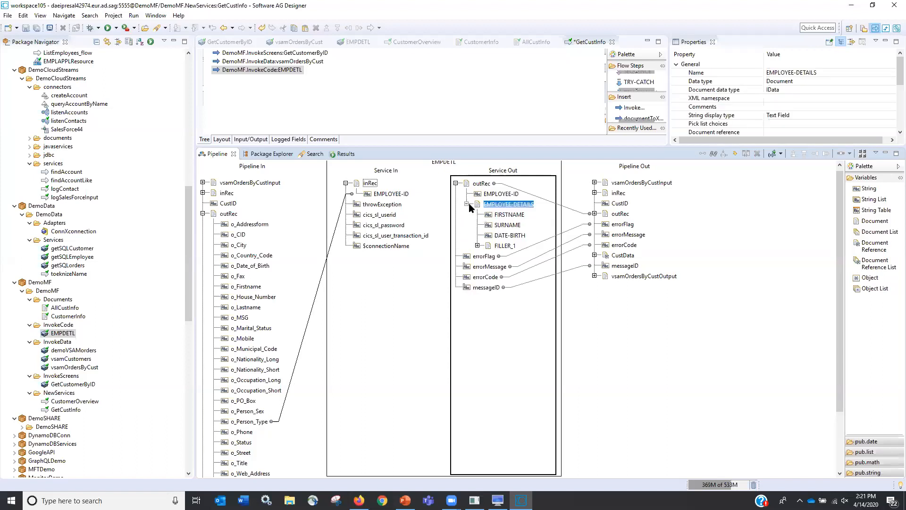
{"action": "mouse_move", "coordinate": [603, 201]}
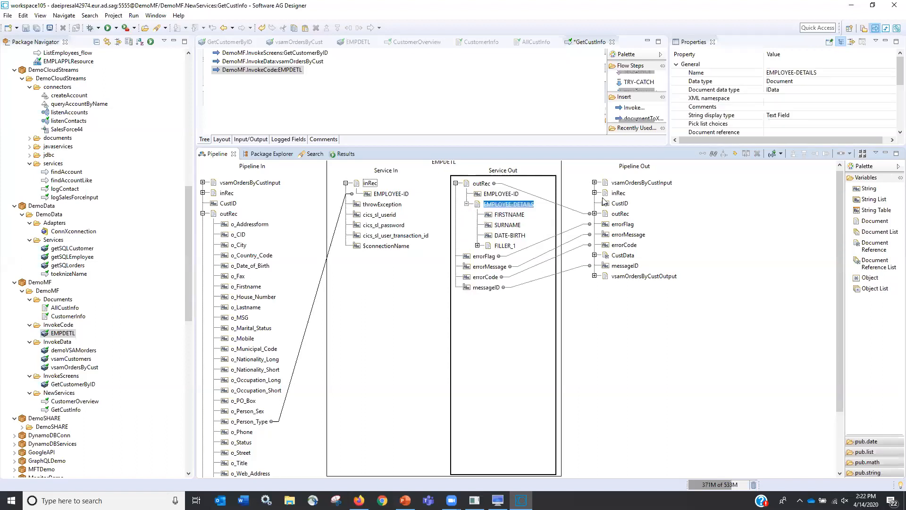
{"action": "mouse_move", "coordinate": [596, 224]}
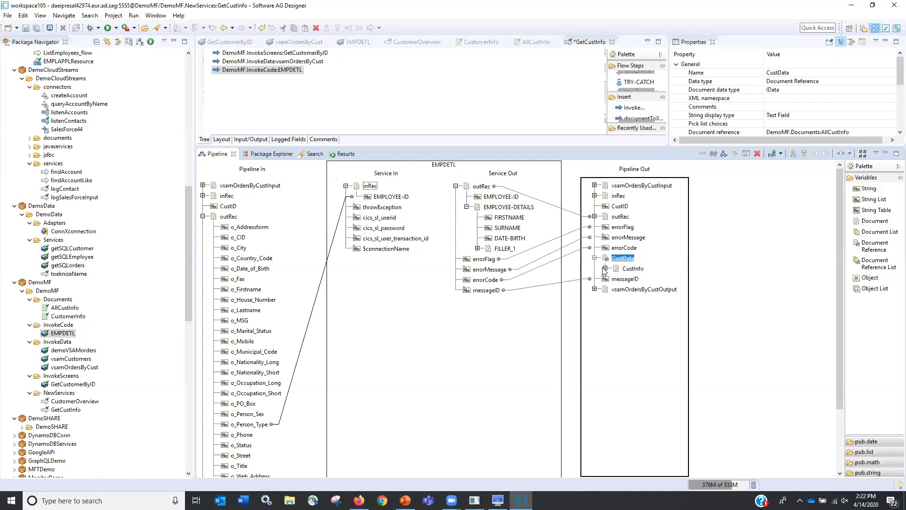
{"action": "left_click", "coordinate": [605, 268]}
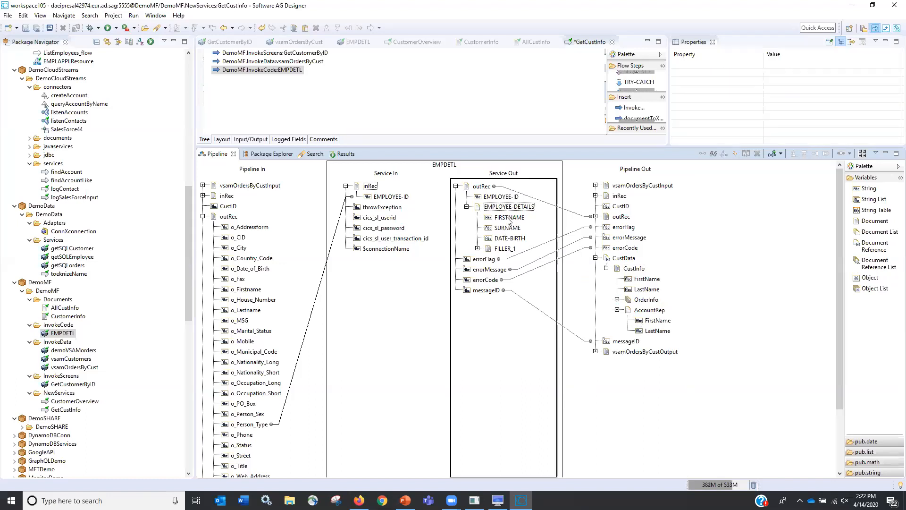
{"action": "left_click", "coordinate": [509, 217]}
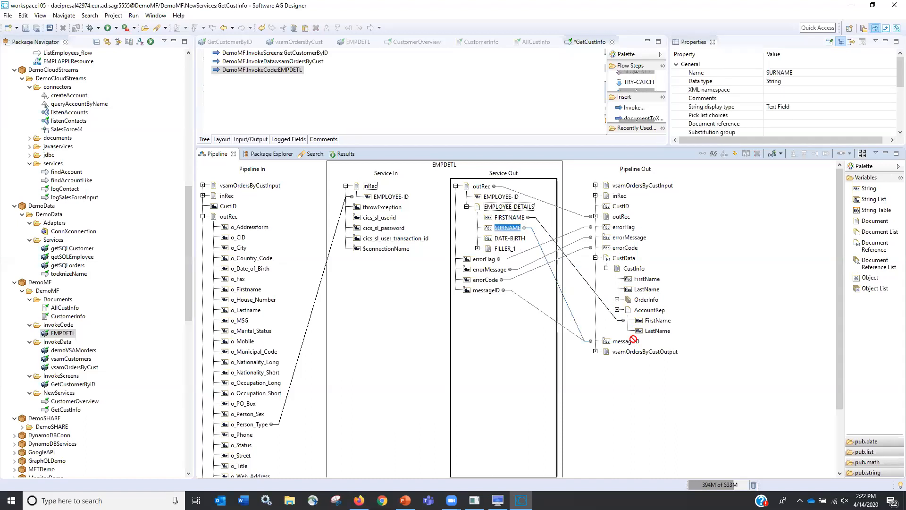
{"action": "left_click_drag", "start_coordinate": [523, 227], "coordinate": [641, 330]}
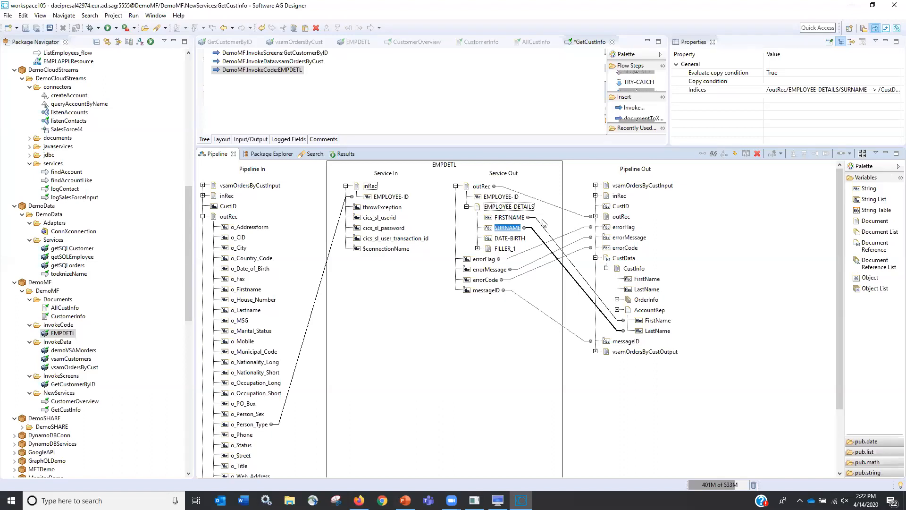
{"action": "mouse_move", "coordinate": [616, 302]}
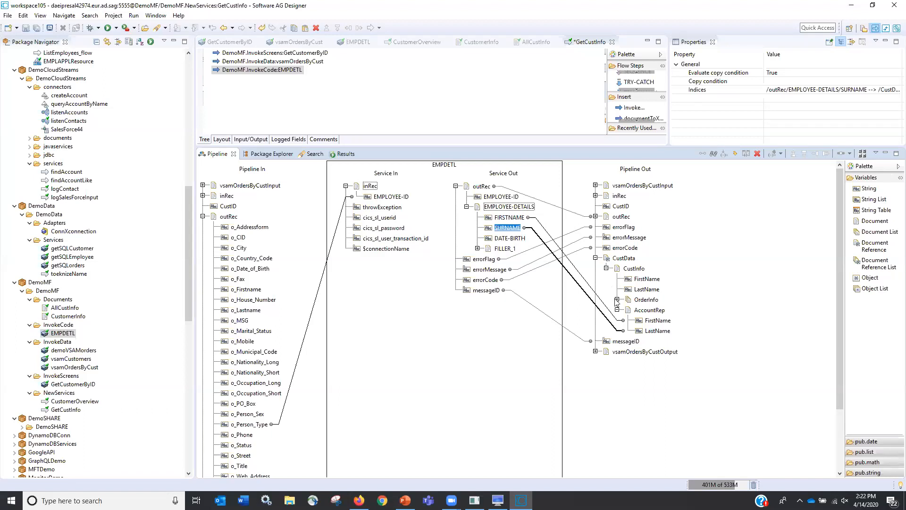
{"action": "mouse_move", "coordinate": [135, 68]}
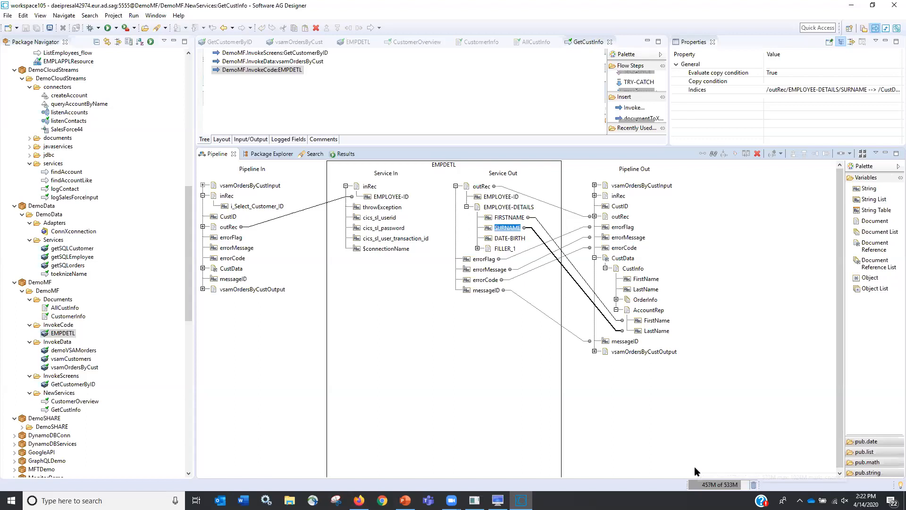
{"action": "mouse_move", "coordinate": [681, 375]}
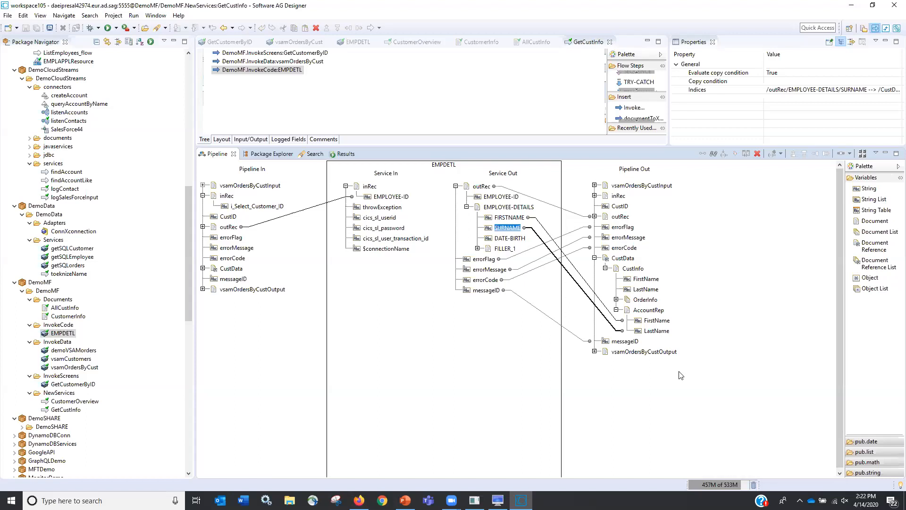
{"action": "mouse_move", "coordinate": [624, 255]}
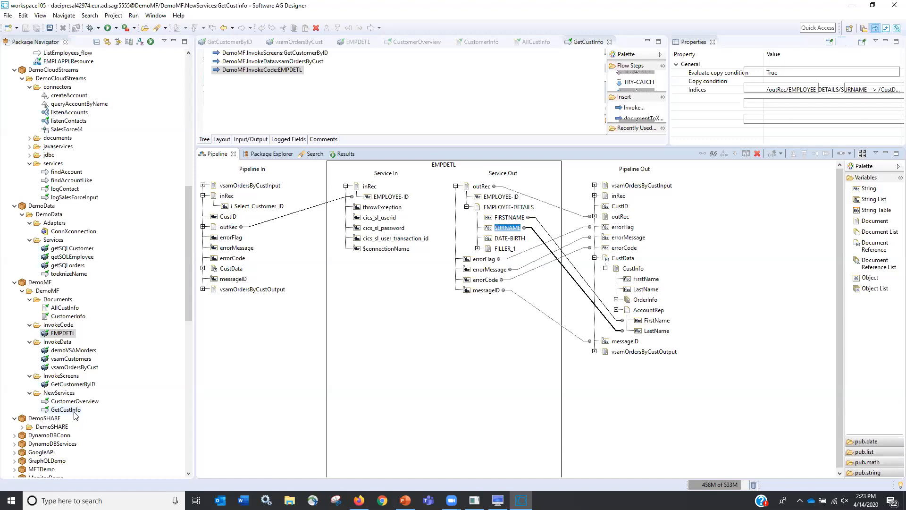
Run GetCustInfo as a flow service with CustID set to BERGS
{"action": "right_click", "coordinate": [65, 410]}
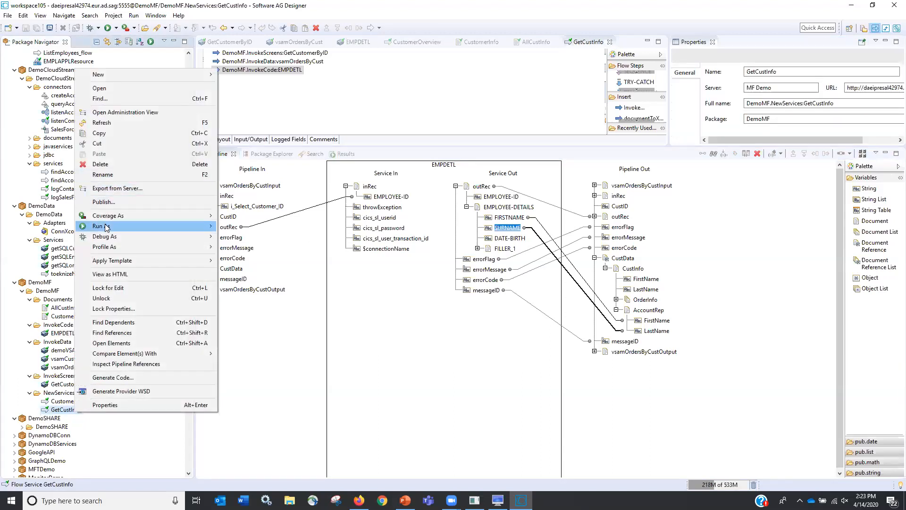
{"action": "mouse_move", "coordinate": [106, 226]}
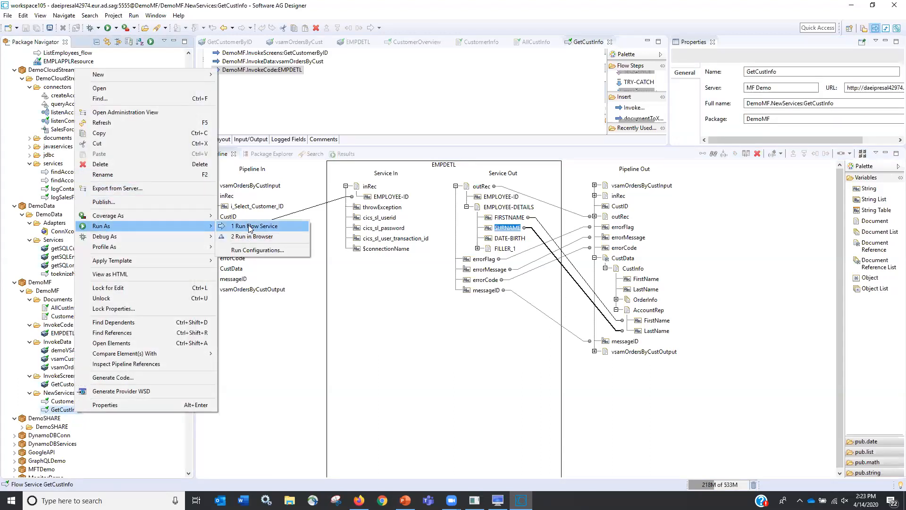
{"action": "left_click", "coordinate": [256, 226]}
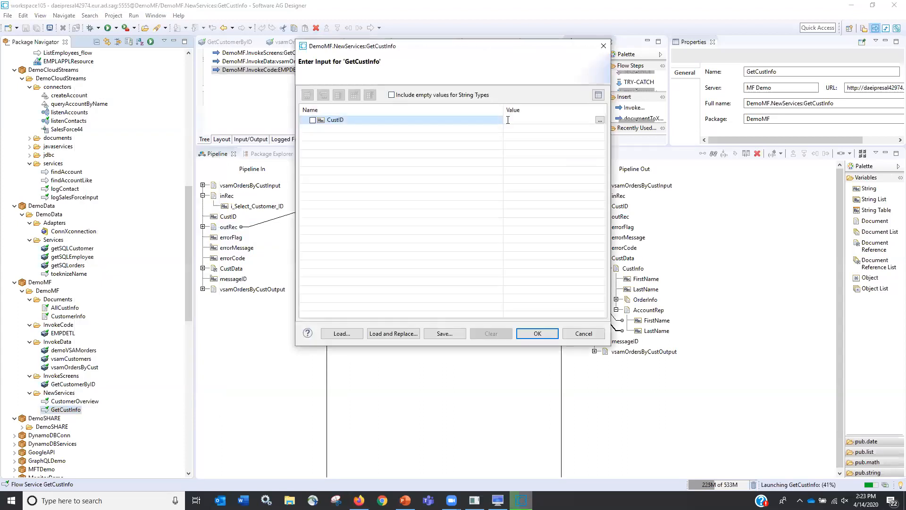
{"action": "type", "text": "ZBERGS"}
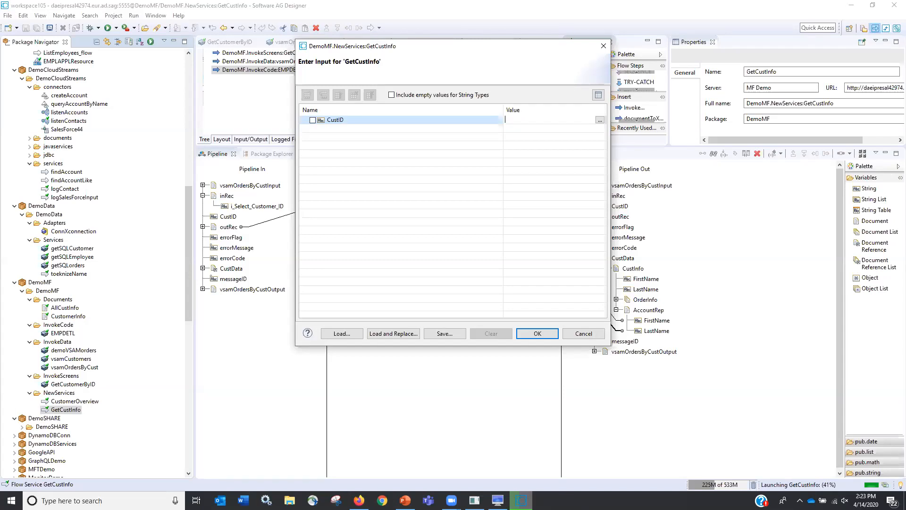
{"action": "type", "text": "BERGS"}
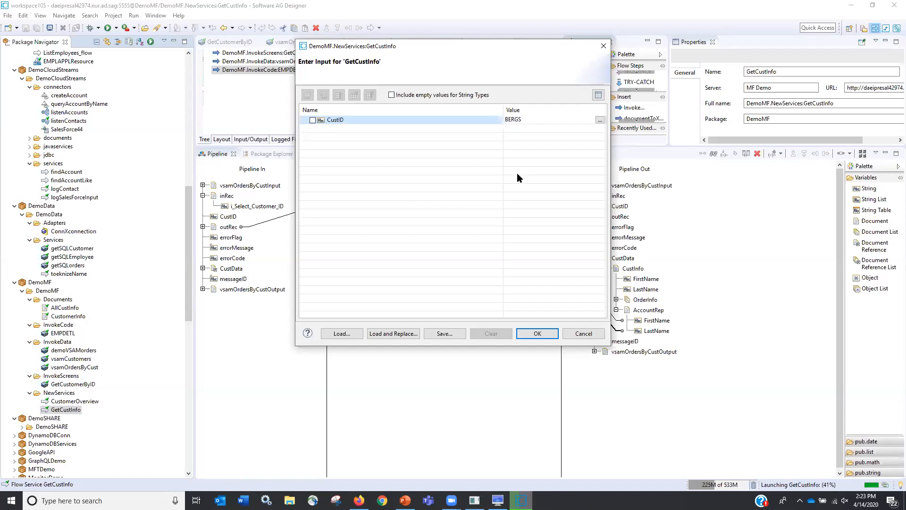
{"action": "left_click", "coordinate": [537, 333]}
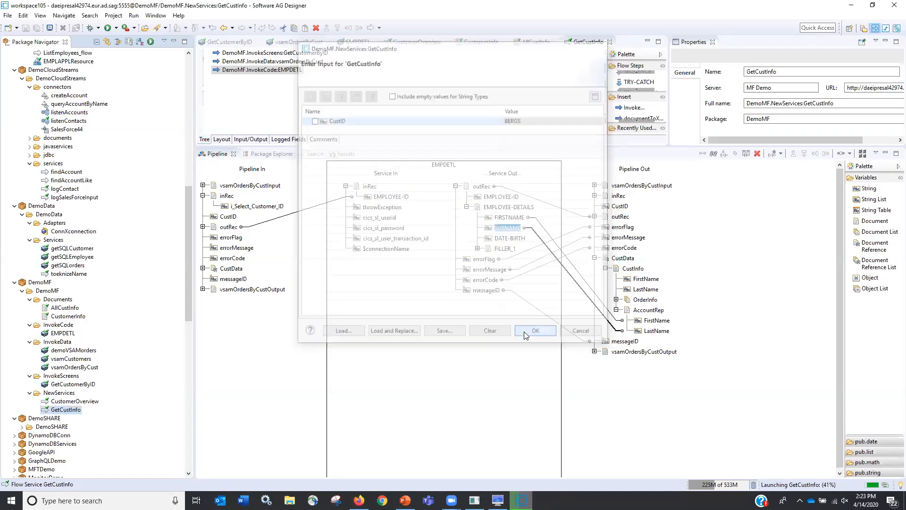
{"action": "left_click", "coordinate": [535, 331]}
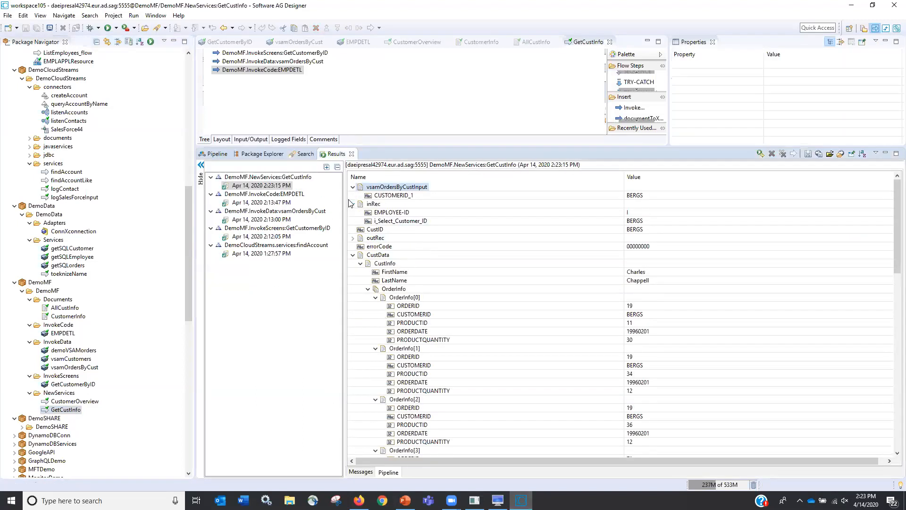
{"action": "left_click", "coordinate": [353, 203]}
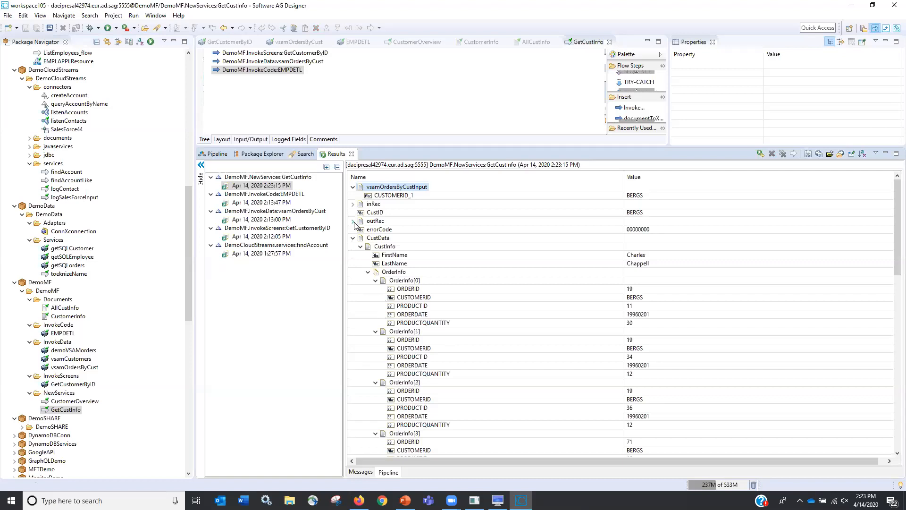
{"action": "left_click", "coordinate": [353, 186]}
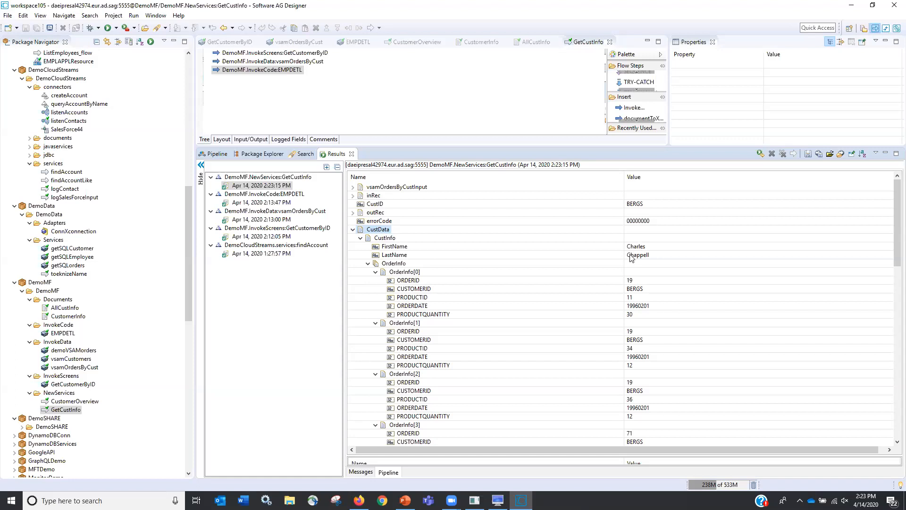
{"action": "mouse_move", "coordinate": [665, 296]}
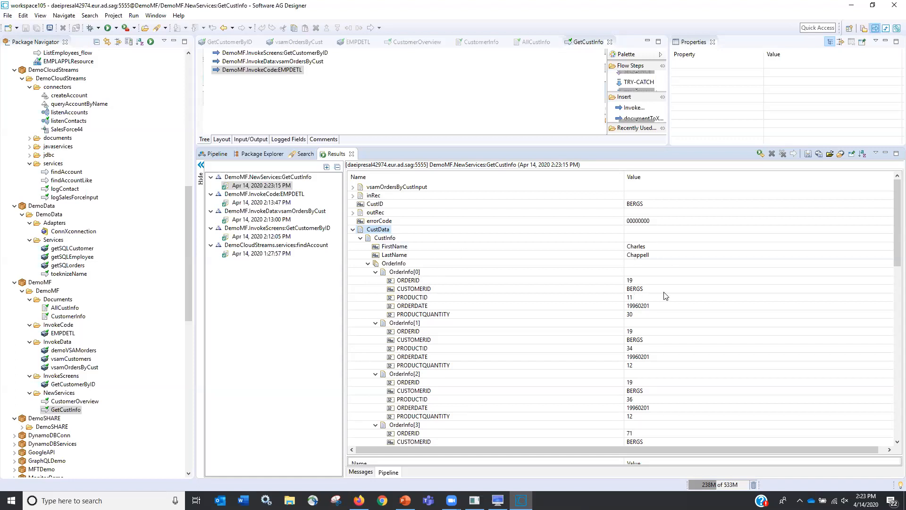
{"action": "mouse_move", "coordinate": [643, 365]}
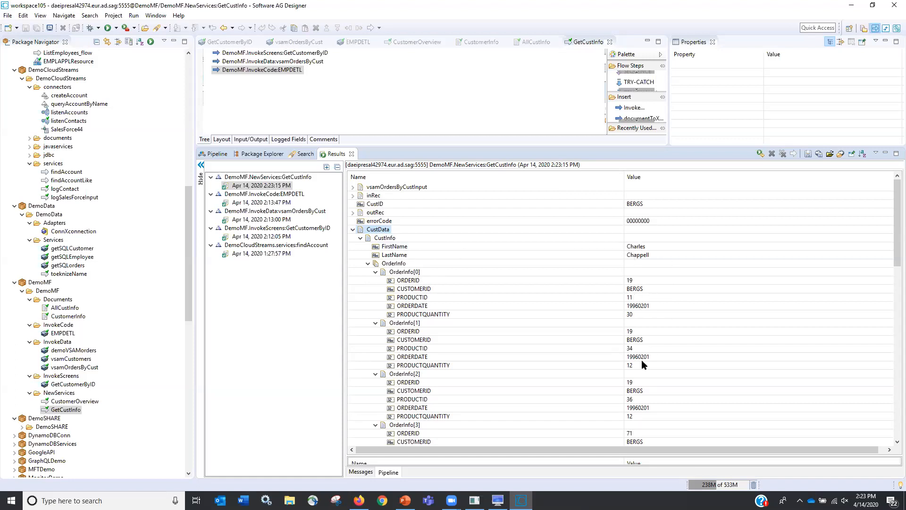
{"action": "scroll", "scroll_direction": "down", "scroll_amount": 3}
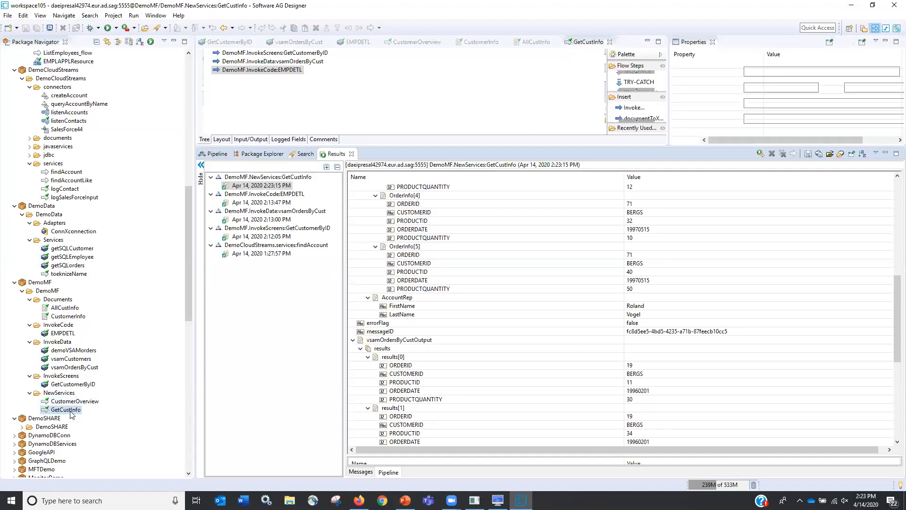
Generate the GetCustInfo_WSD provider descriptor from GetCustInfo with default settings
{"action": "right_click", "coordinate": [65, 409]}
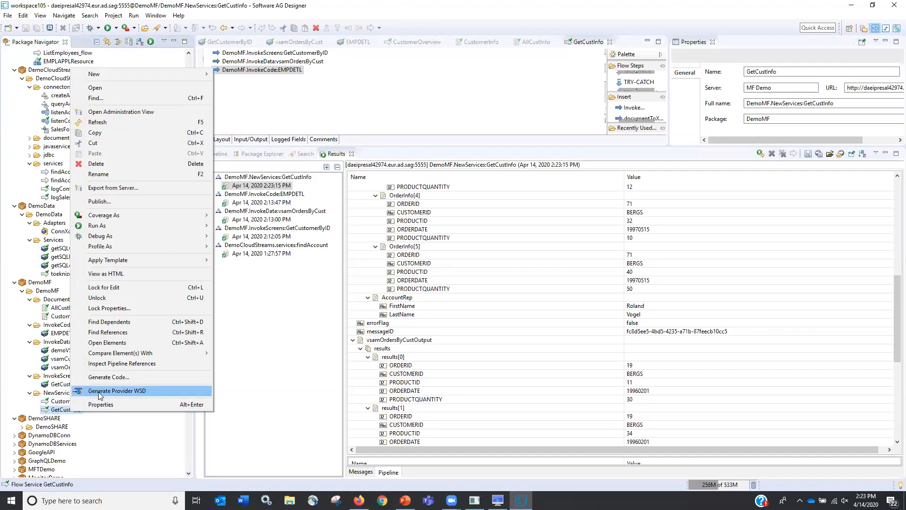
{"action": "left_click", "coordinate": [117, 390]}
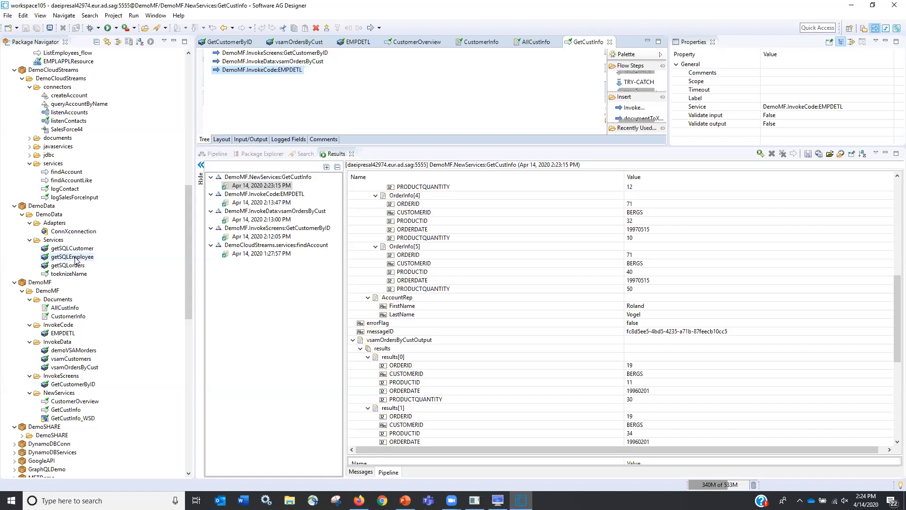
{"action": "left_click", "coordinate": [72, 256]}
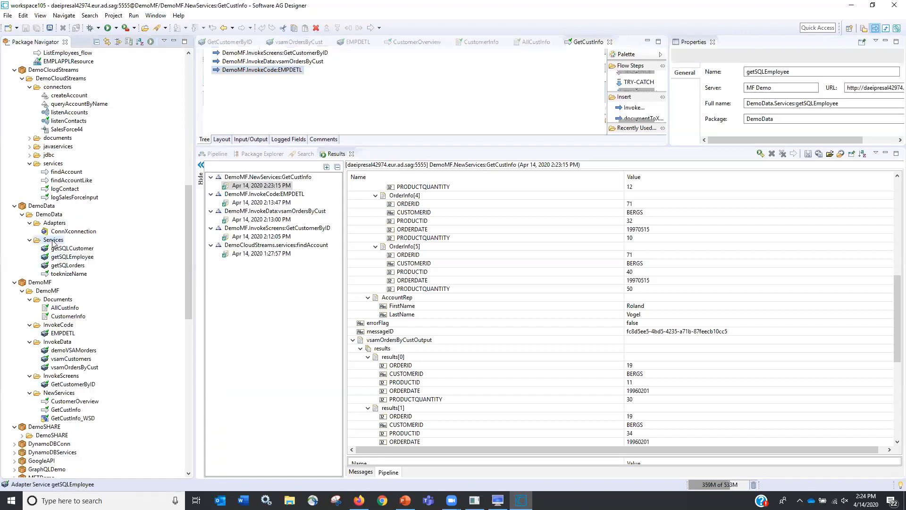
Create JDBC adapter service GetSQLemp in DemoData Services using the SelectSQL template
{"action": "right_click", "coordinate": [53, 239]}
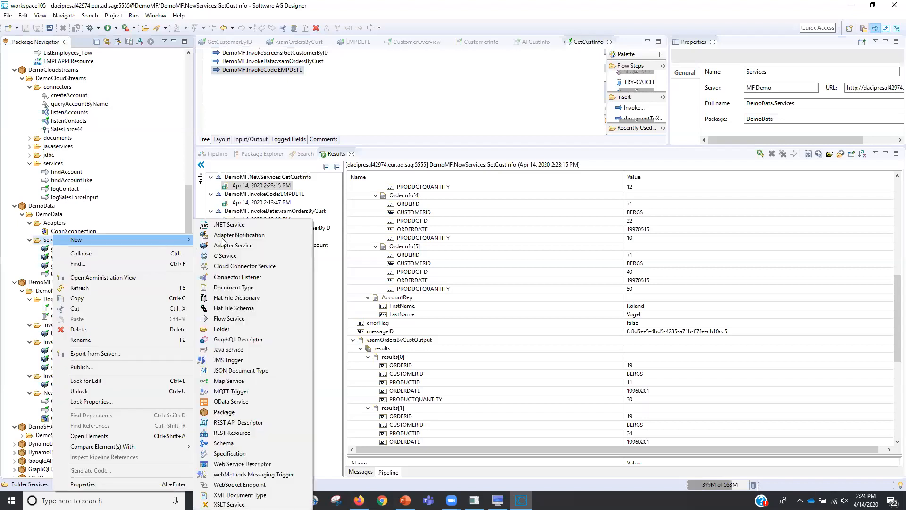
{"action": "left_click", "coordinate": [232, 245]}
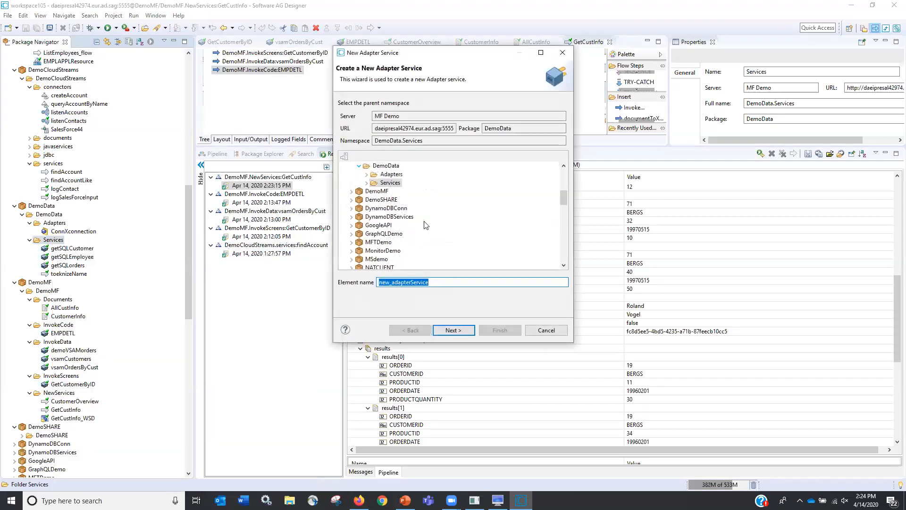
{"action": "type", "text": "G"}
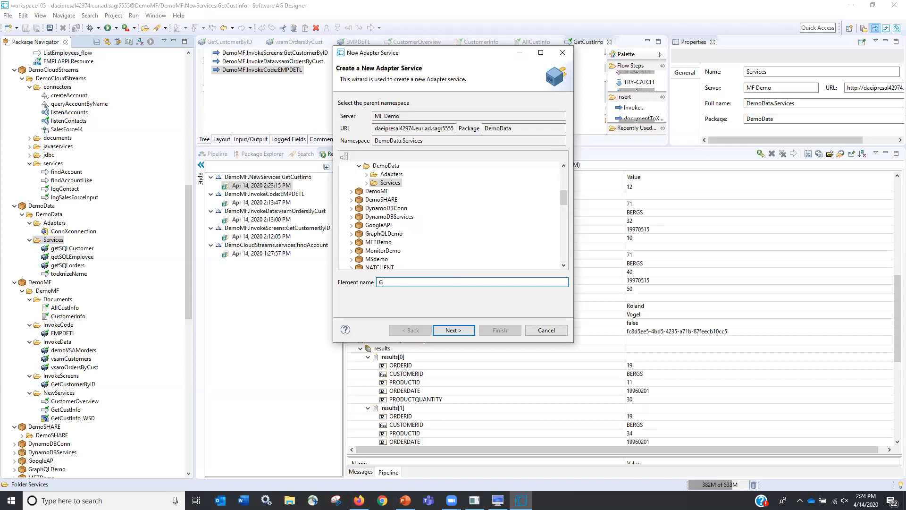
{"action": "type", "text": "etSQLemp"}
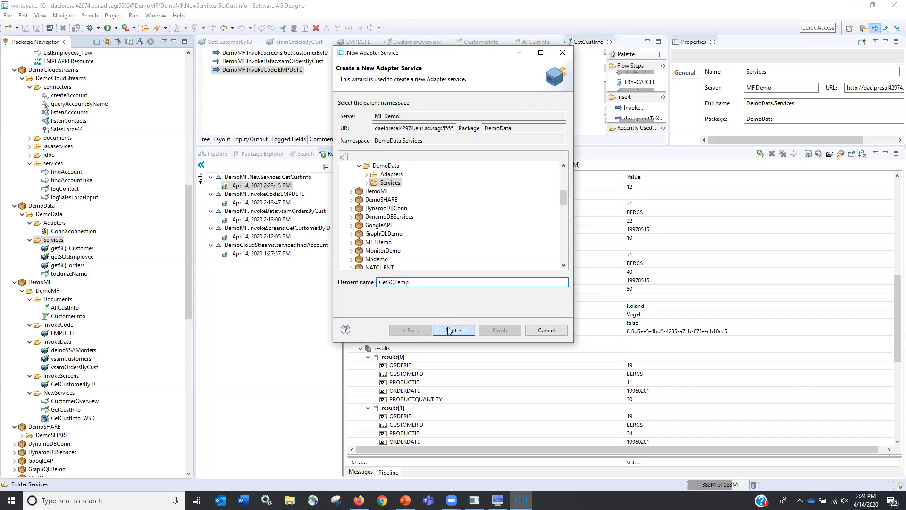
{"action": "left_click", "coordinate": [454, 330]}
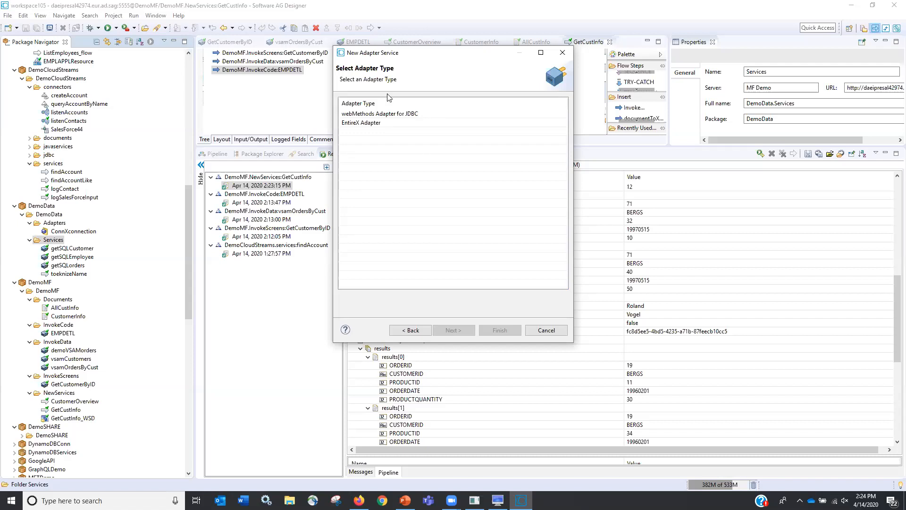
{"action": "left_click", "coordinate": [379, 113]}
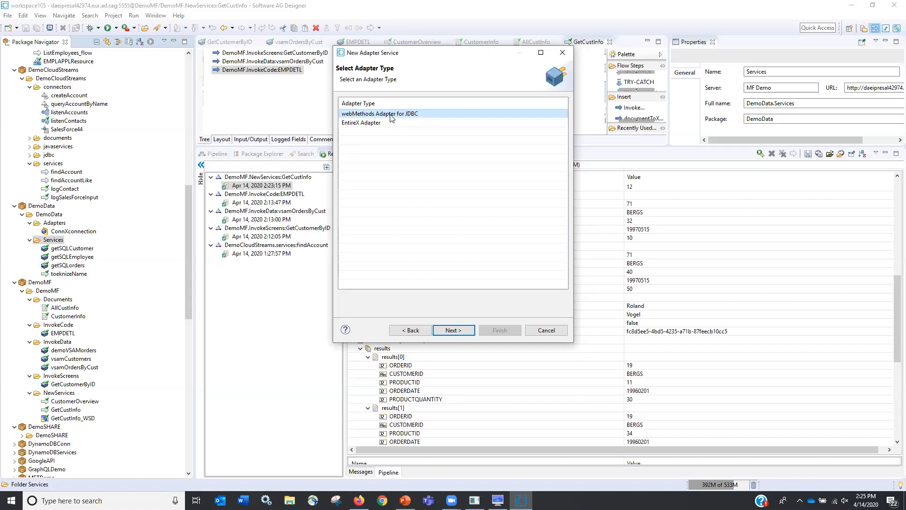
{"action": "mouse_move", "coordinate": [396, 123]}
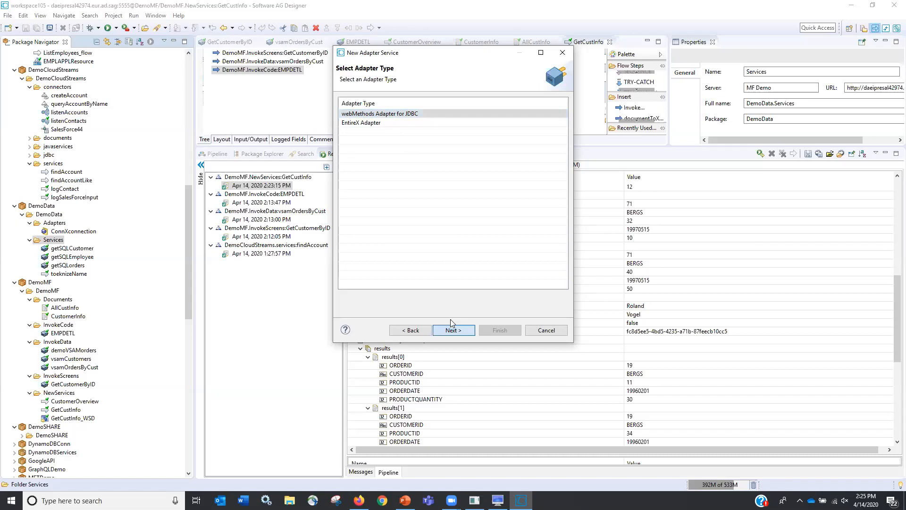
{"action": "left_click", "coordinate": [453, 329]}
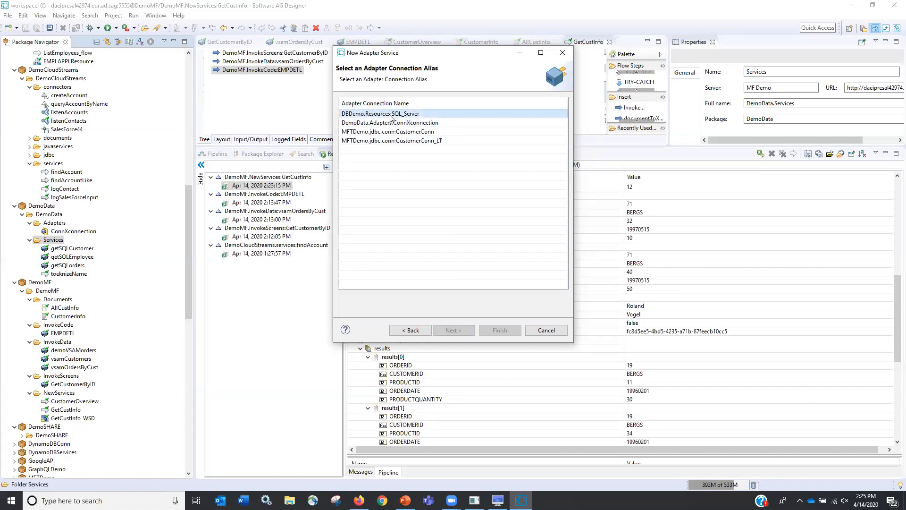
{"action": "left_click", "coordinate": [453, 330]}
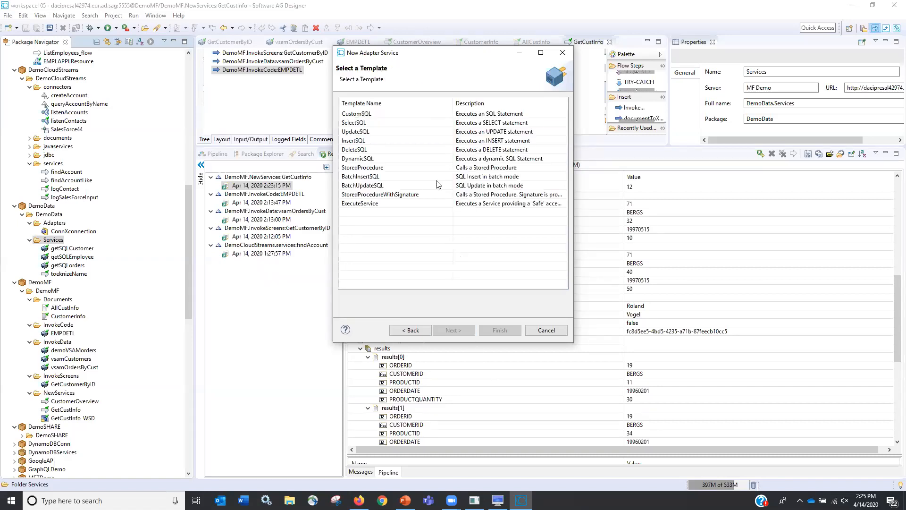
{"action": "left_click", "coordinate": [354, 113]}
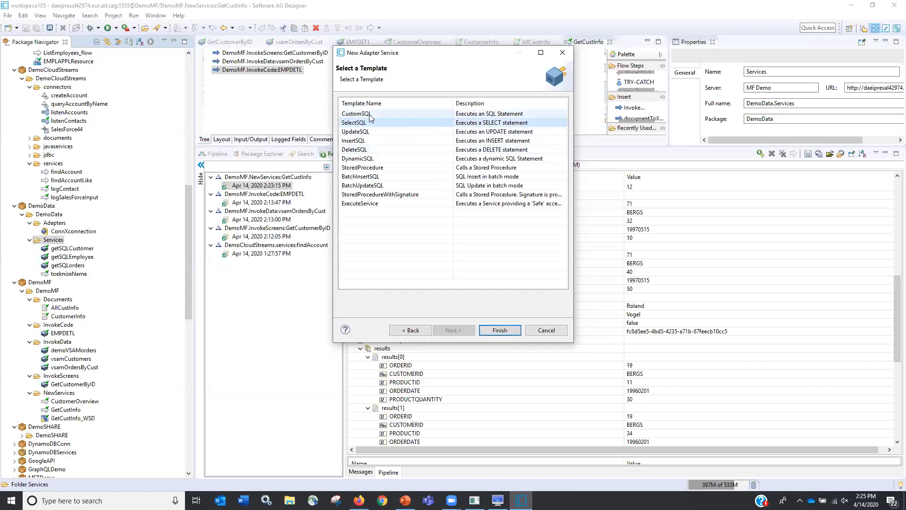
{"action": "left_click", "coordinate": [354, 122]}
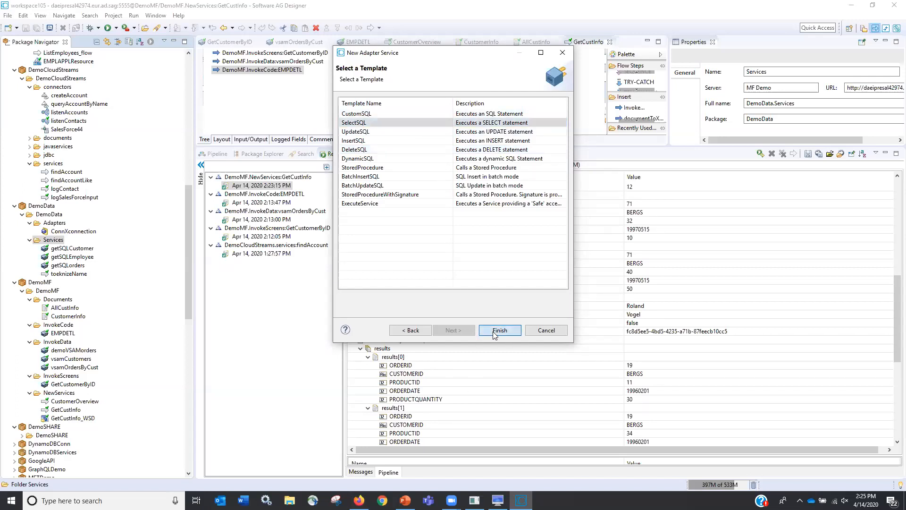
{"action": "left_click", "coordinate": [500, 330]}
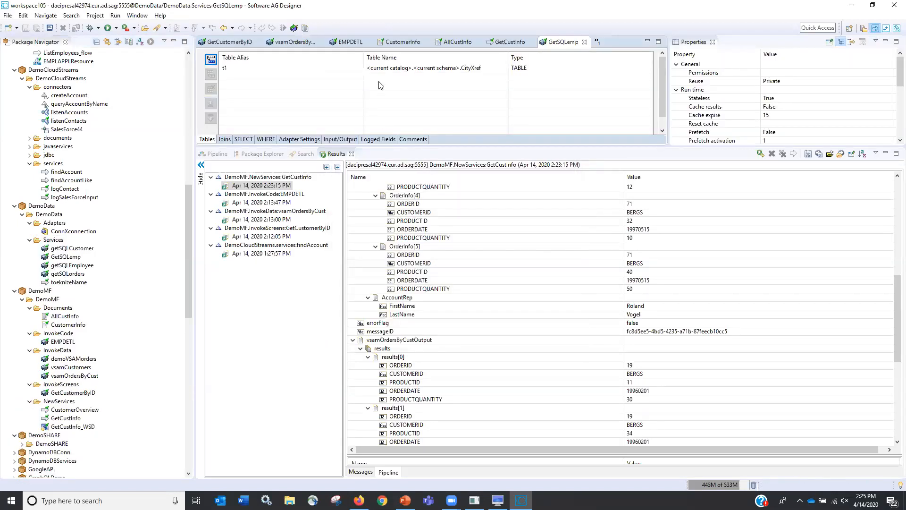
Point GetSQLemp at the Employees table, selecting all columns filtered by EmployeeID
{"action": "left_click", "coordinate": [503, 65]}
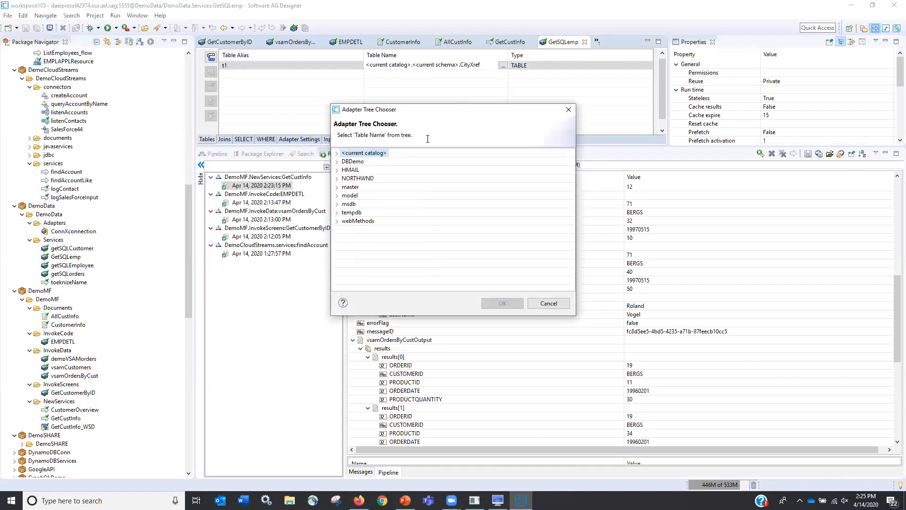
{"action": "left_click", "coordinate": [337, 178]}
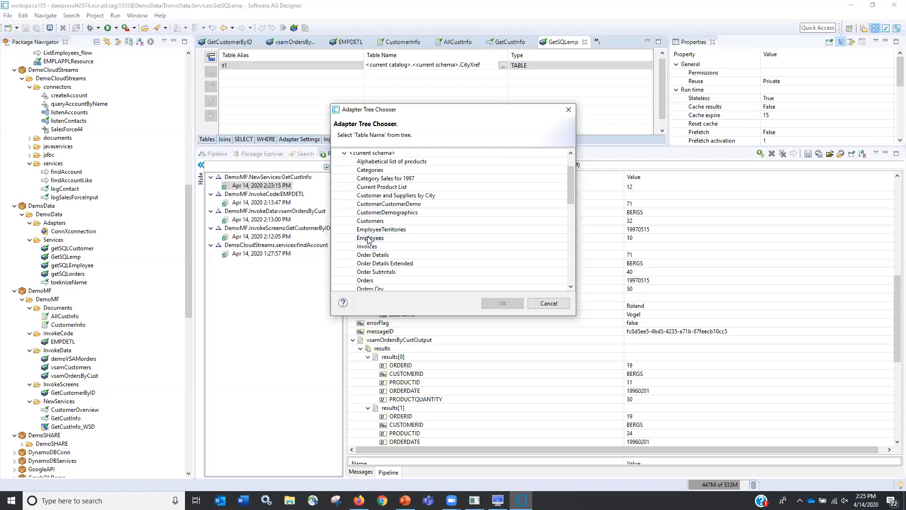
{"action": "left_click", "coordinate": [548, 303]}
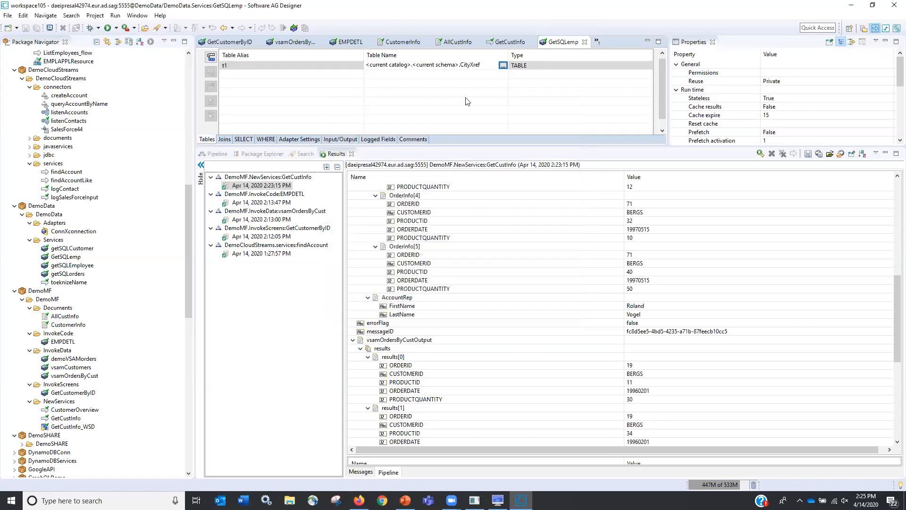
{"action": "left_click", "coordinate": [243, 138]}
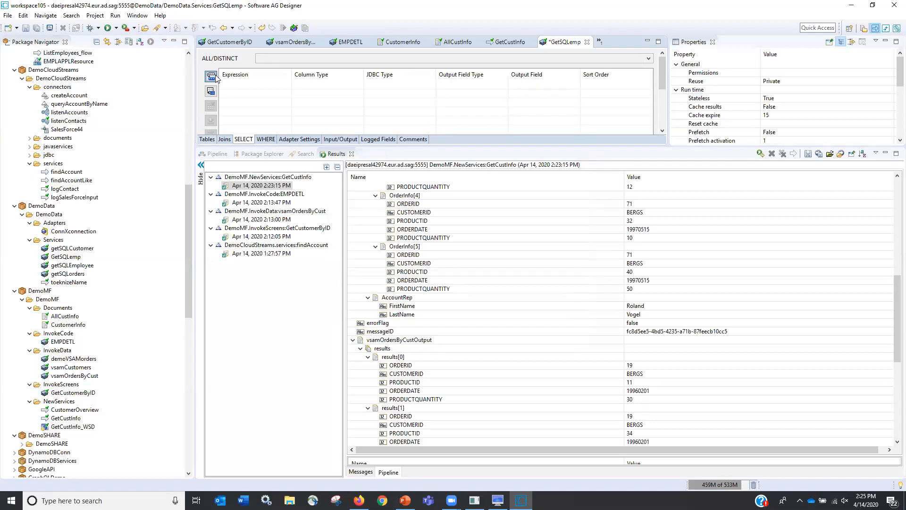
{"action": "left_click", "coordinate": [211, 77]}
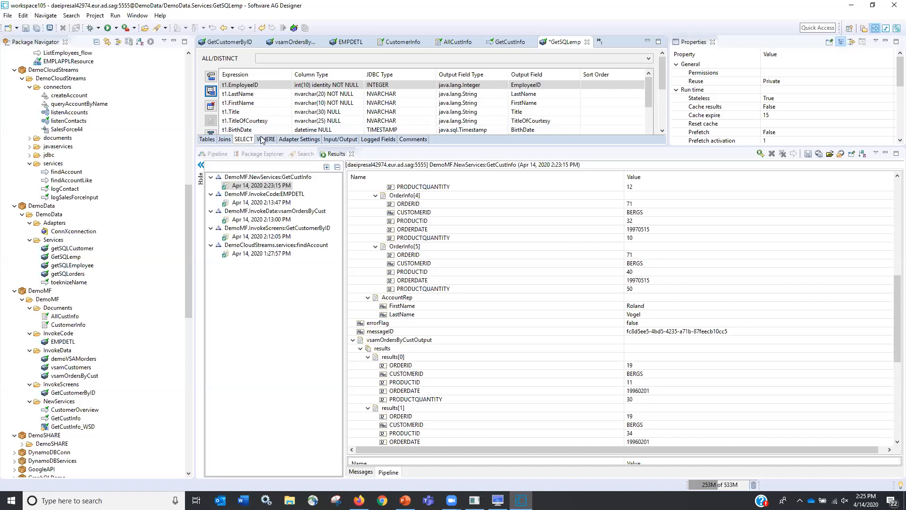
{"action": "left_click", "coordinate": [266, 139]}
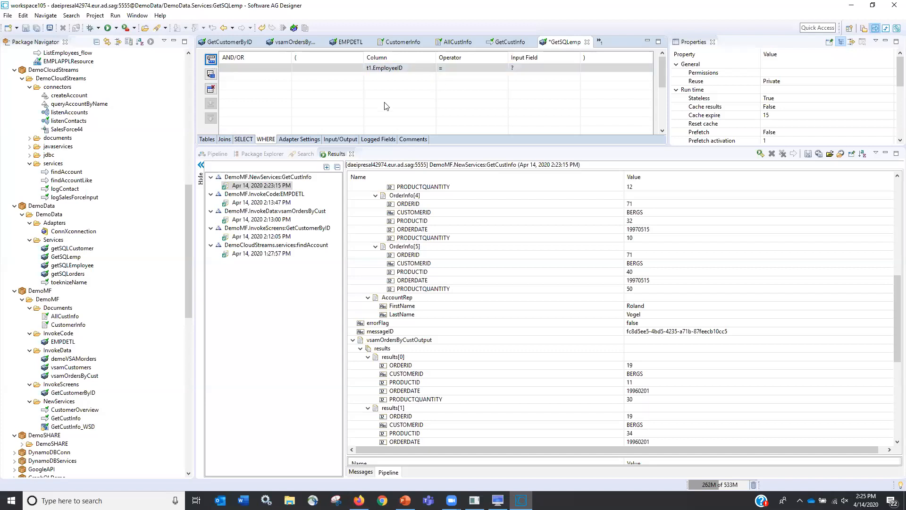
{"action": "left_click", "coordinate": [340, 139]}
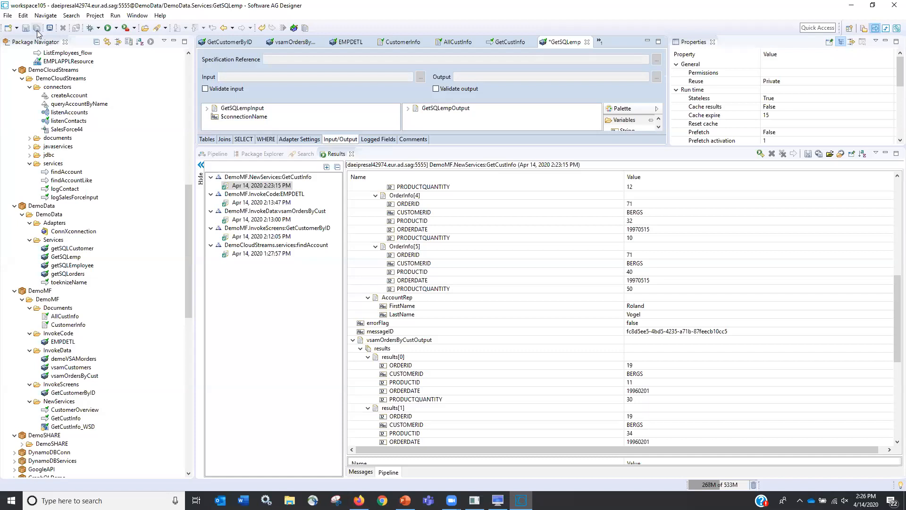
Save GetSQLemp, run it with EmployeeID 1 for Nancy Davolio's record, and reopen GetCustInfo
{"action": "left_click", "coordinate": [39, 27]}
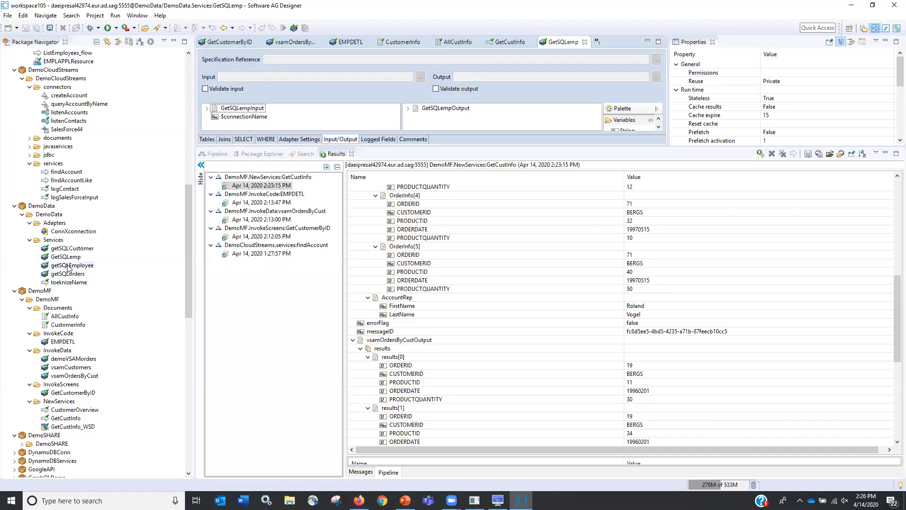
{"action": "left_click", "coordinate": [65, 256]}
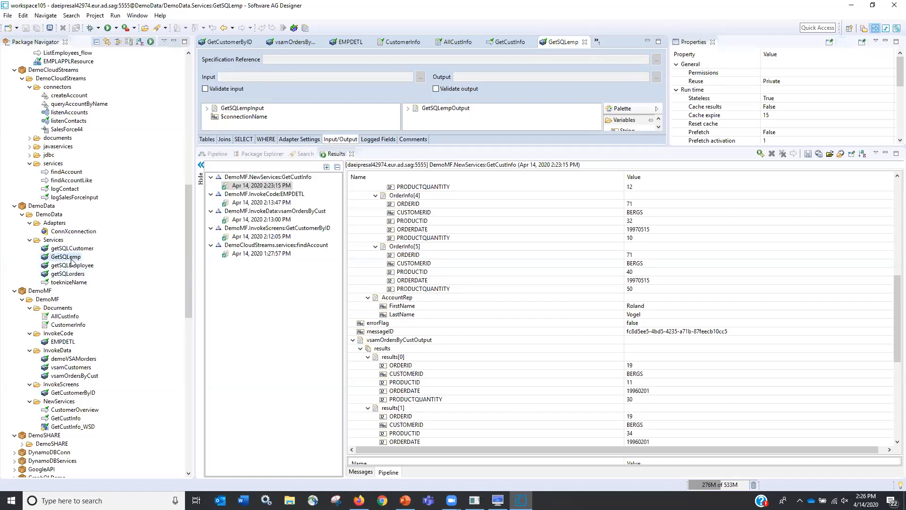
{"action": "right_click", "coordinate": [65, 256]}
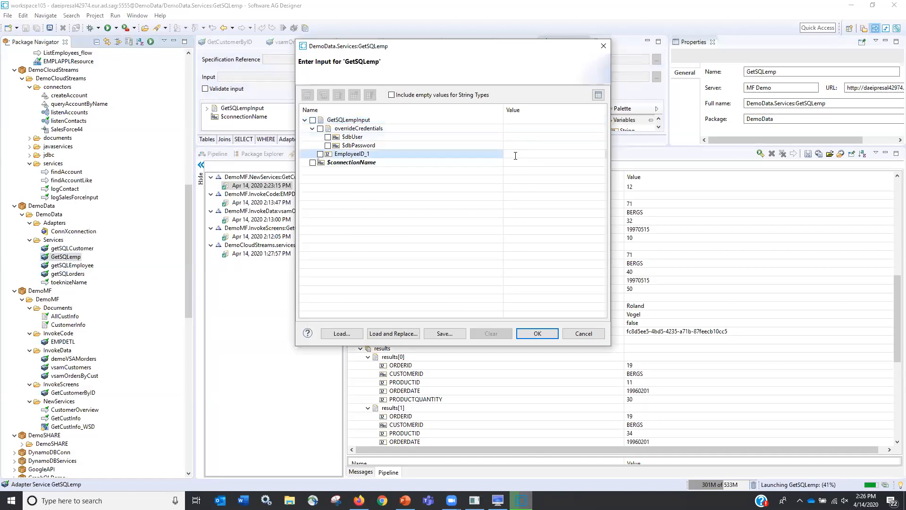
{"action": "left_click", "coordinate": [537, 333]}
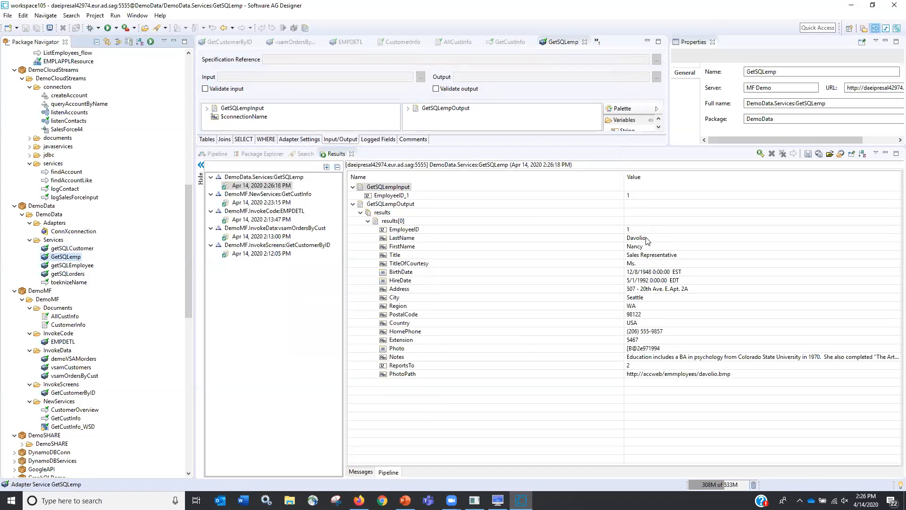
{"action": "mouse_move", "coordinate": [659, 233]}
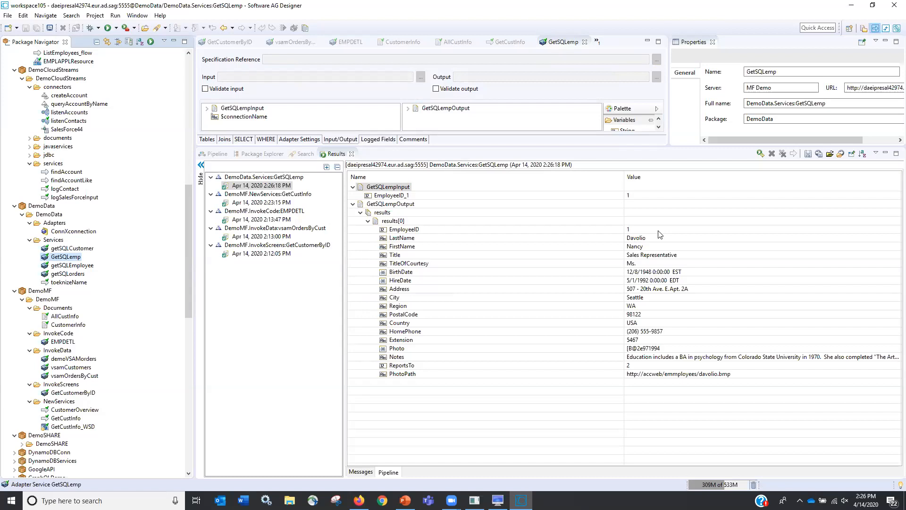
{"action": "mouse_move", "coordinate": [91, 264]}
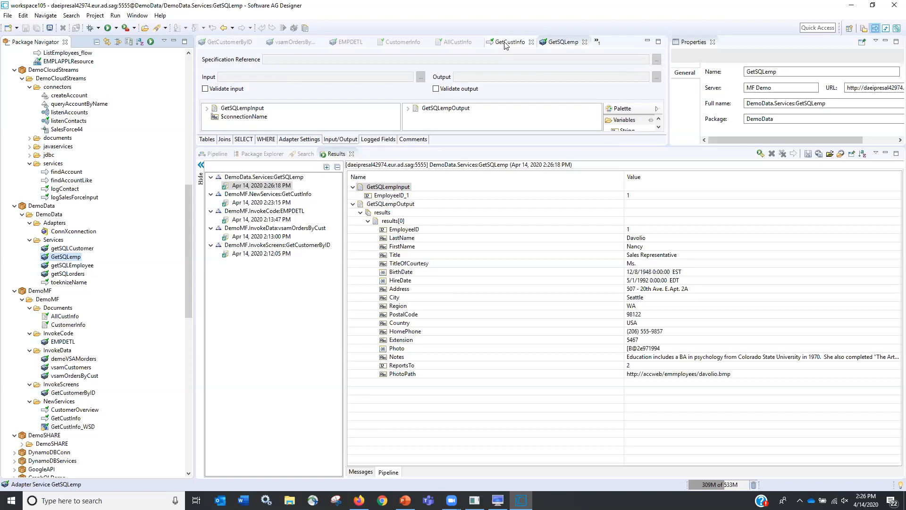
{"action": "left_click", "coordinate": [509, 42]}
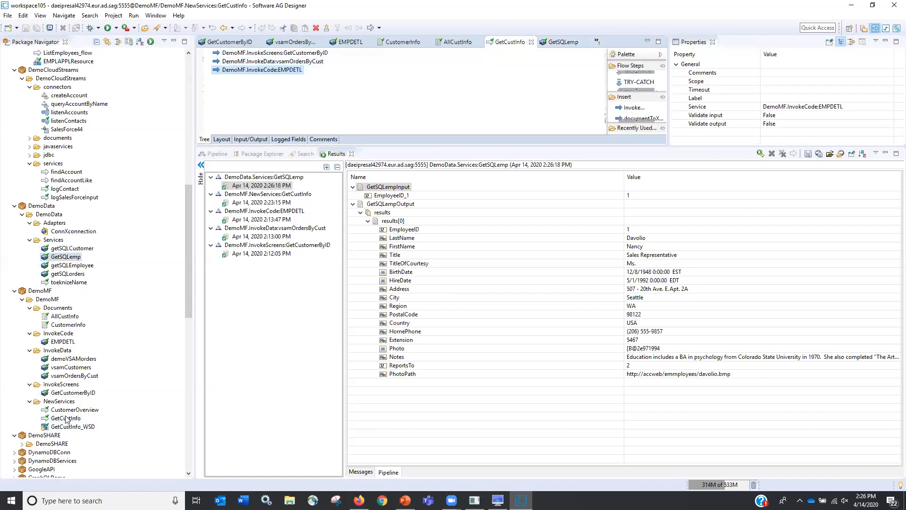
{"action": "right_click", "coordinate": [64, 418]}
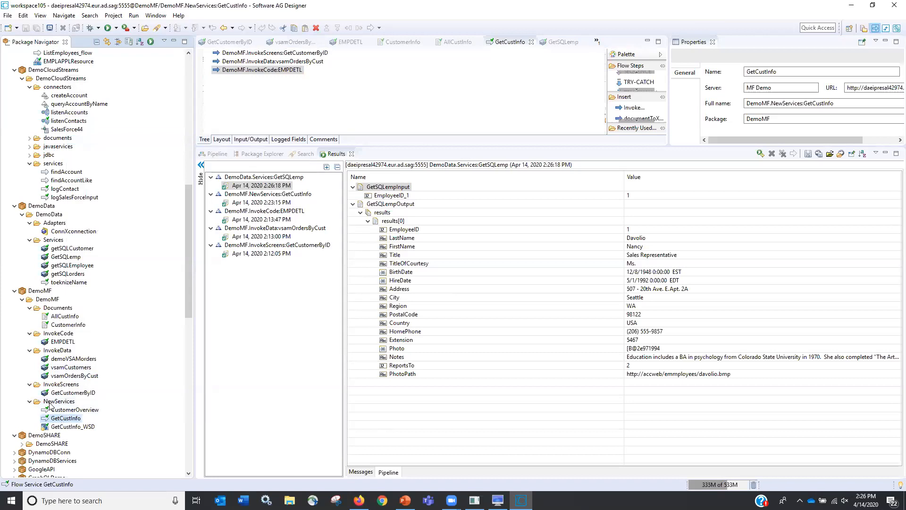
Copy GetCustInfo as GetCustInfo_1 and replace its EMPDETL step with DemoData.Services:GetSQLemp
{"action": "right_click", "coordinate": [59, 401]}
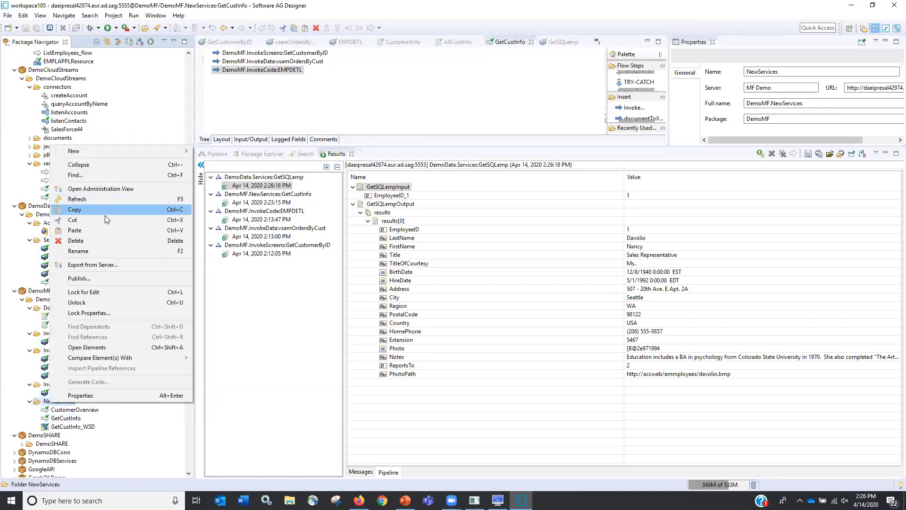
{"action": "left_click", "coordinate": [73, 426]}
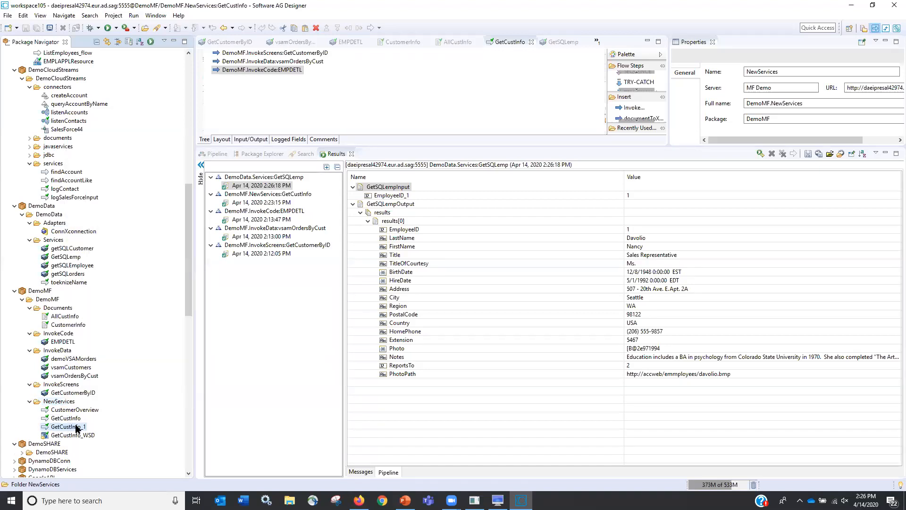
{"action": "double_click", "coordinate": [69, 426]}
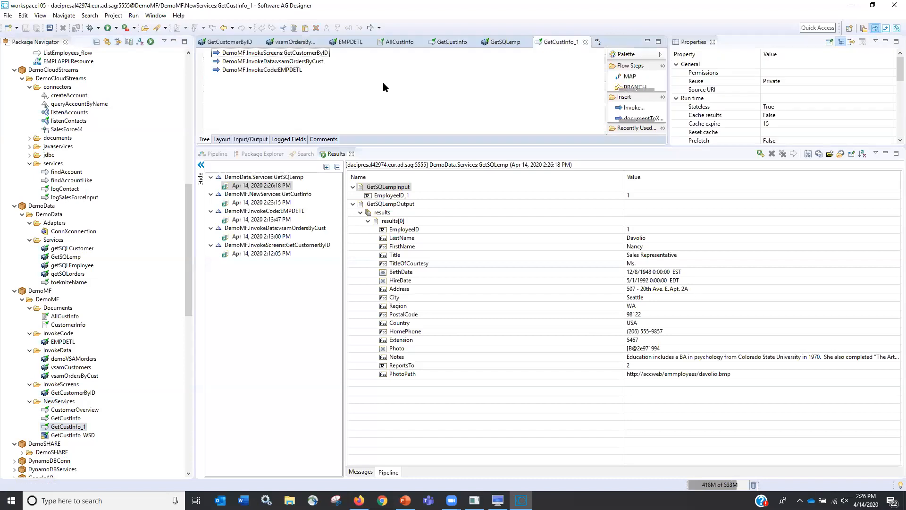
{"action": "left_click", "coordinate": [258, 69]}
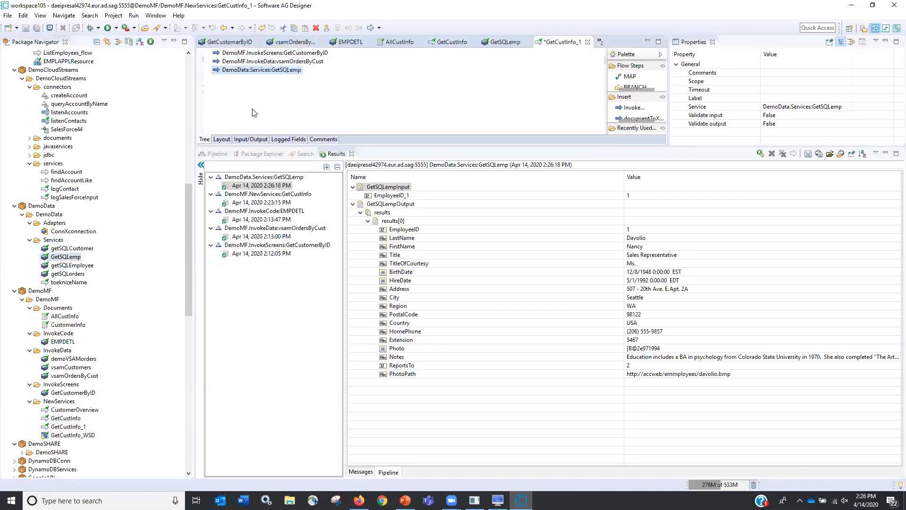
{"action": "left_click", "coordinate": [216, 153]}
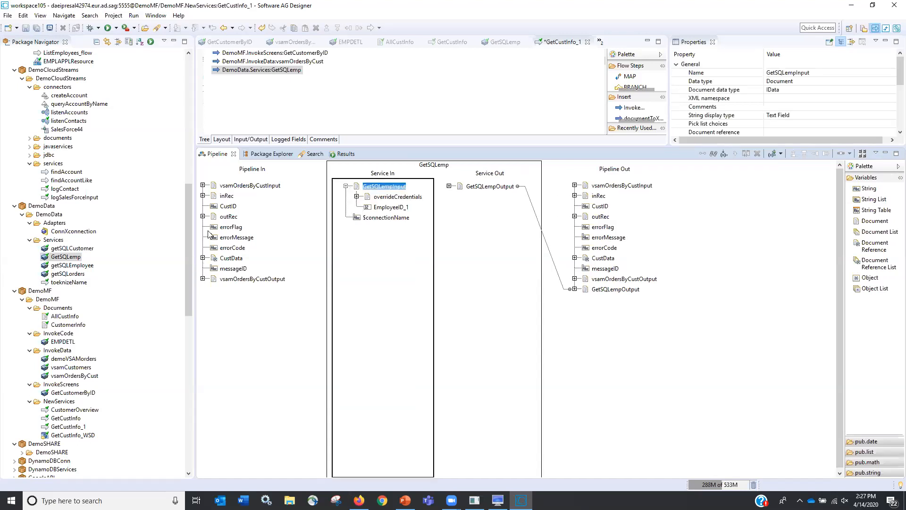
Map o_Person_Type to EmployeeID_1 and the results' FirstName and LastName to AccountRep
{"action": "left_click", "coordinate": [203, 216]}
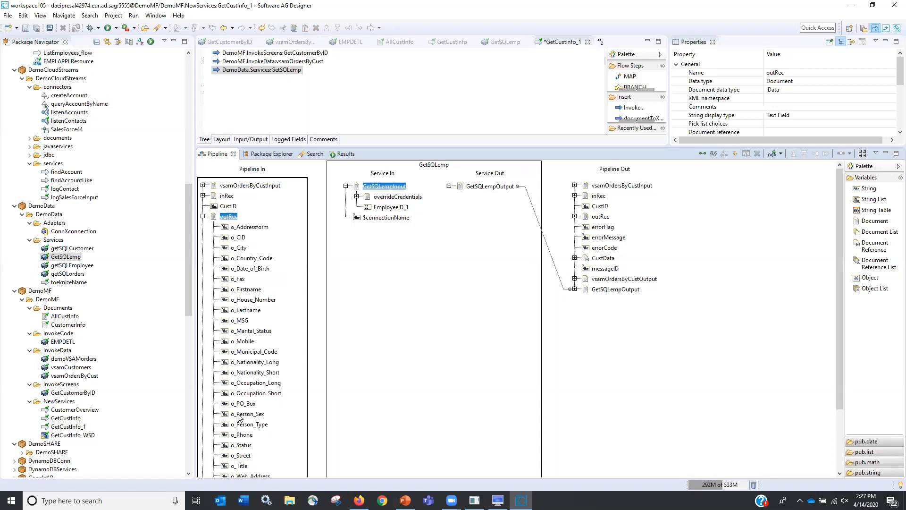
{"action": "scroll", "scroll_direction": "down", "scroll_amount": 3}
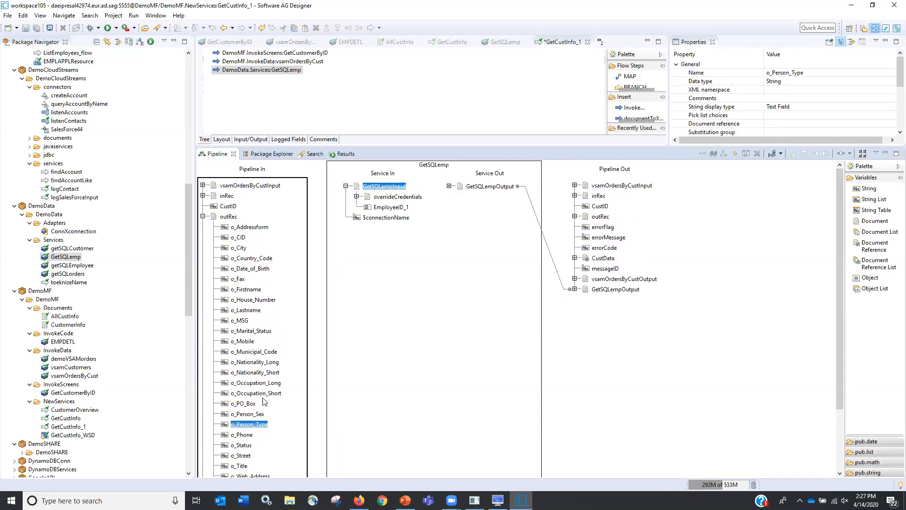
{"action": "left_click_drag", "start_coordinate": [269, 424], "coordinate": [378, 206]}
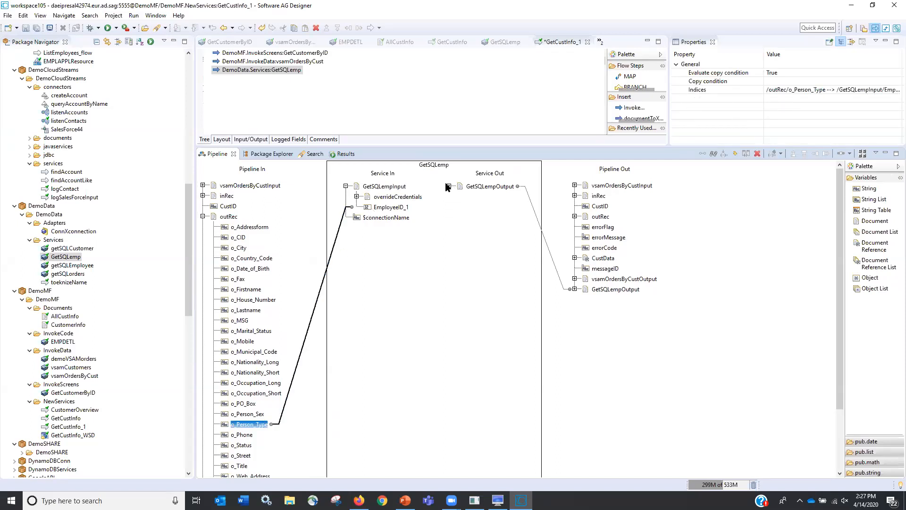
{"action": "left_click", "coordinate": [455, 186]}
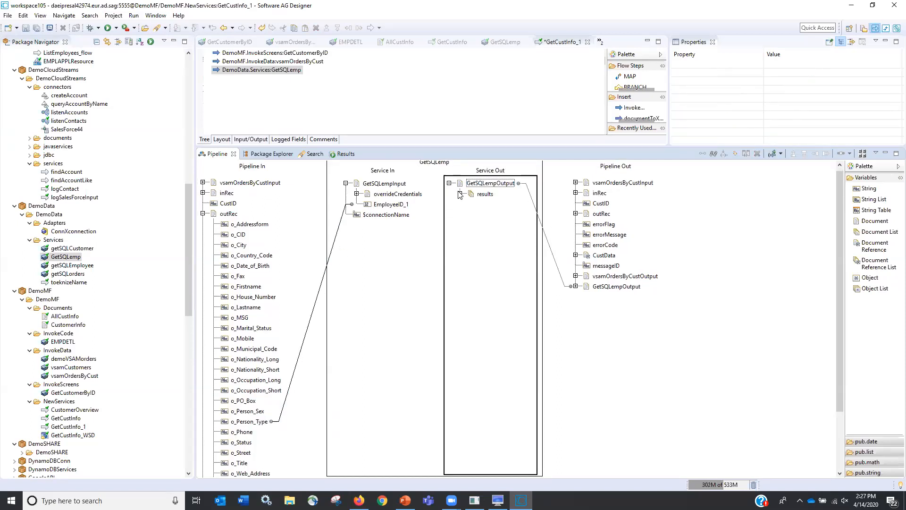
{"action": "left_click", "coordinate": [471, 194]}
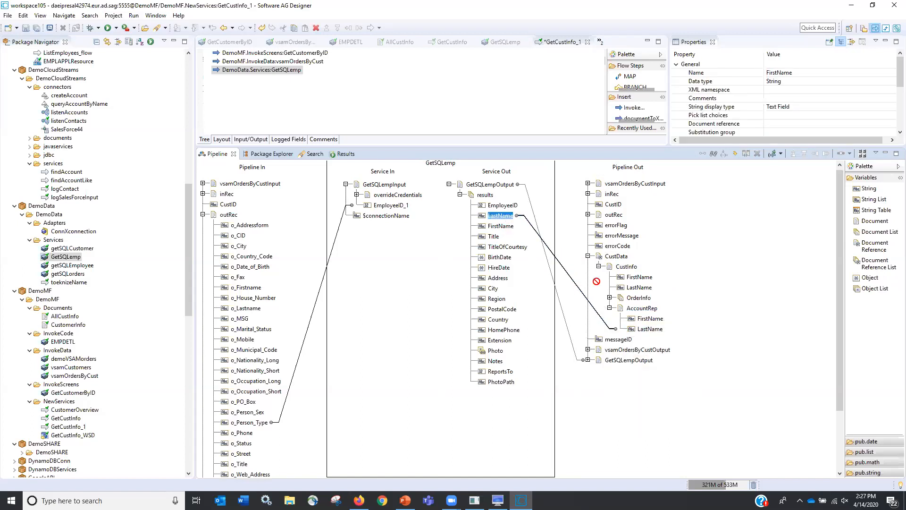
{"action": "left_click", "coordinate": [501, 225]}
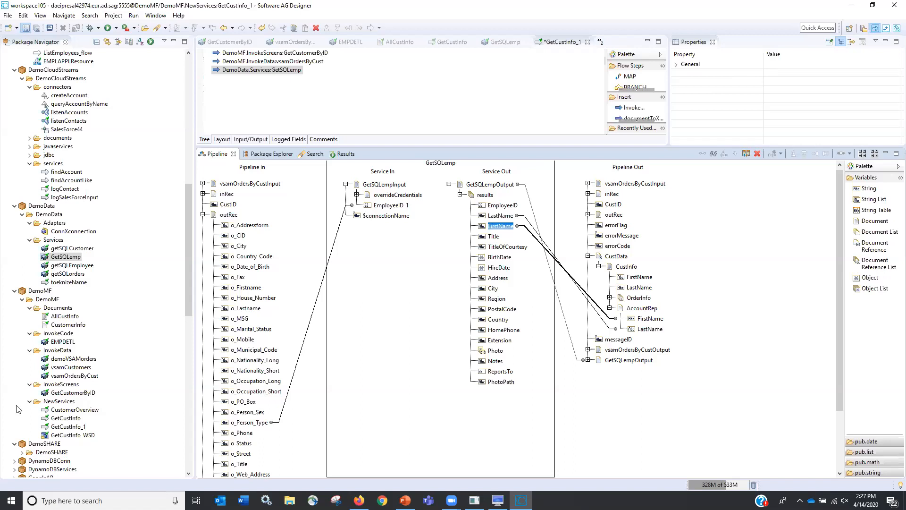
Run GetCustInfo_1 for CustID BERGS, get a ClassCastException, and select the GetSQLemp step
{"action": "right_click", "coordinate": [70, 426]}
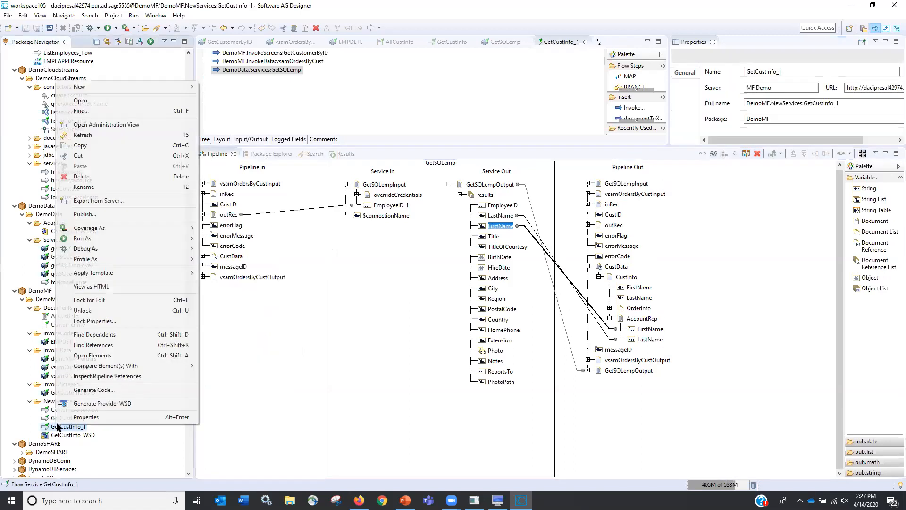
{"action": "mouse_move", "coordinate": [132, 230]}
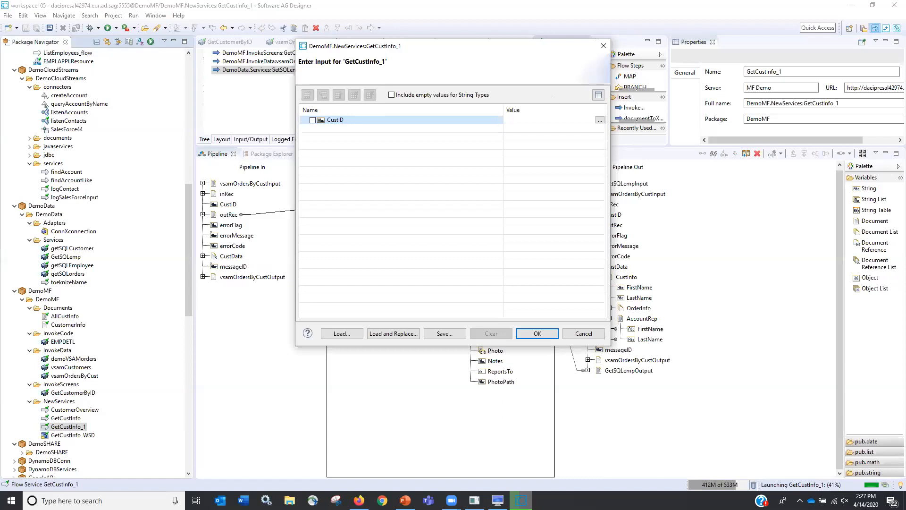
{"action": "type", "text": "ERGS"}
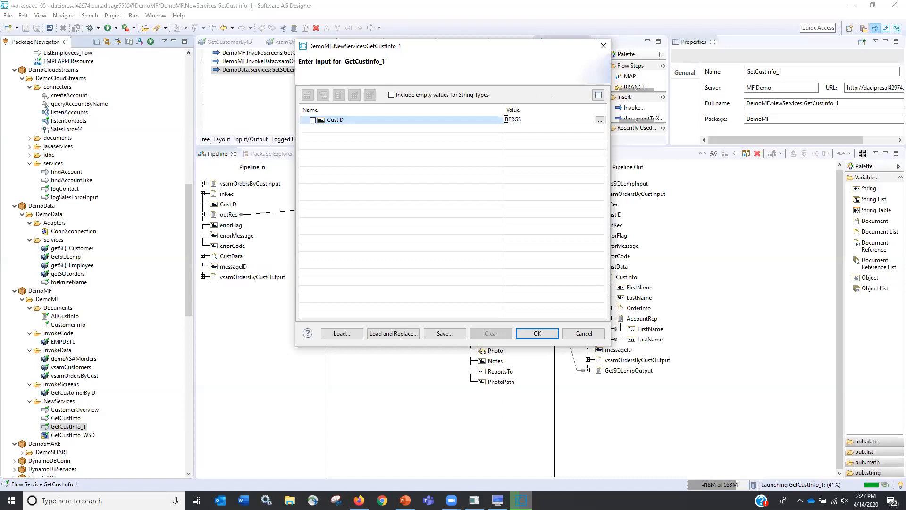
{"action": "left_click", "coordinate": [537, 333]}
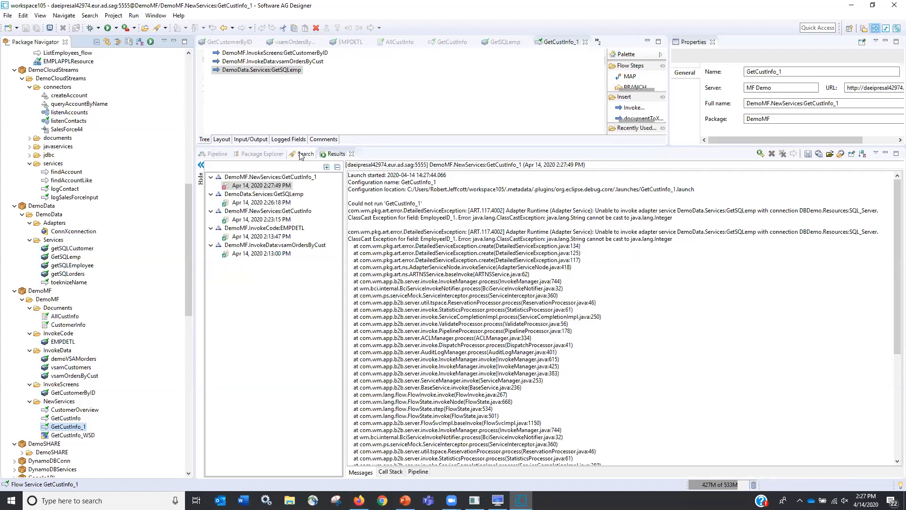
{"action": "left_click", "coordinate": [261, 69]}
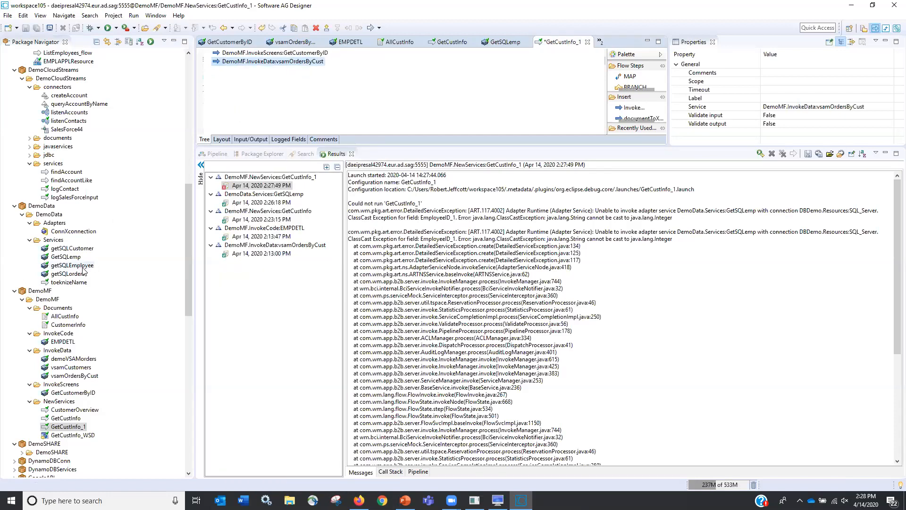
Re-add GetSQLemp with EmployeeID_1 set to 1, mapping LastName and FirstName to AccountRep
{"action": "left_click", "coordinate": [72, 265]}
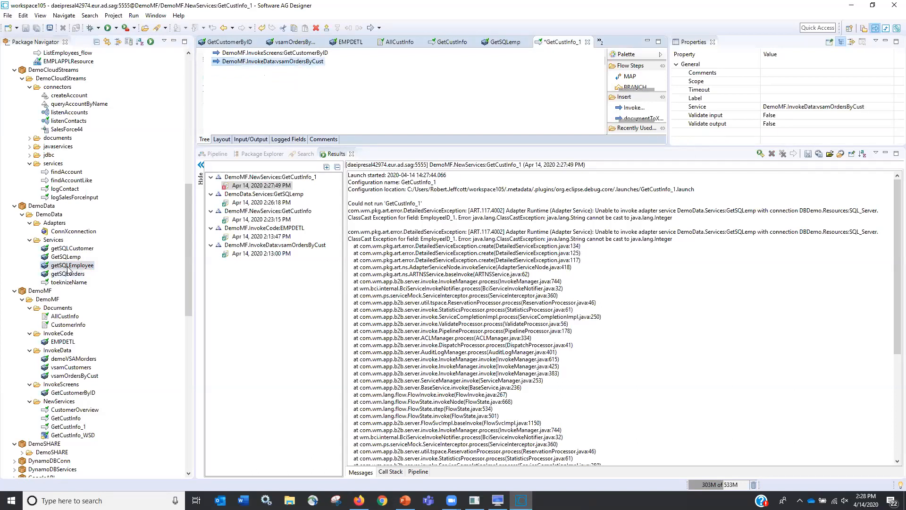
{"action": "left_click", "coordinate": [65, 256]}
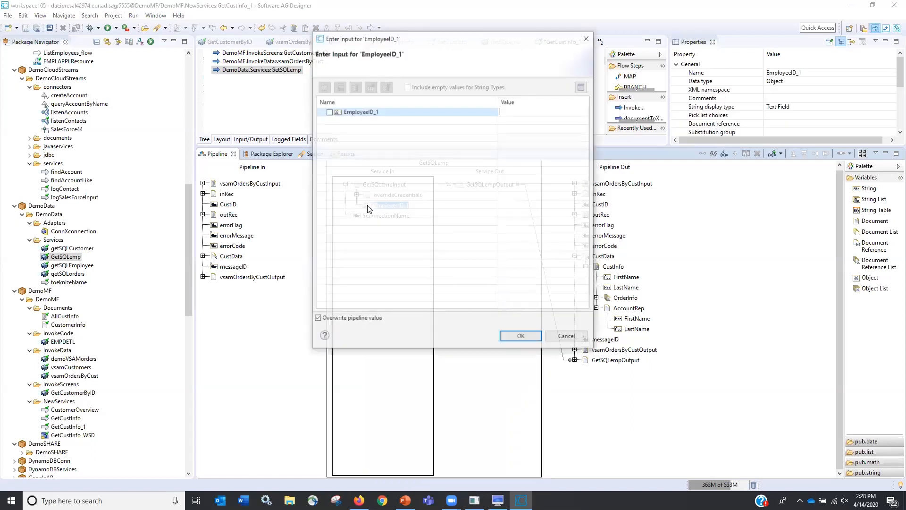
{"action": "type", "text": "1"}
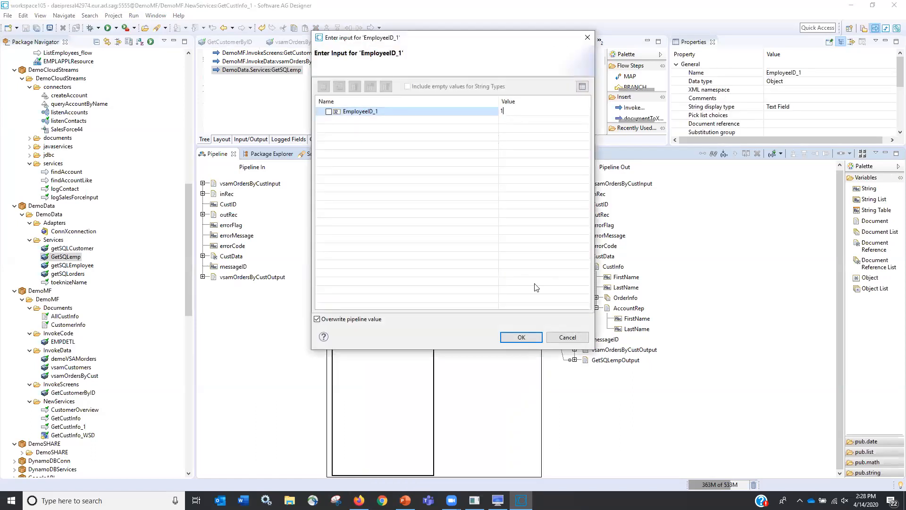
{"action": "left_click", "coordinate": [521, 337]}
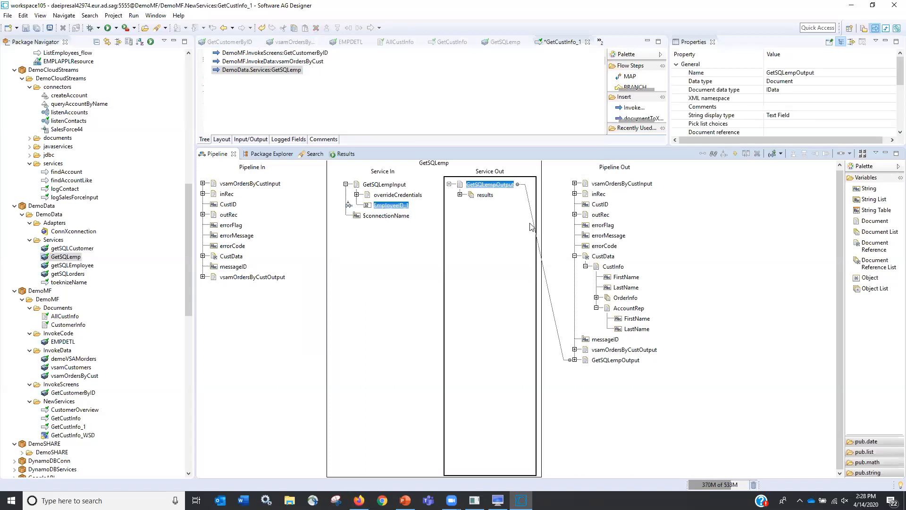
{"action": "left_click", "coordinate": [459, 194]}
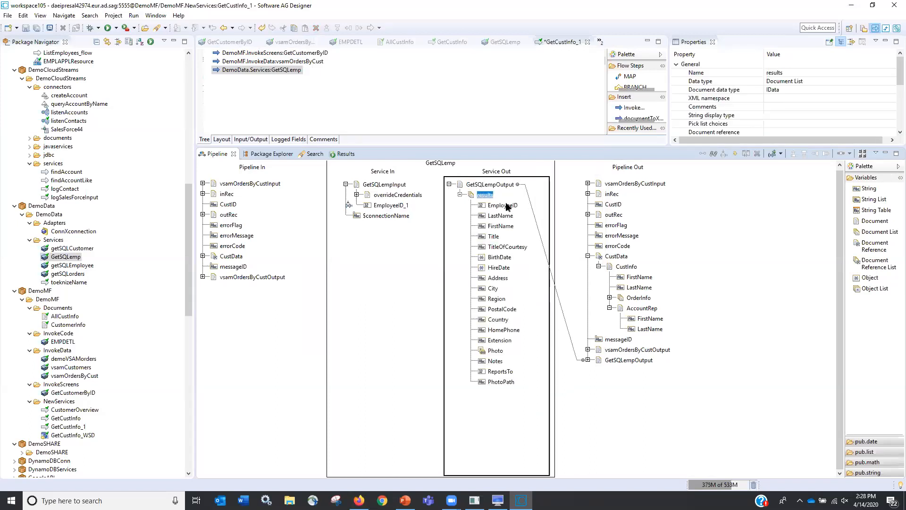
{"action": "left_click", "coordinate": [500, 215]}
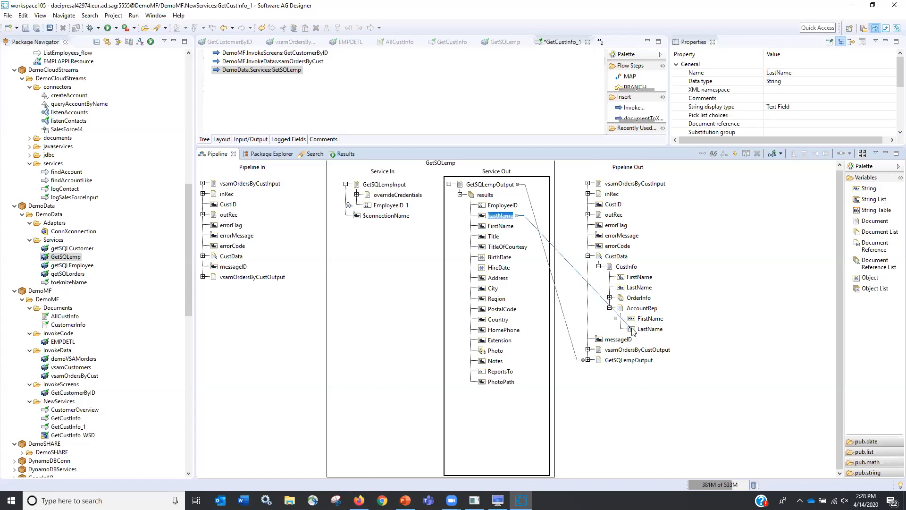
{"action": "left_click", "coordinate": [500, 225]}
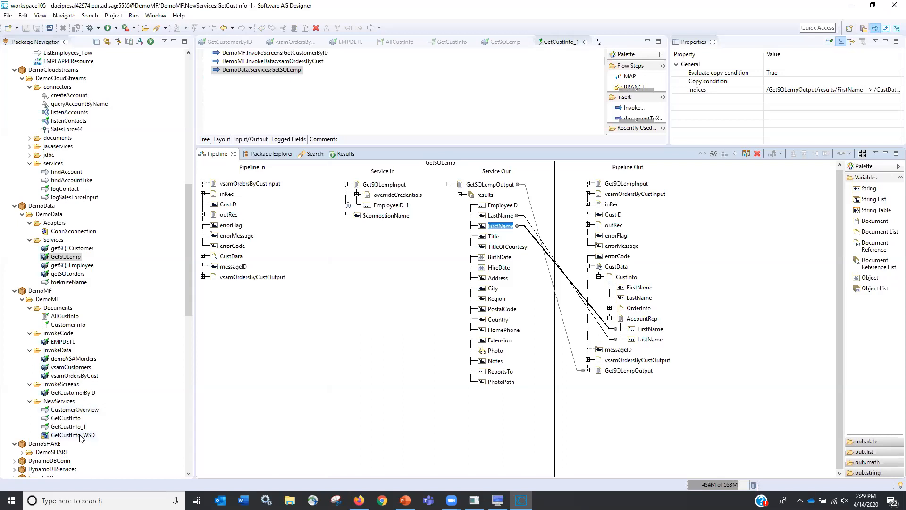
Run GetCustInfo_1 as a flow service for BERGS and expand CustData to see Nancy Davolio
{"action": "right_click", "coordinate": [65, 426]}
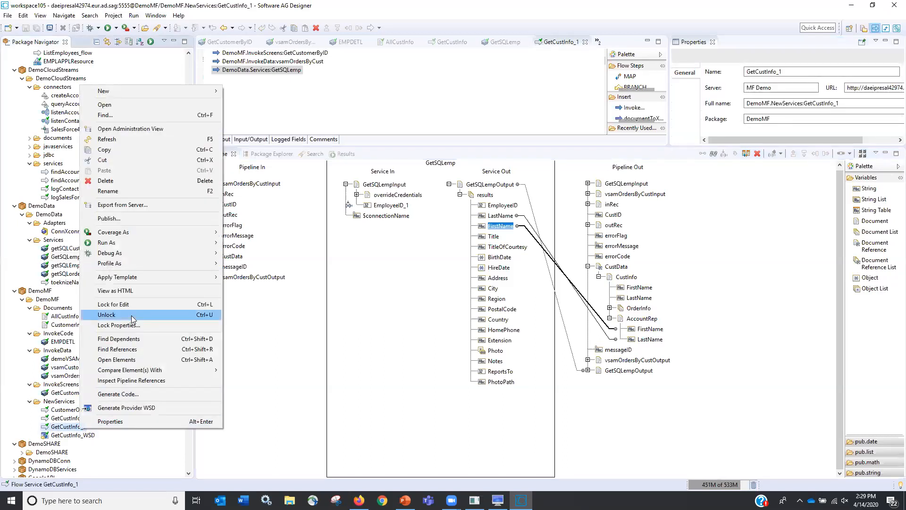
{"action": "mouse_move", "coordinate": [108, 243]}
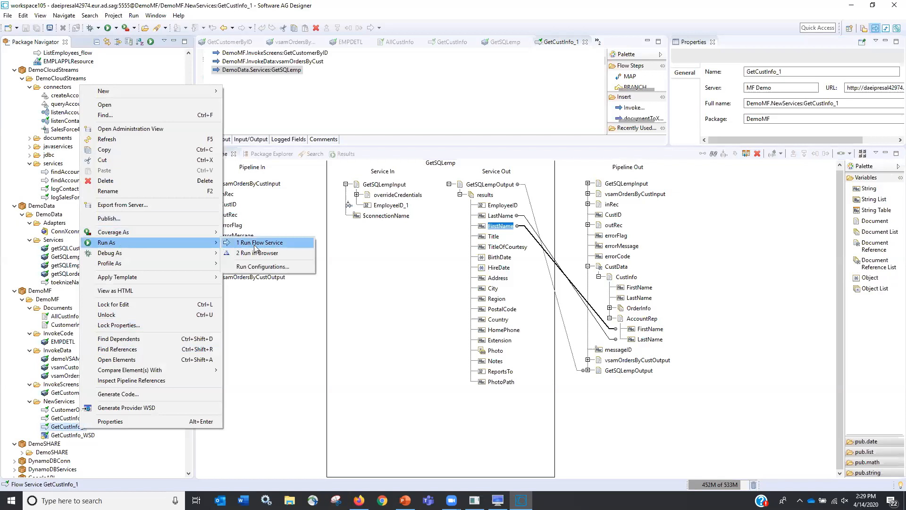
{"action": "left_click", "coordinate": [259, 242]}
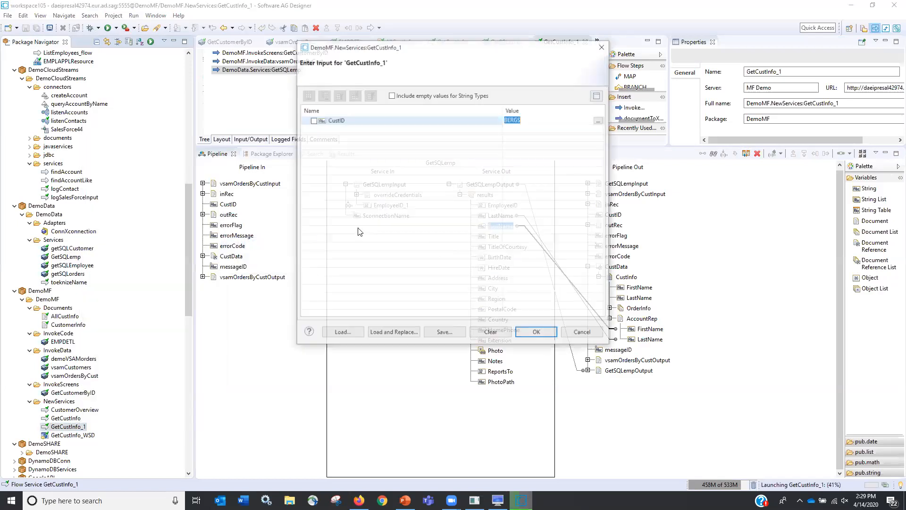
{"action": "left_click", "coordinate": [536, 331]}
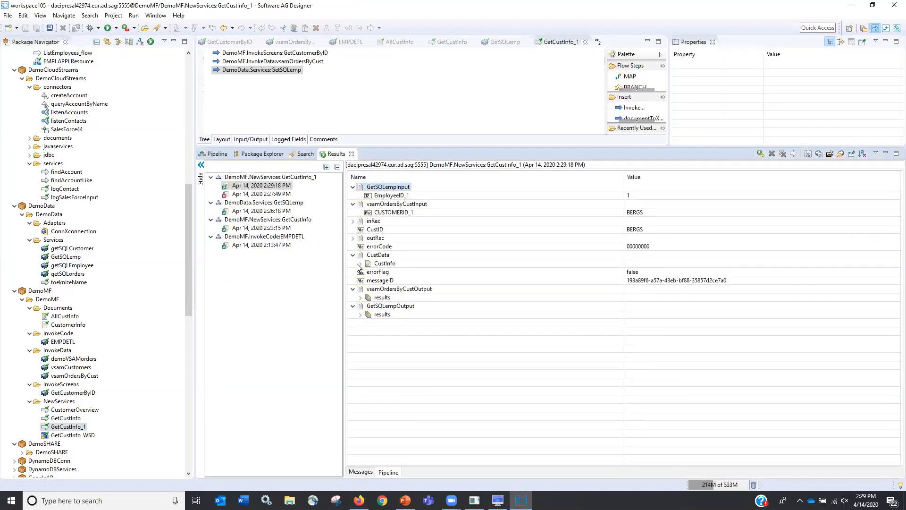
{"action": "left_click", "coordinate": [360, 264]}
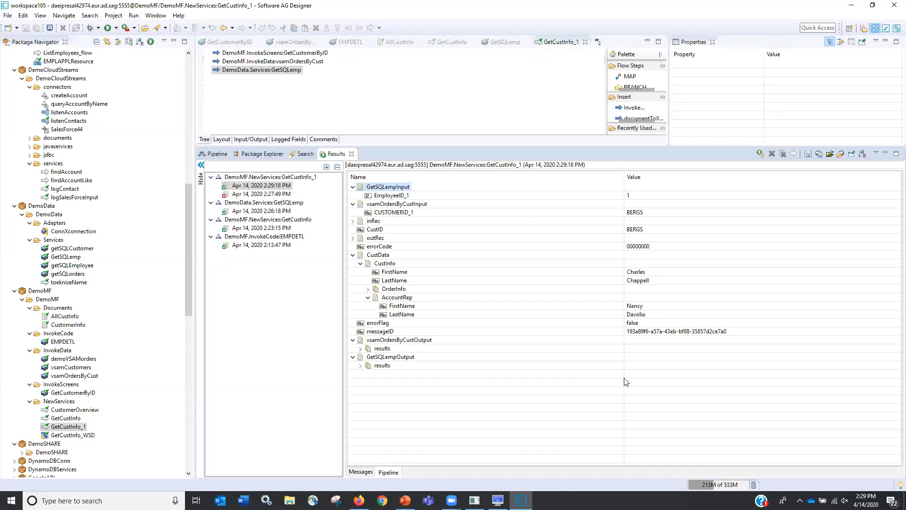
Show PowerPoint slide 7 on mainframe integration scenarios, then return to the Integration Server page
{"action": "left_click", "coordinate": [405, 500]}
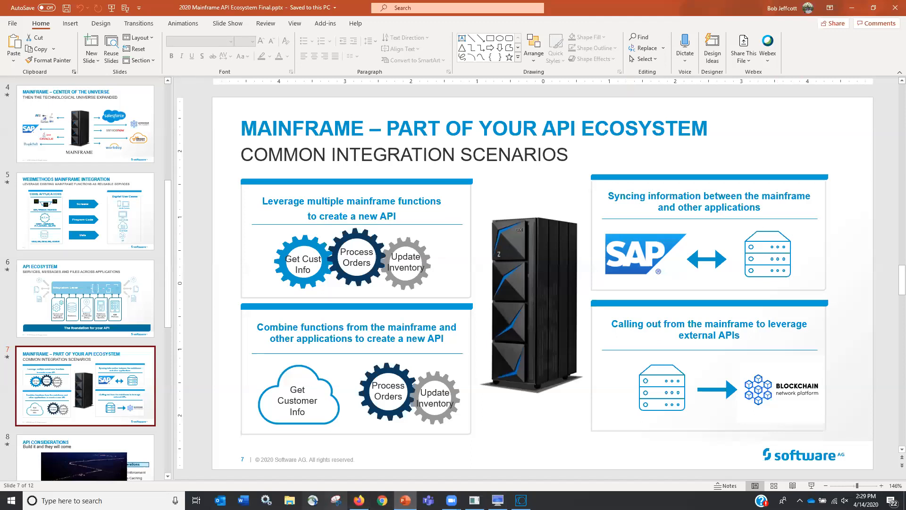
{"action": "left_click", "coordinate": [358, 500]}
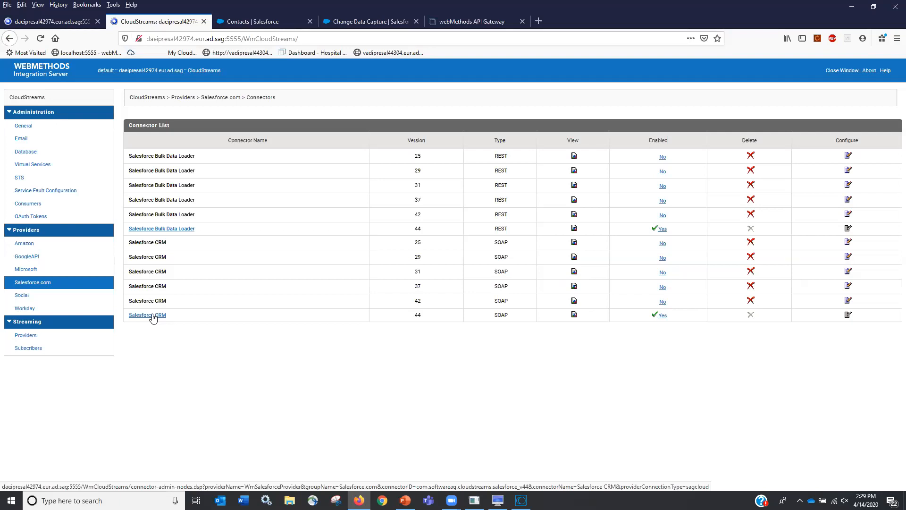
Open the Salesforce CRM 44 connector as Administrator and view its listenAccounts and listenContacts listeners
{"action": "left_click", "coordinate": [148, 315]}
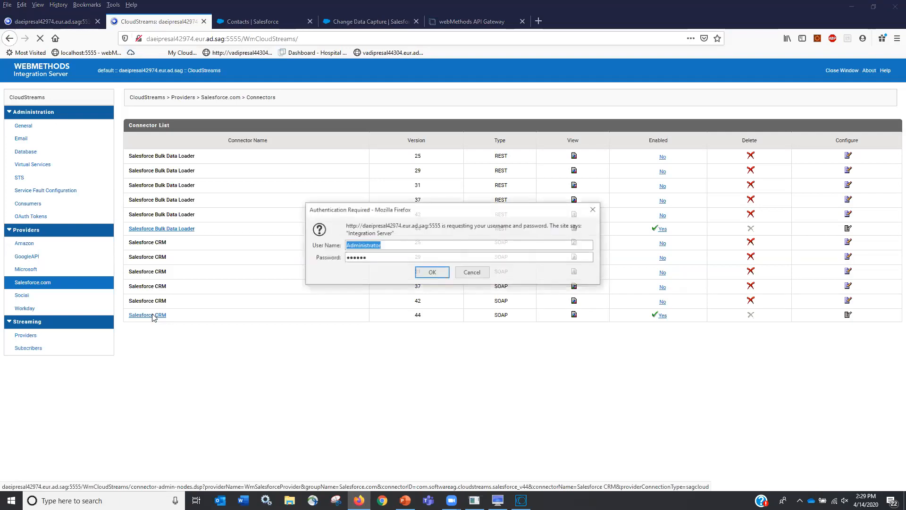
{"action": "left_click", "coordinate": [432, 272]}
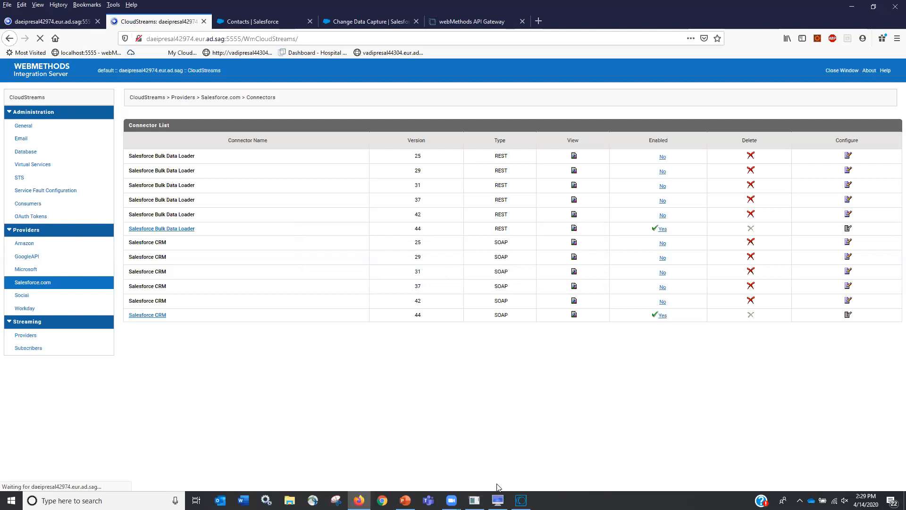
{"action": "left_click", "coordinate": [147, 315]}
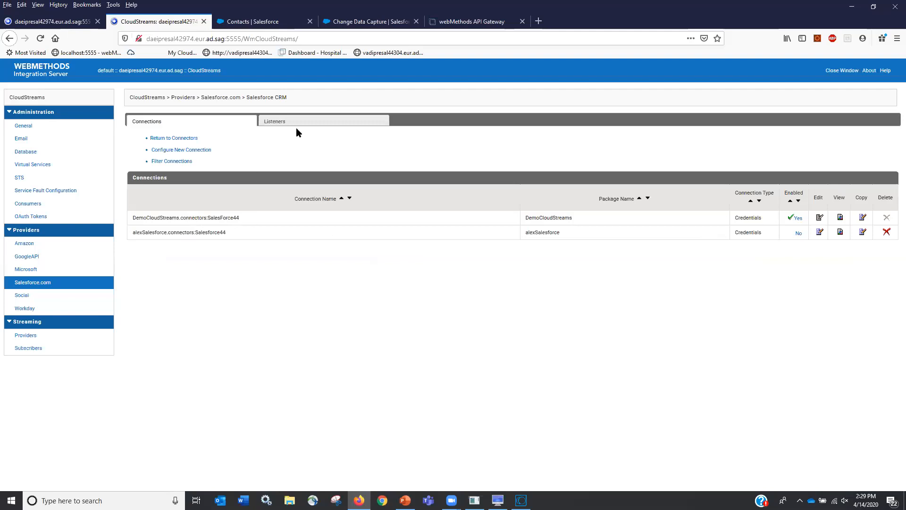
{"action": "left_click", "coordinate": [275, 121]}
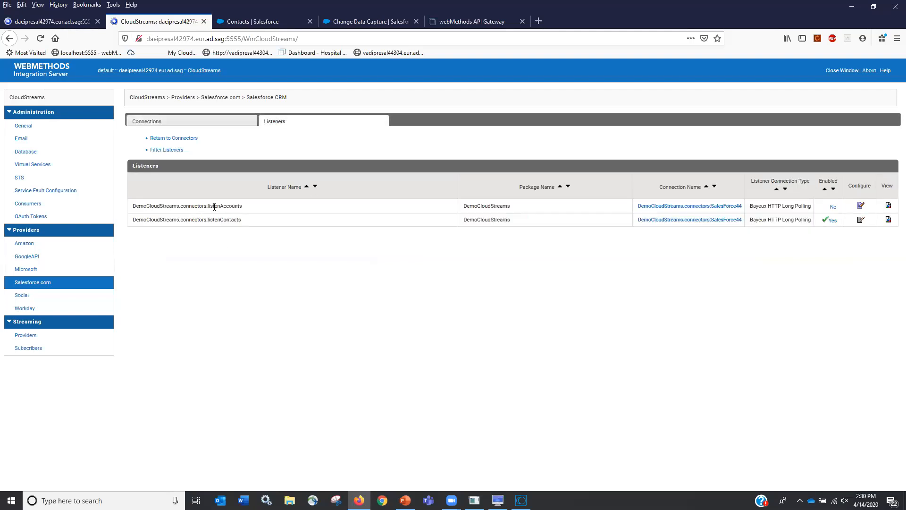
{"action": "mouse_move", "coordinate": [244, 225]}
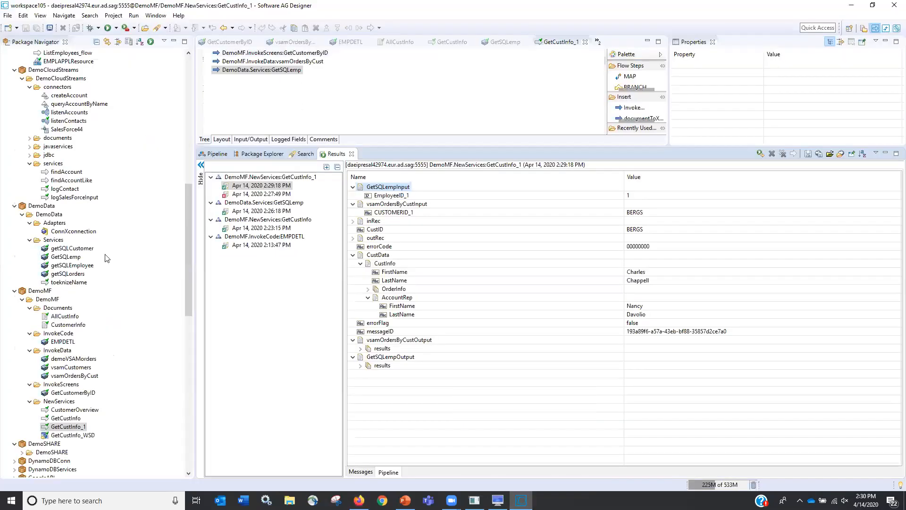
{"action": "mouse_move", "coordinate": [57, 175]}
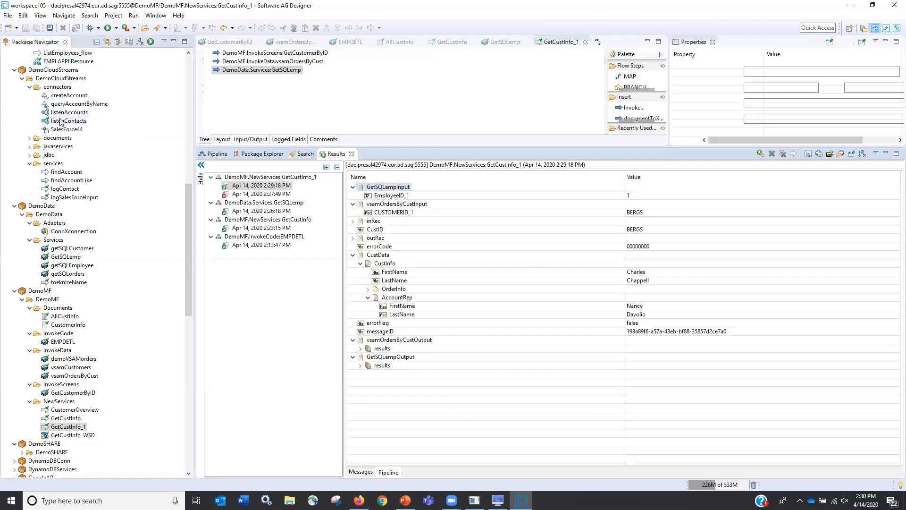
Open listenContacts and review its ChangeEvents parameter and Event action invoking DemoCloudStreams.services:logContact
{"action": "left_click", "coordinate": [69, 121]}
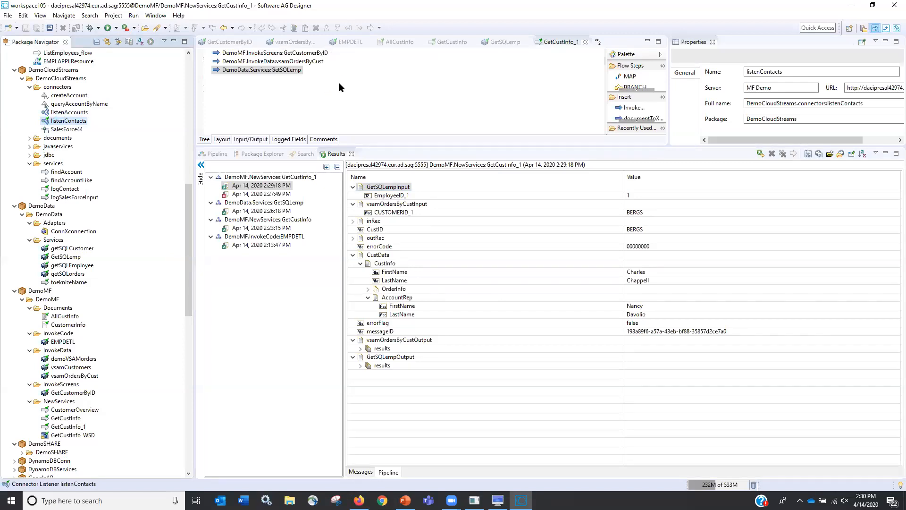
{"action": "double_click", "coordinate": [69, 120]}
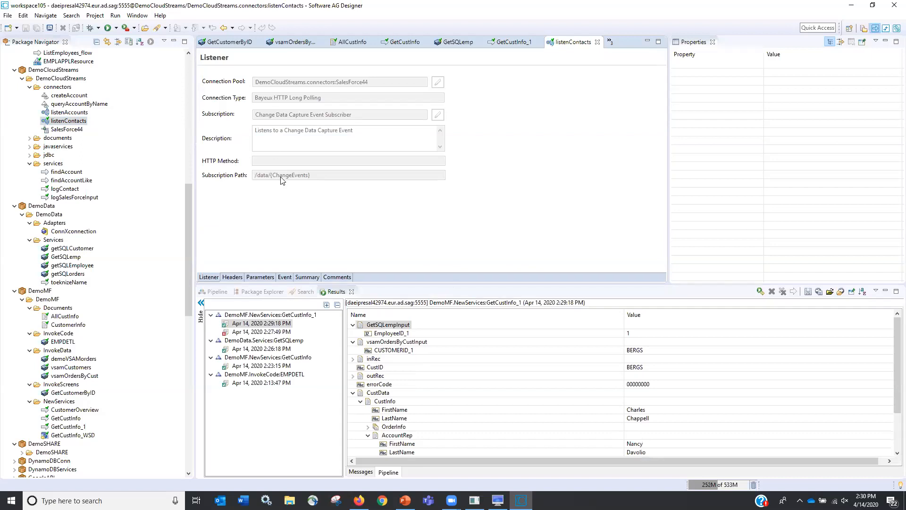
{"action": "mouse_move", "coordinate": [278, 238]}
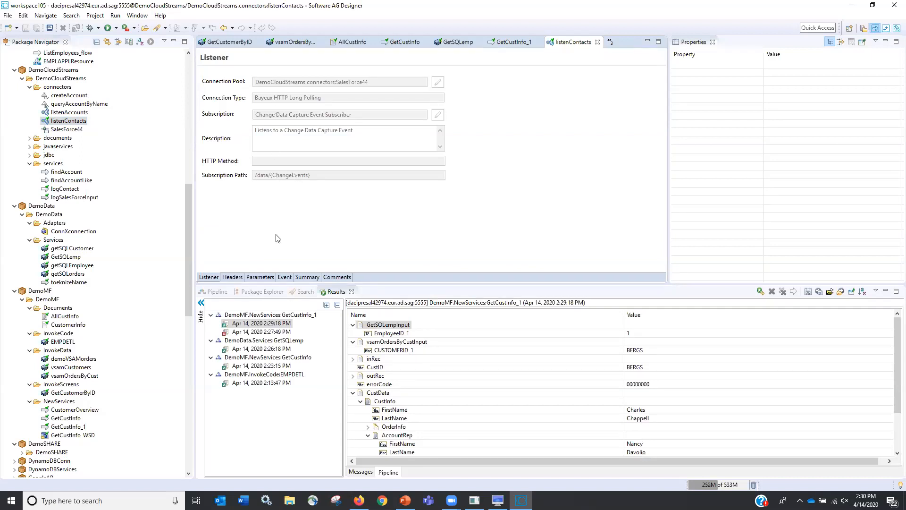
{"action": "mouse_move", "coordinate": [260, 277]}
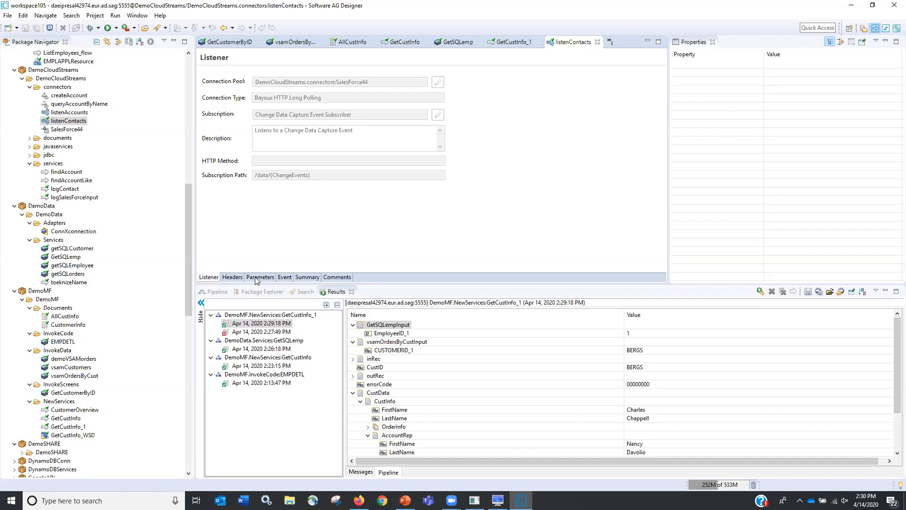
{"action": "left_click", "coordinate": [260, 277]}
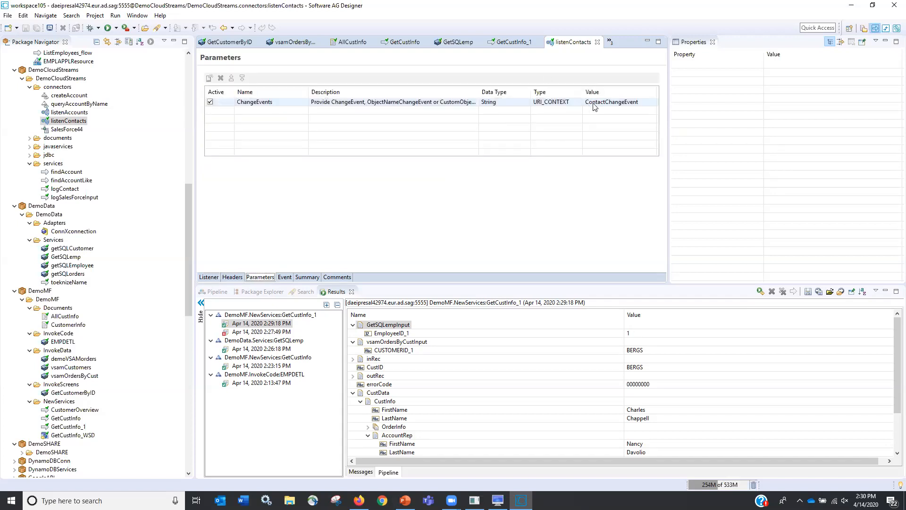
{"action": "mouse_move", "coordinate": [601, 107]}
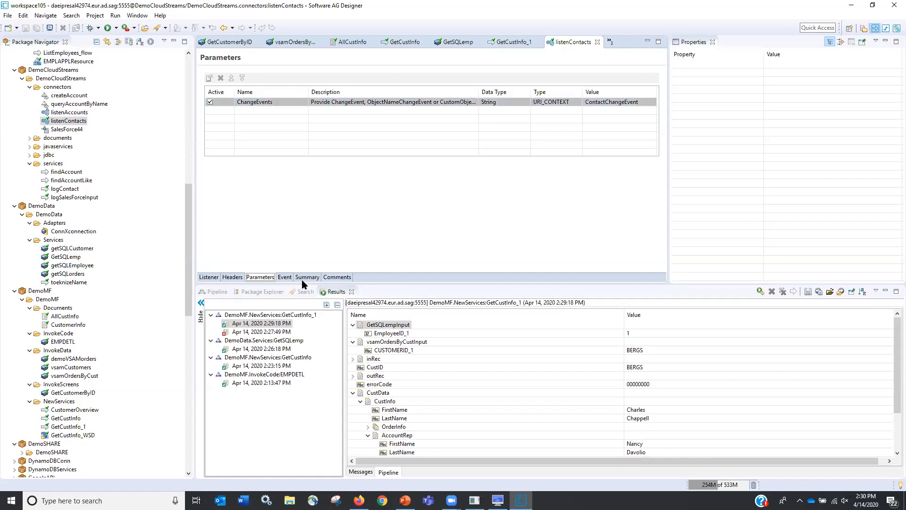
{"action": "left_click", "coordinate": [284, 277]}
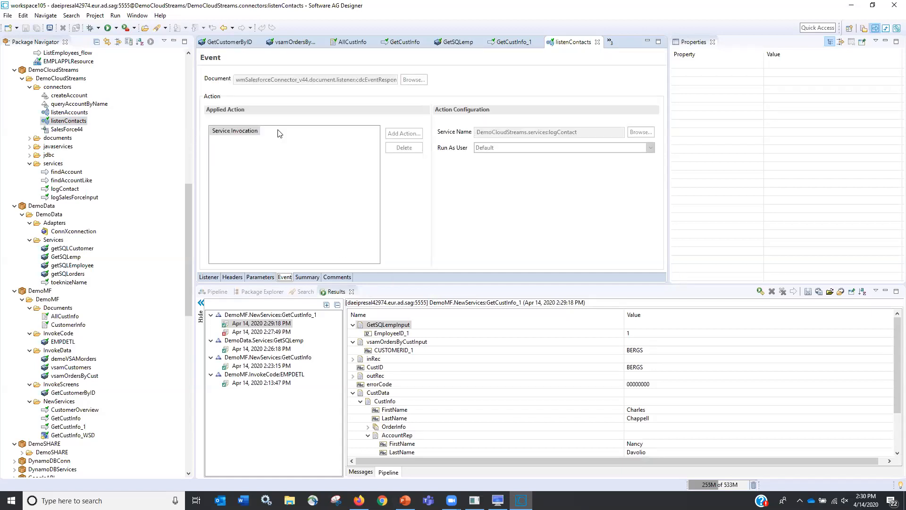
{"action": "mouse_move", "coordinate": [553, 135]}
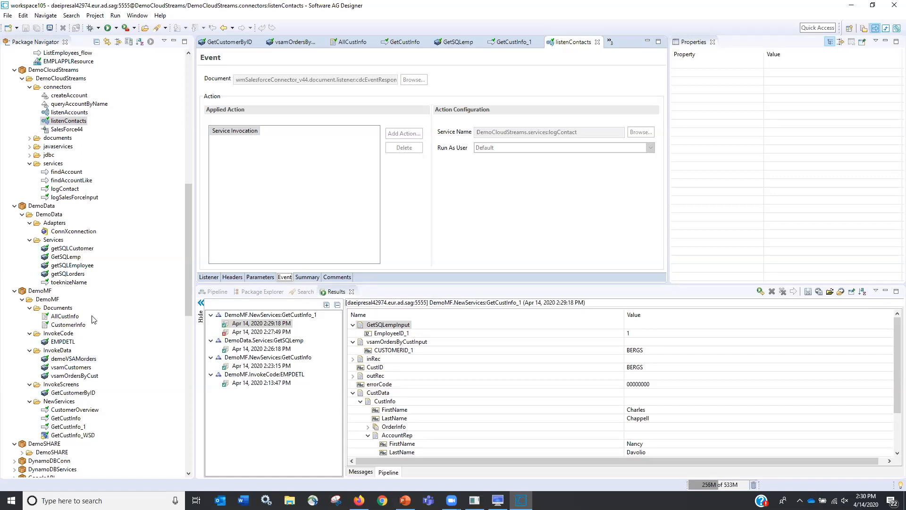
{"action": "scroll", "scroll_direction": "down", "scroll_amount": 3}
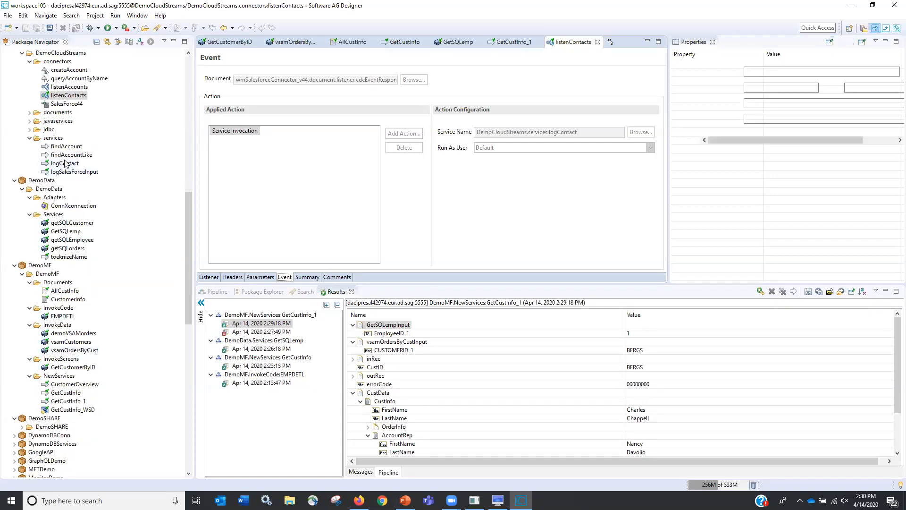
Open the logContact flow service and select its NaturalRPC:TR invoke step
{"action": "double_click", "coordinate": [64, 163]}
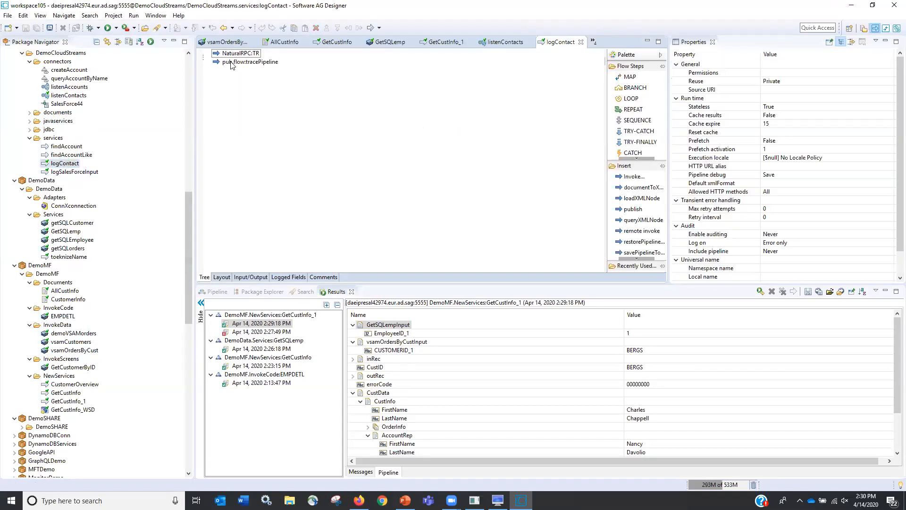
{"action": "left_click", "coordinate": [239, 53]}
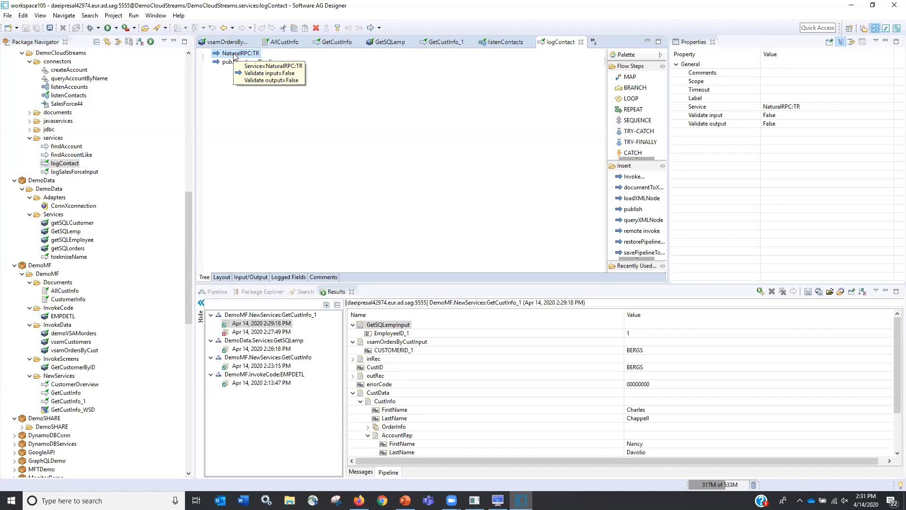
{"action": "mouse_move", "coordinate": [290, 221]}
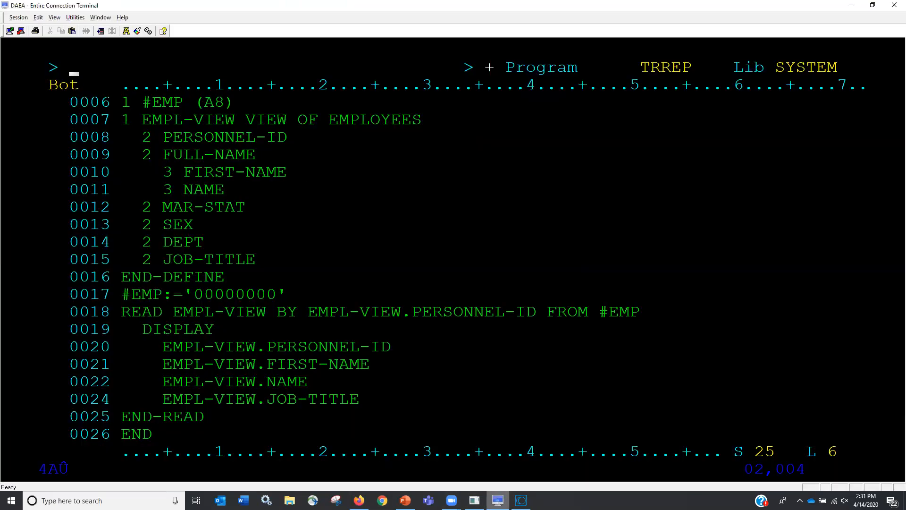
{"action": "mouse_move", "coordinate": [310, 184]}
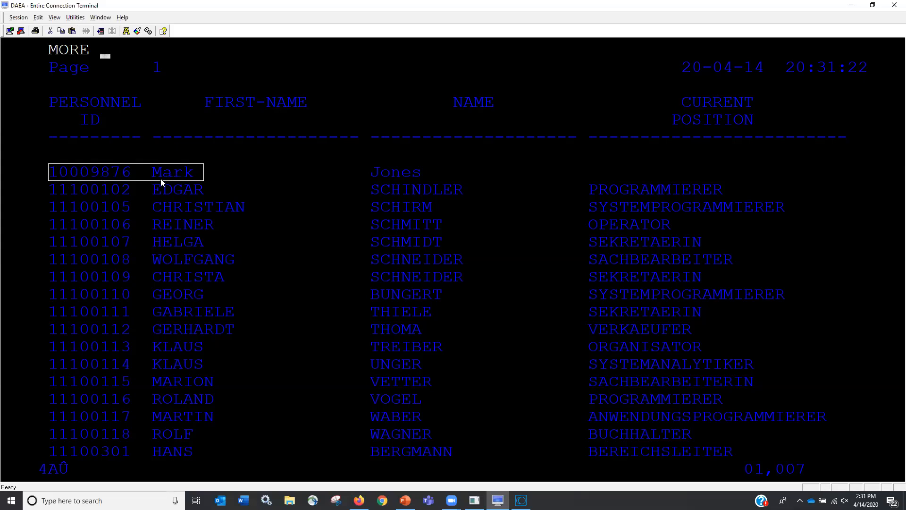
{"action": "mouse_move", "coordinate": [397, 176]}
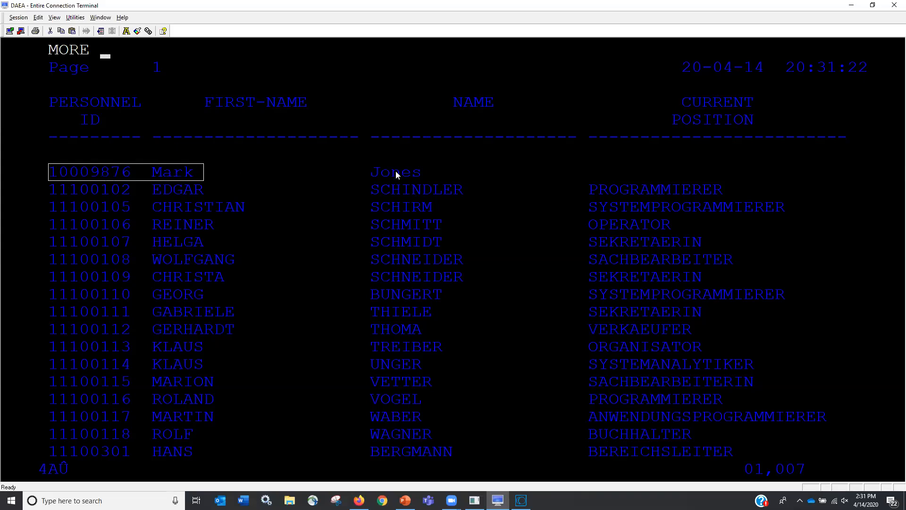
{"action": "mouse_move", "coordinate": [436, 382]}
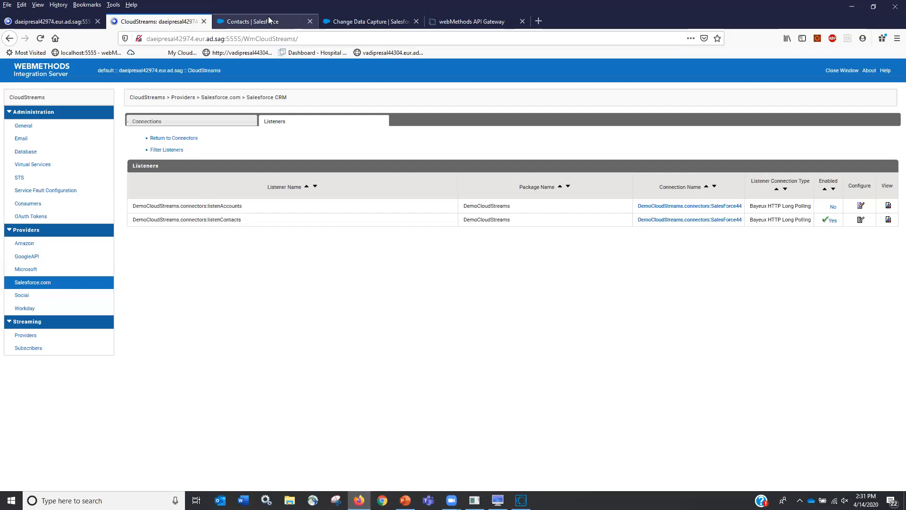
Confirm Contact is a Change Data Capture selected entity, then view Texas OAG Demo contacts
{"action": "left_click", "coordinate": [258, 21]}
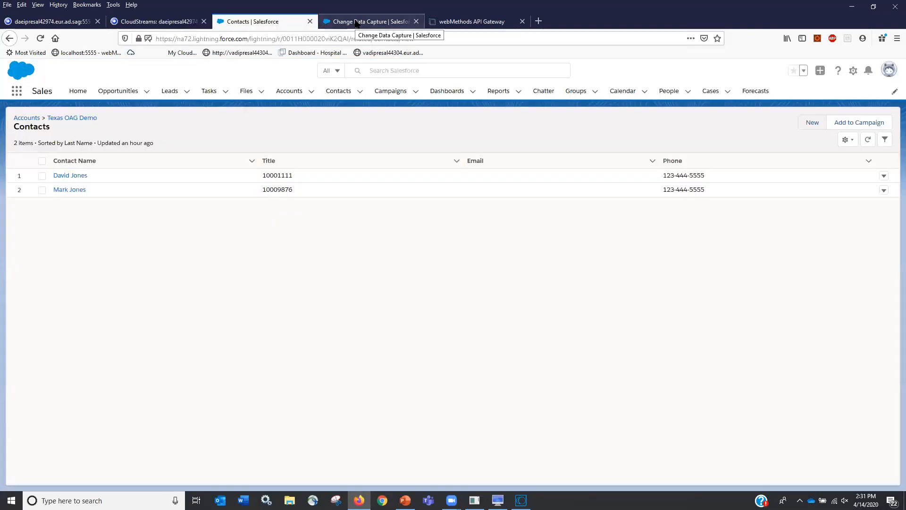
{"action": "left_click", "coordinate": [363, 21]}
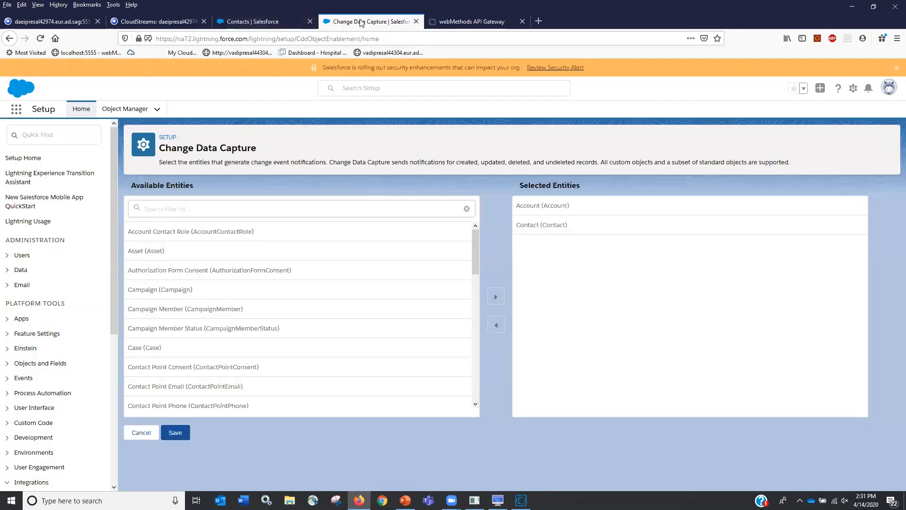
{"action": "mouse_move", "coordinate": [528, 232]}
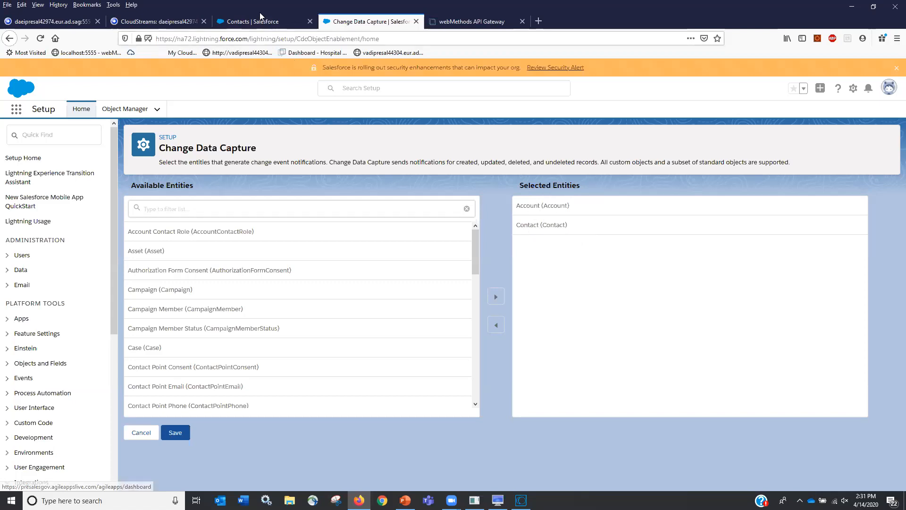
{"action": "left_click", "coordinate": [252, 21]}
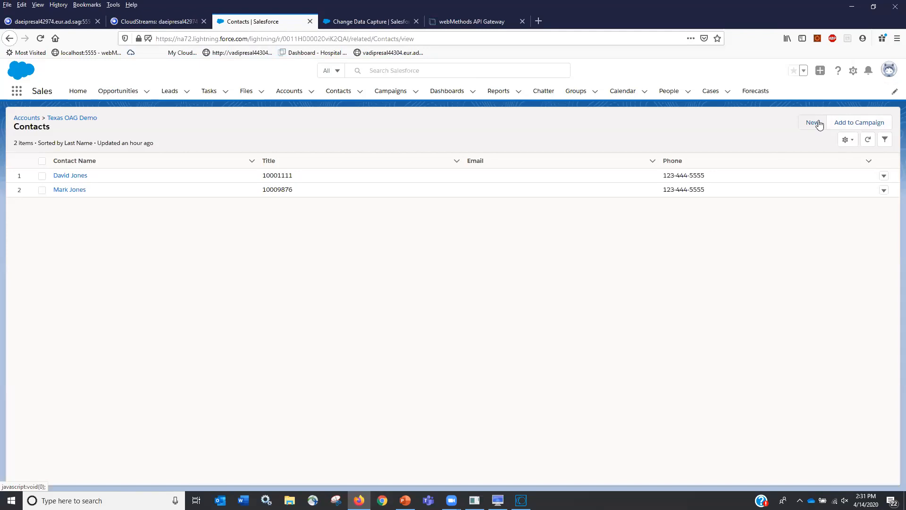
Create and save contact Bob Smith with title 10003210 under Texas OAG Demo
{"action": "left_click", "coordinate": [812, 122]}
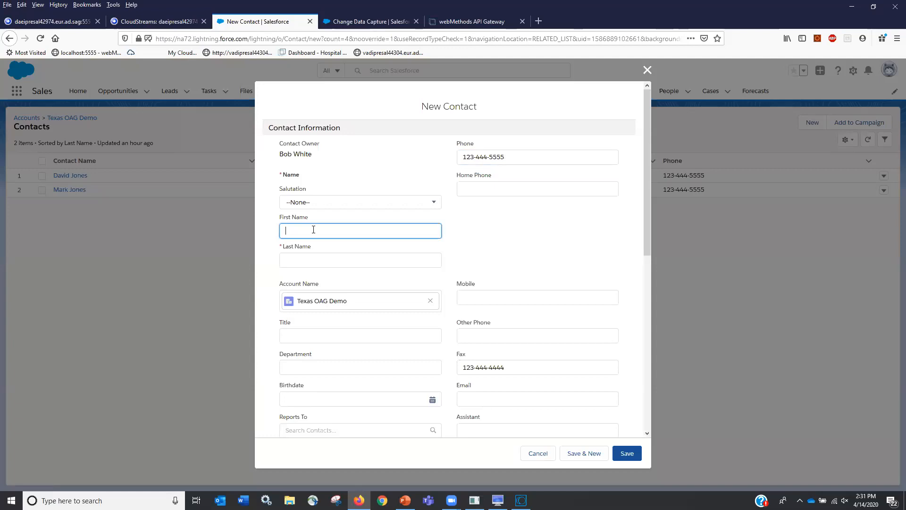
{"action": "type", "text": "Bob"}
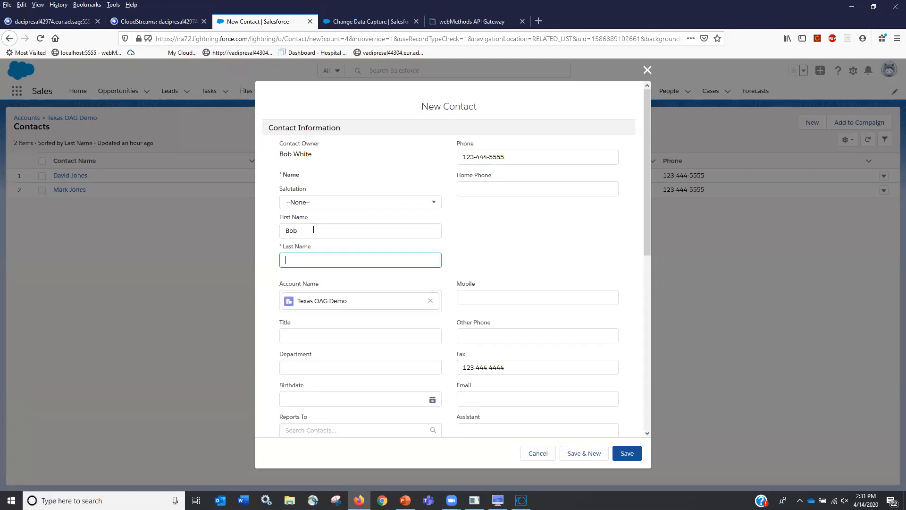
{"action": "type", "text": "Smith"}
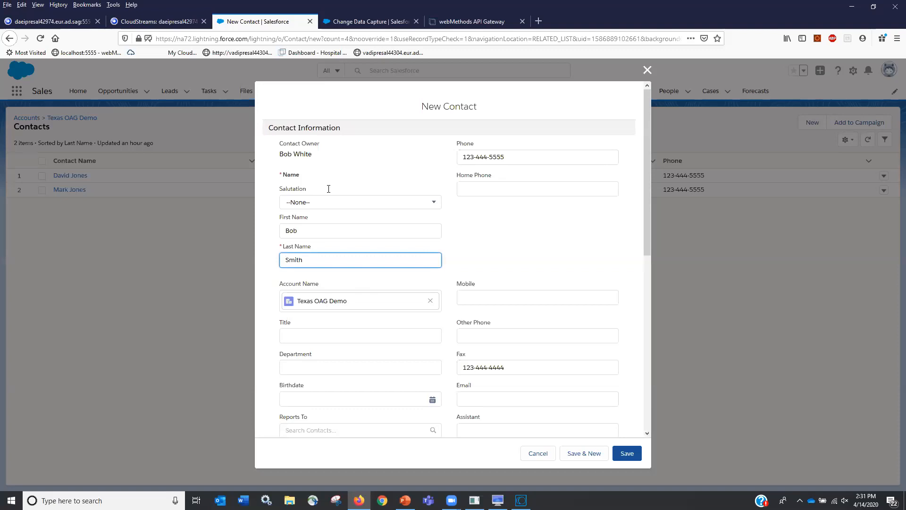
{"action": "left_click", "coordinate": [360, 335]}
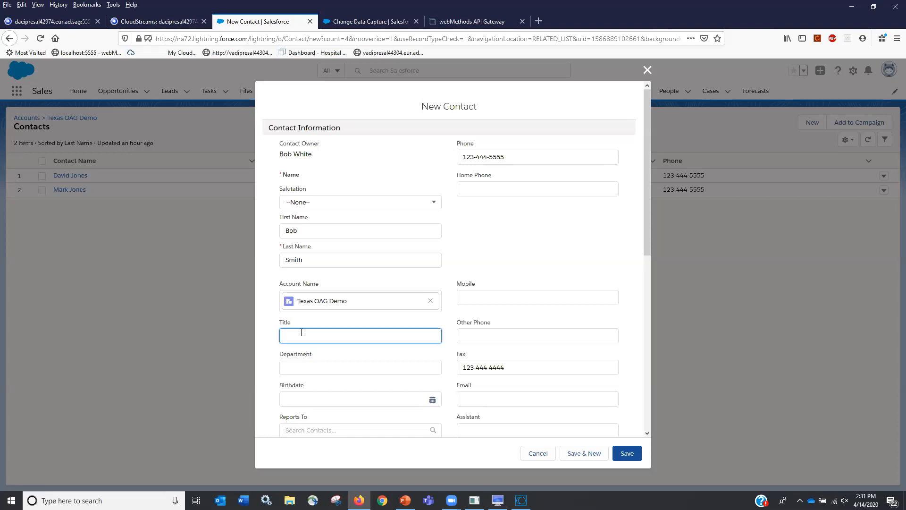
{"action": "type", "text": "1"}
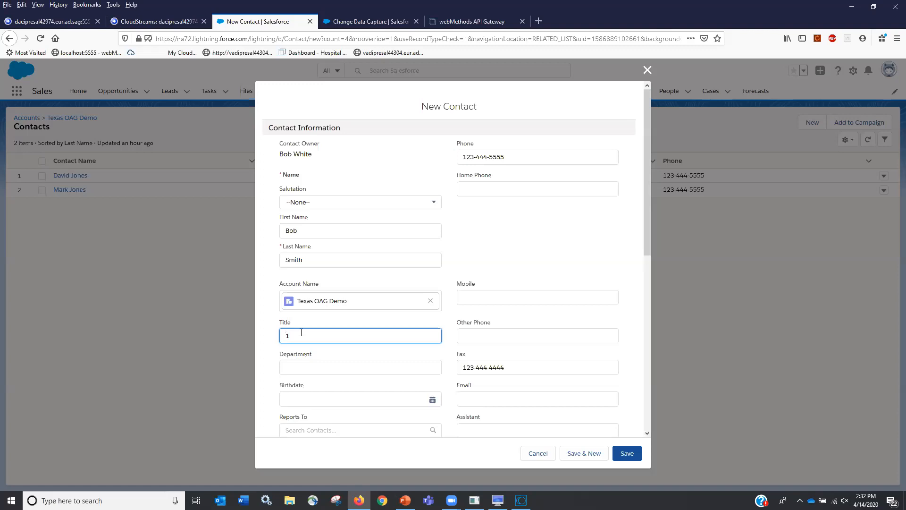
{"action": "type", "text": "0003210"}
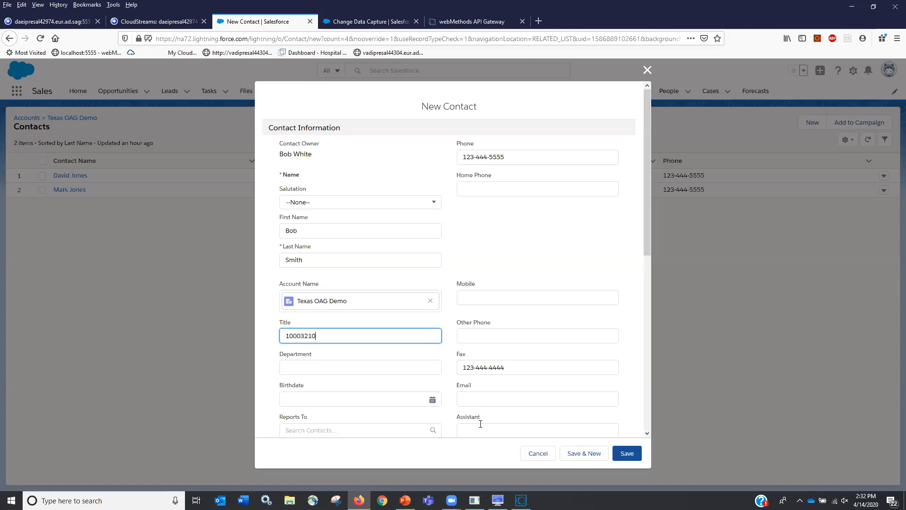
{"action": "left_click", "coordinate": [627, 453]}
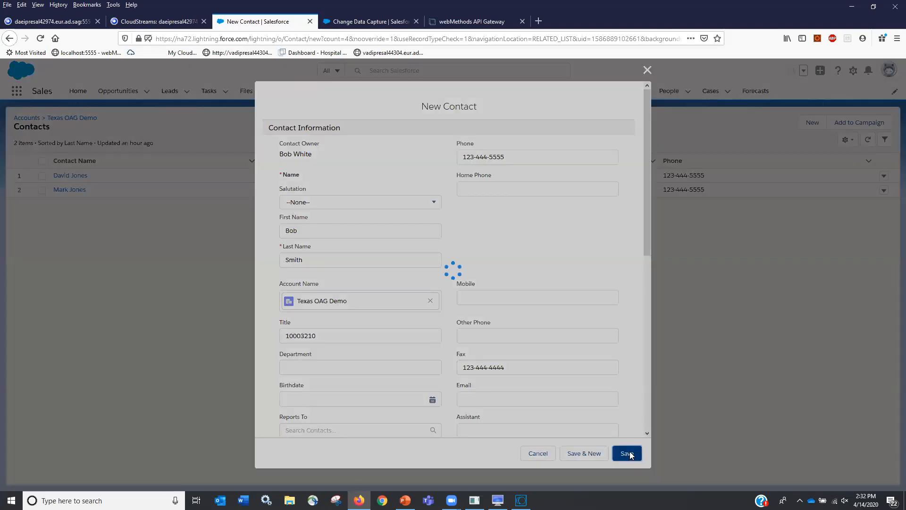
{"action": "left_click", "coordinate": [626, 453]}
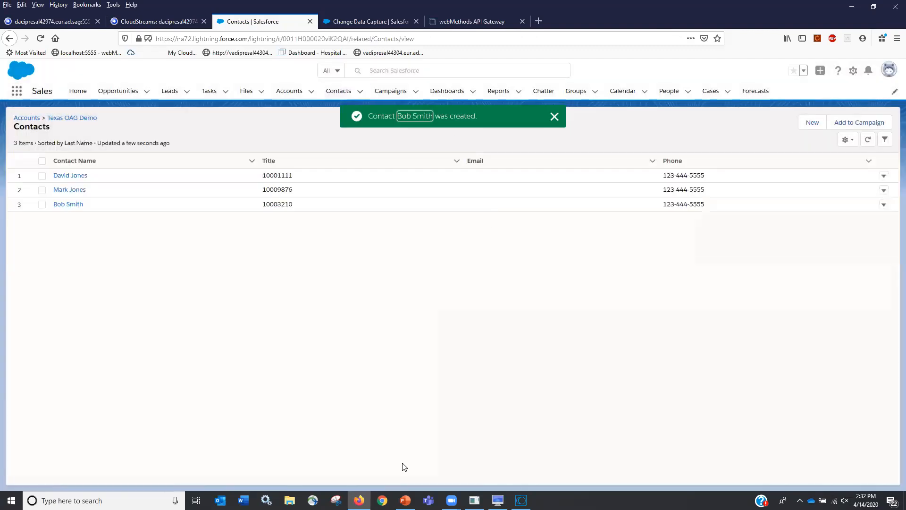
View Bob Smith, 10003210, atop the terminal employee list, then return to PowerPoint
{"action": "left_click", "coordinate": [497, 499]}
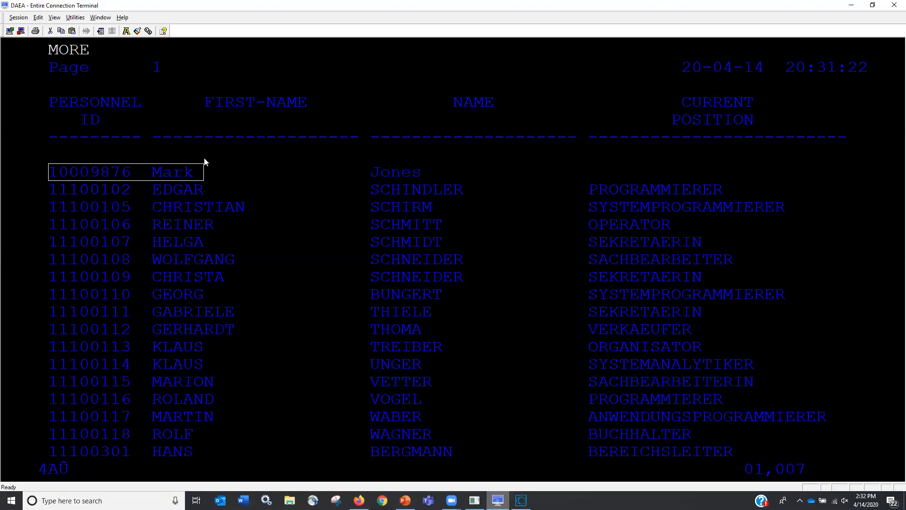
{"action": "mouse_move", "coordinate": [613, 235]}
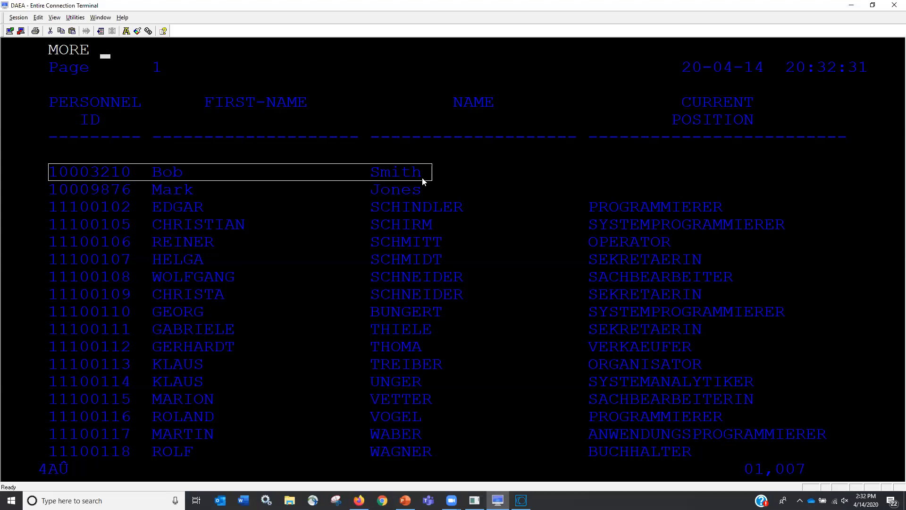
{"action": "mouse_move", "coordinate": [448, 377]}
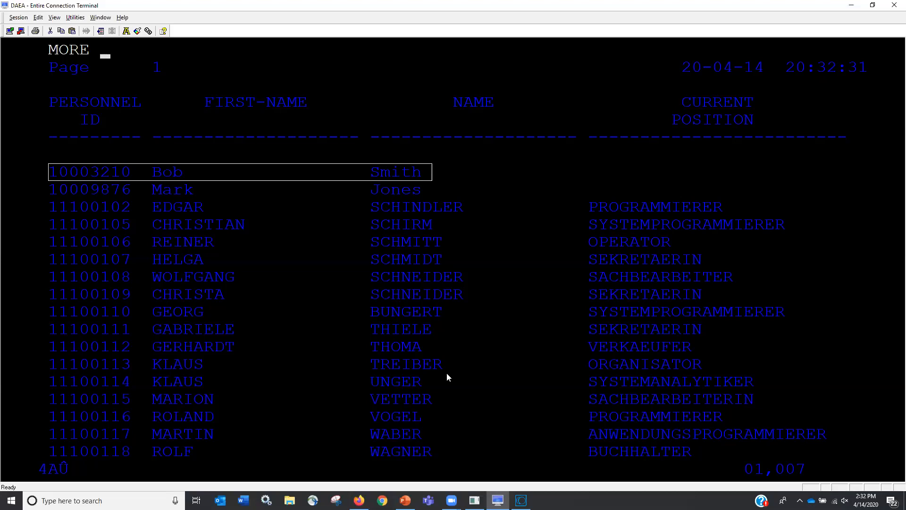
{"action": "left_click", "coordinate": [404, 500]}
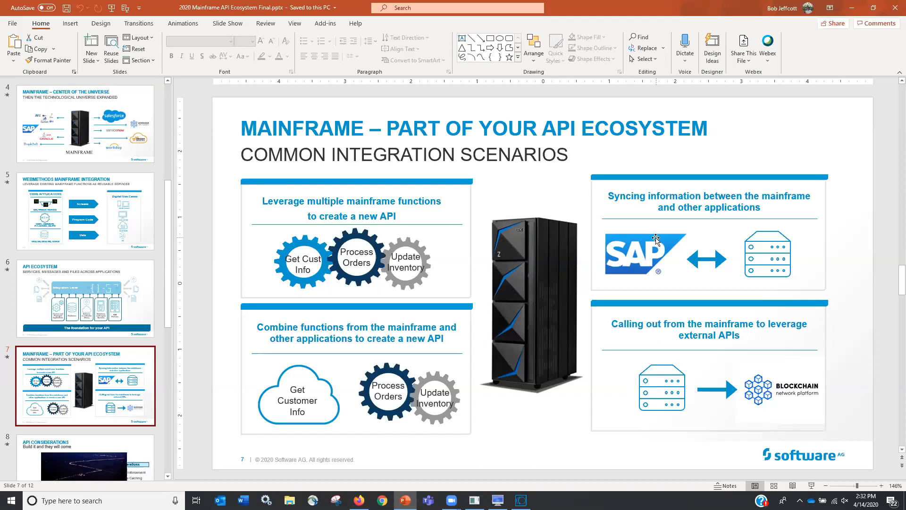
{"action": "mouse_move", "coordinate": [655, 253]}
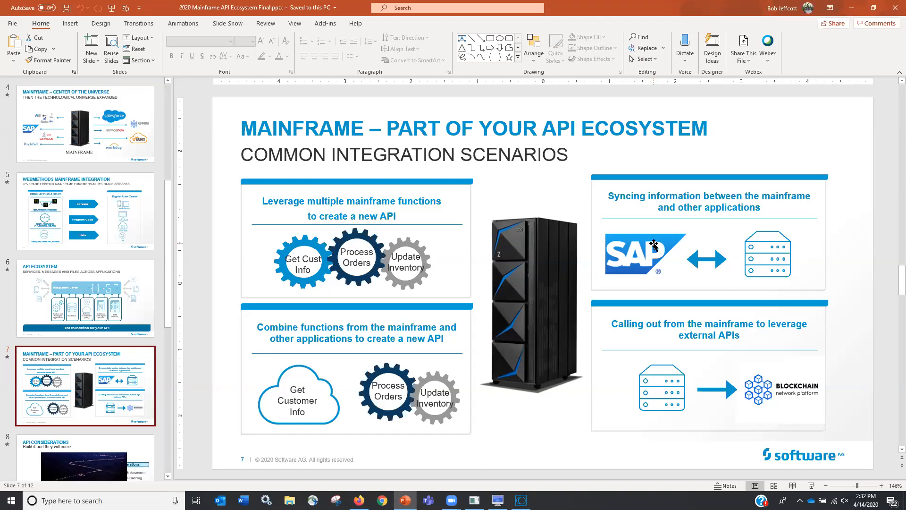
{"action": "mouse_move", "coordinate": [651, 301]}
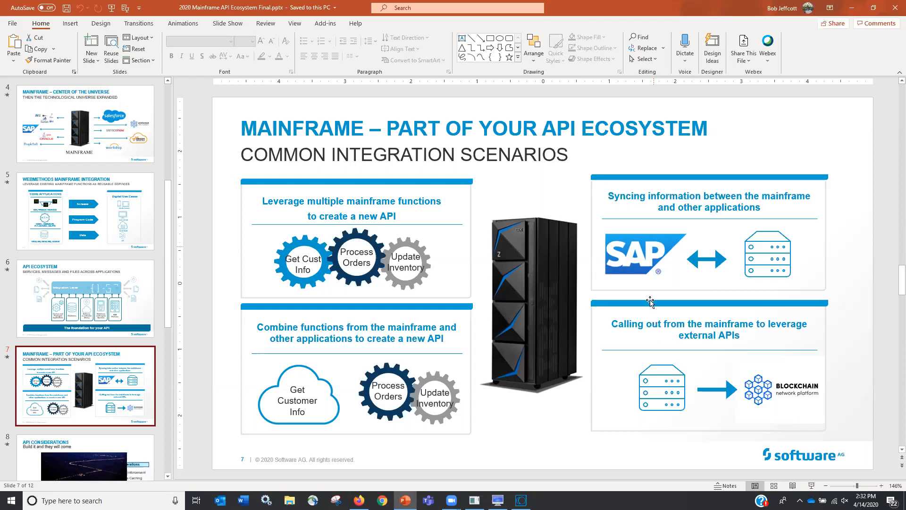